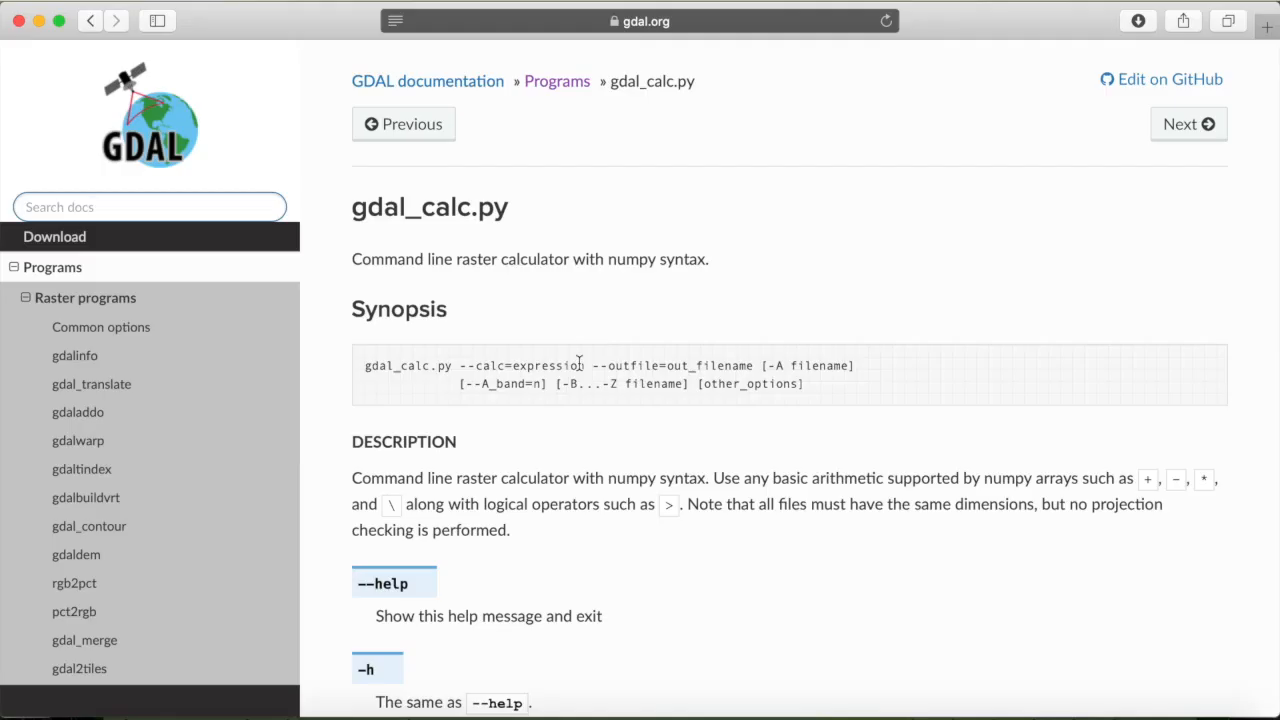
mouse_move(378, 173)
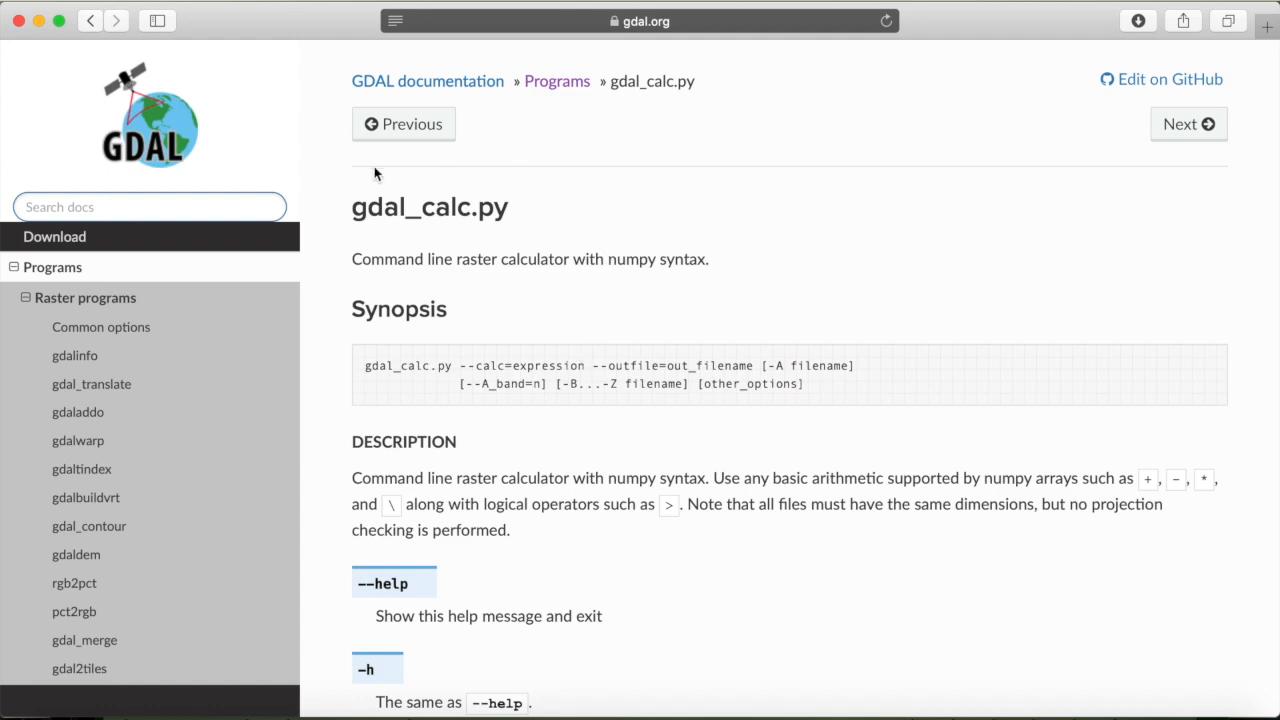
mouse_move(525, 251)
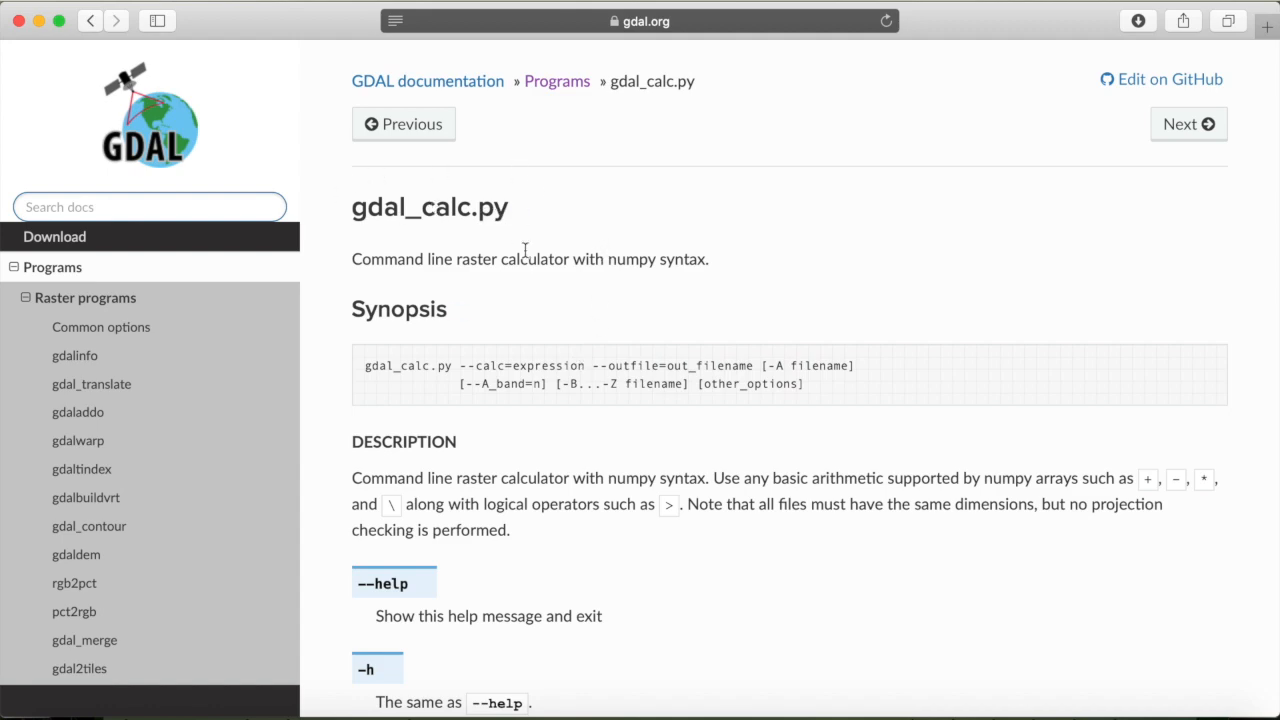
Scroll the Terminal listing of the Tutorial3 rasters down and back up.
scroll(down, 3)
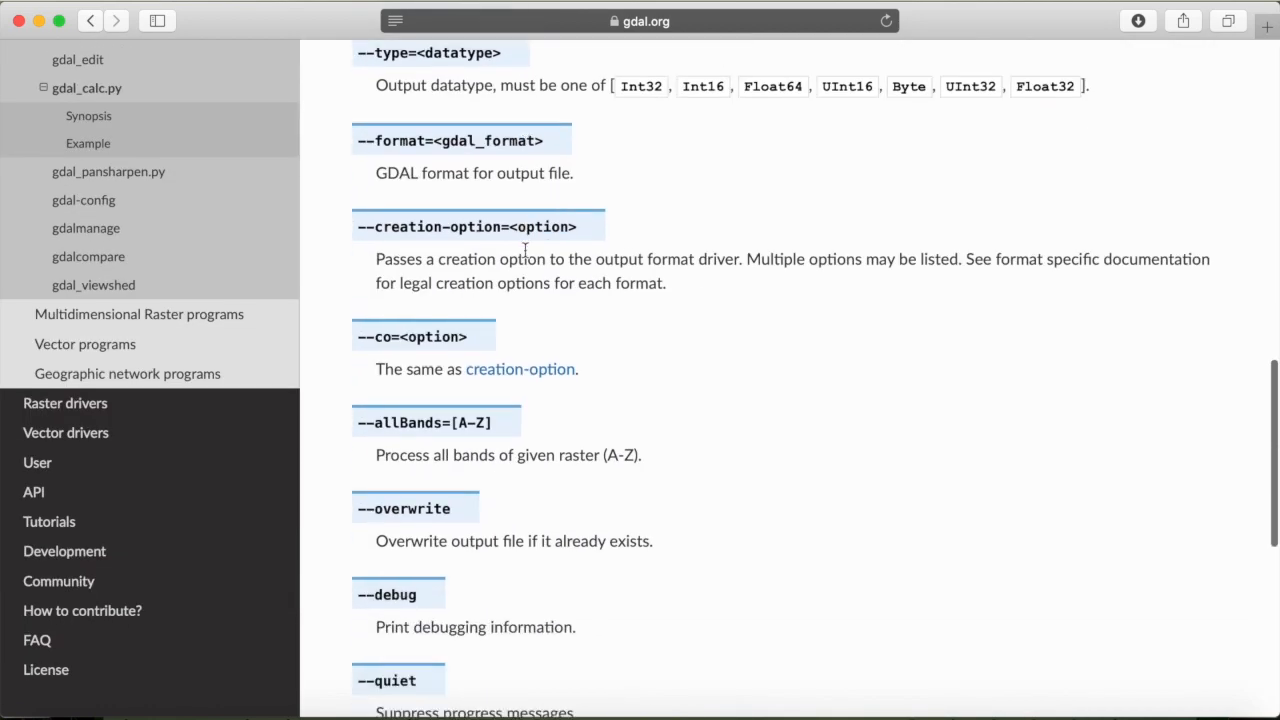
scroll(up, 3)
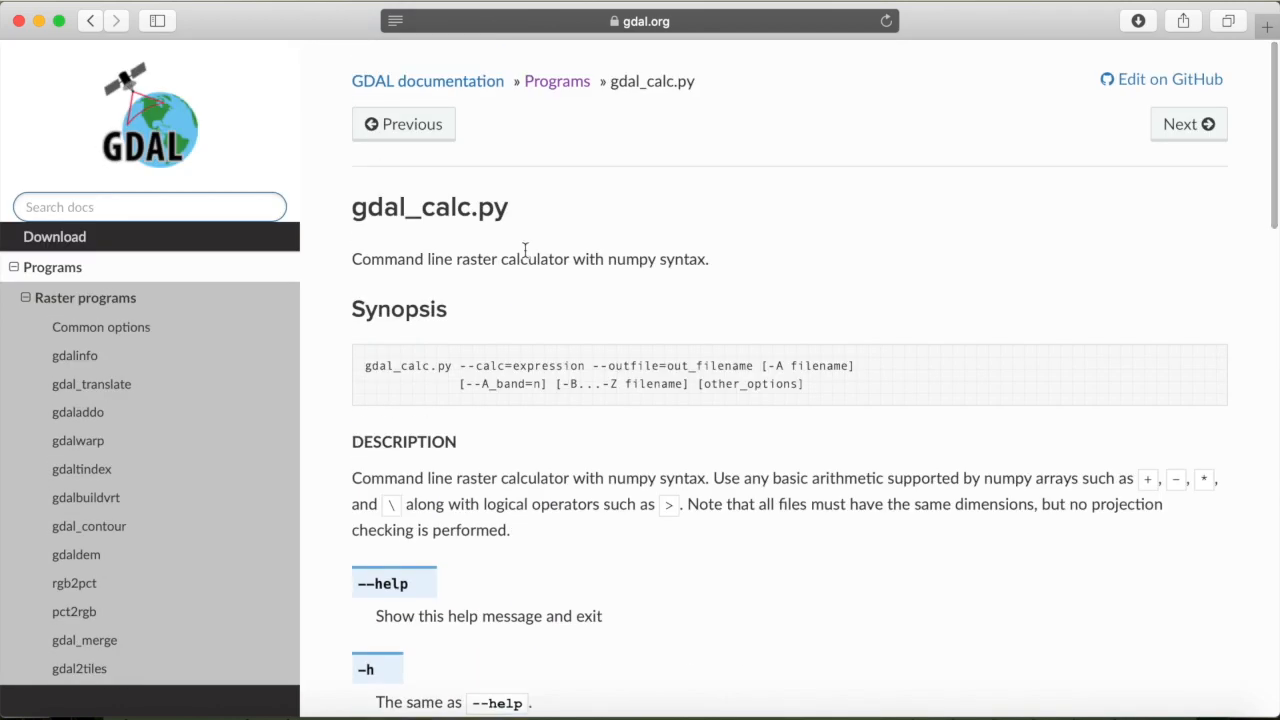
mouse_move(574, 338)
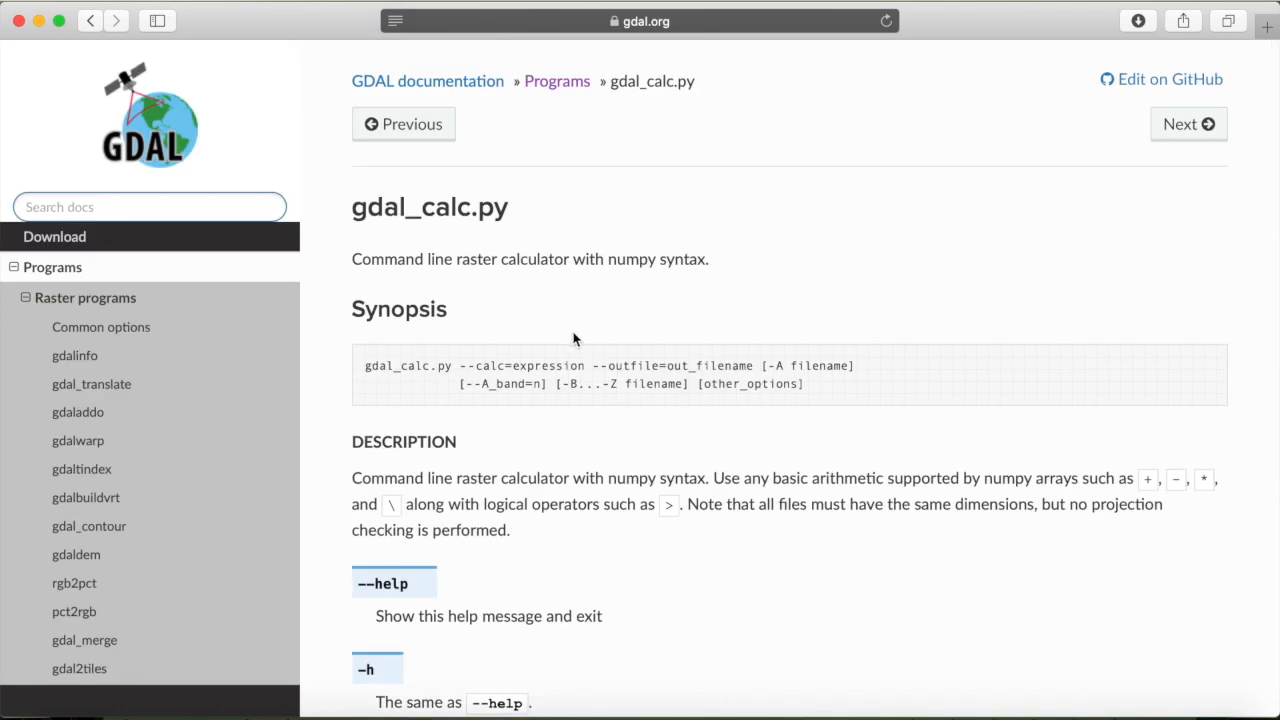
mouse_move(635, 380)
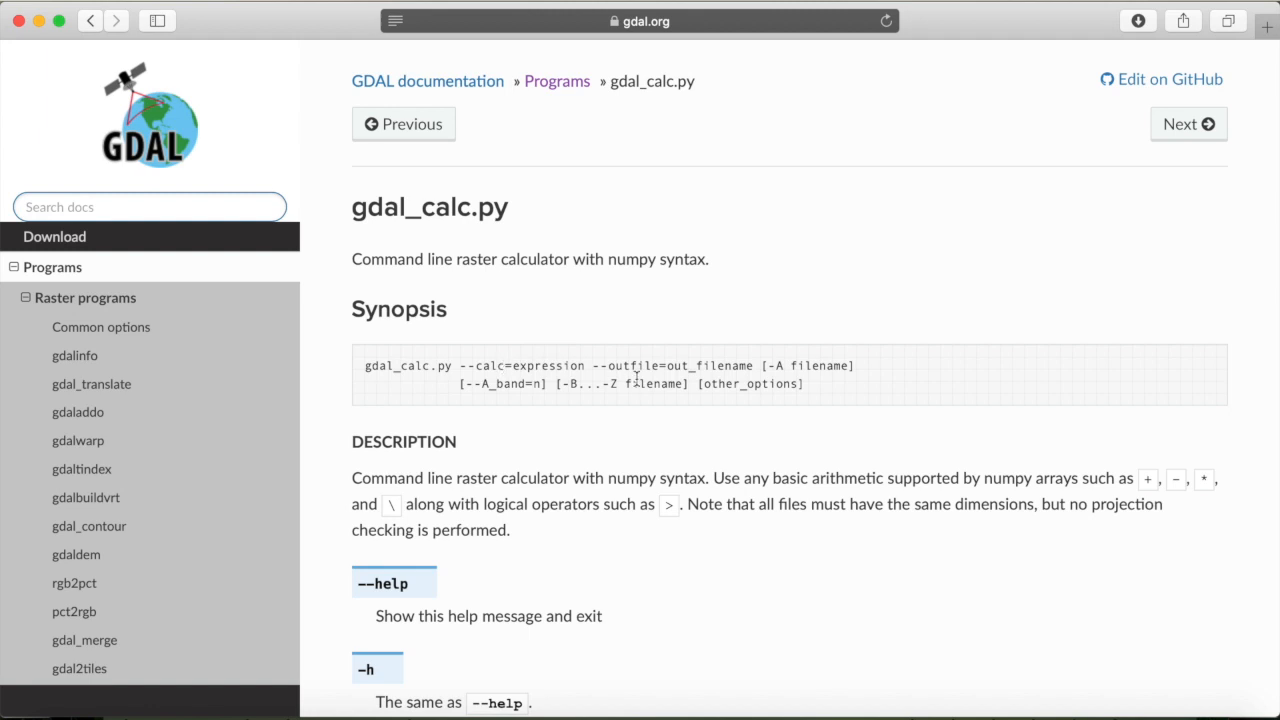
mouse_move(833, 360)
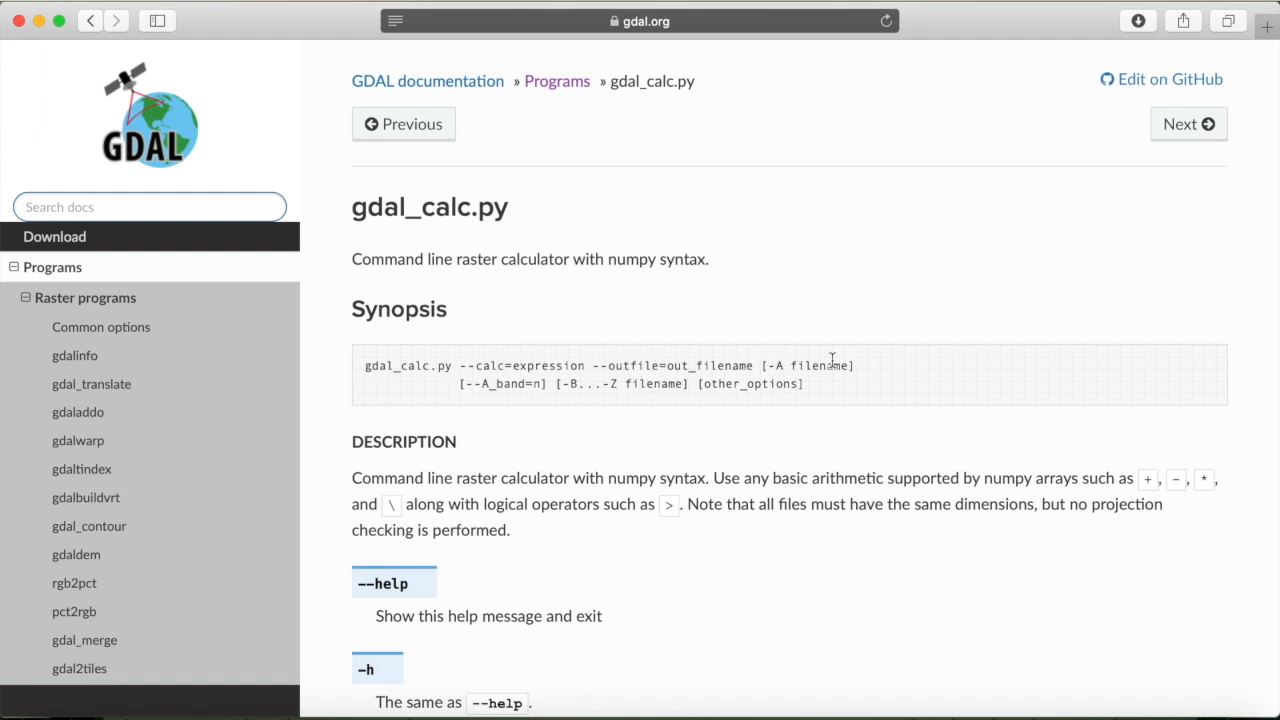
mouse_move(952, 695)
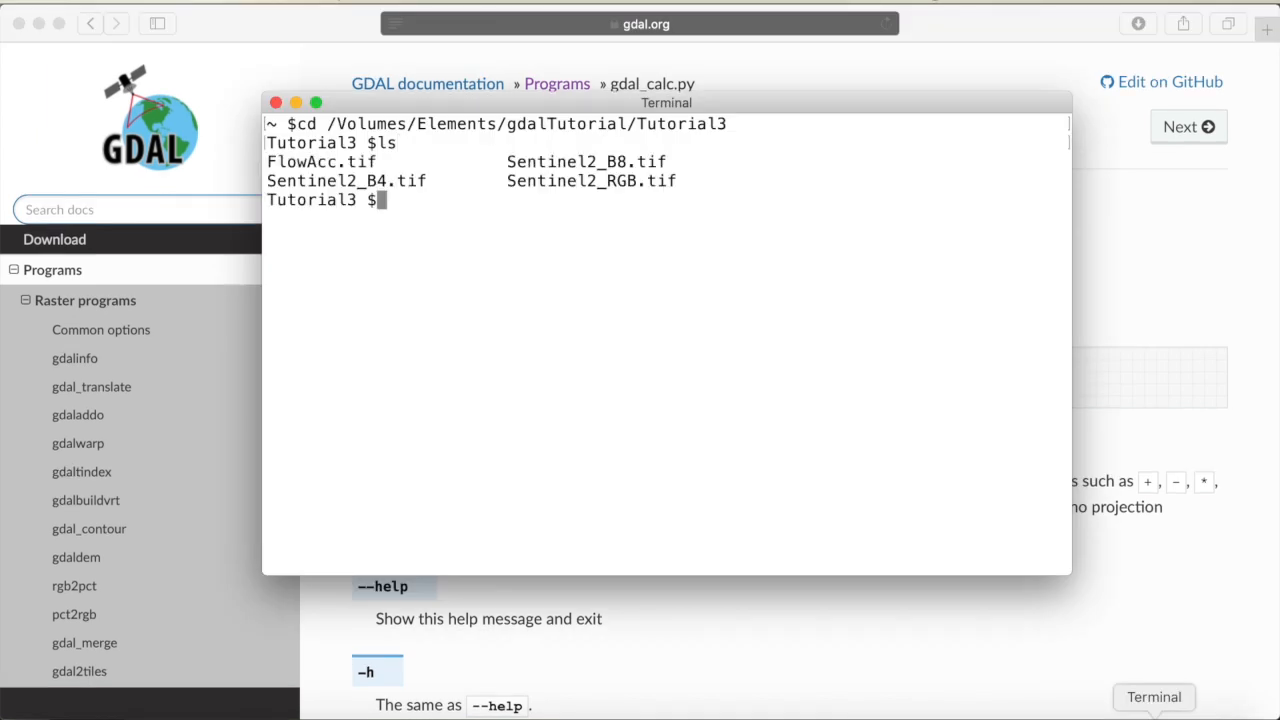
mouse_move(1020, 657)
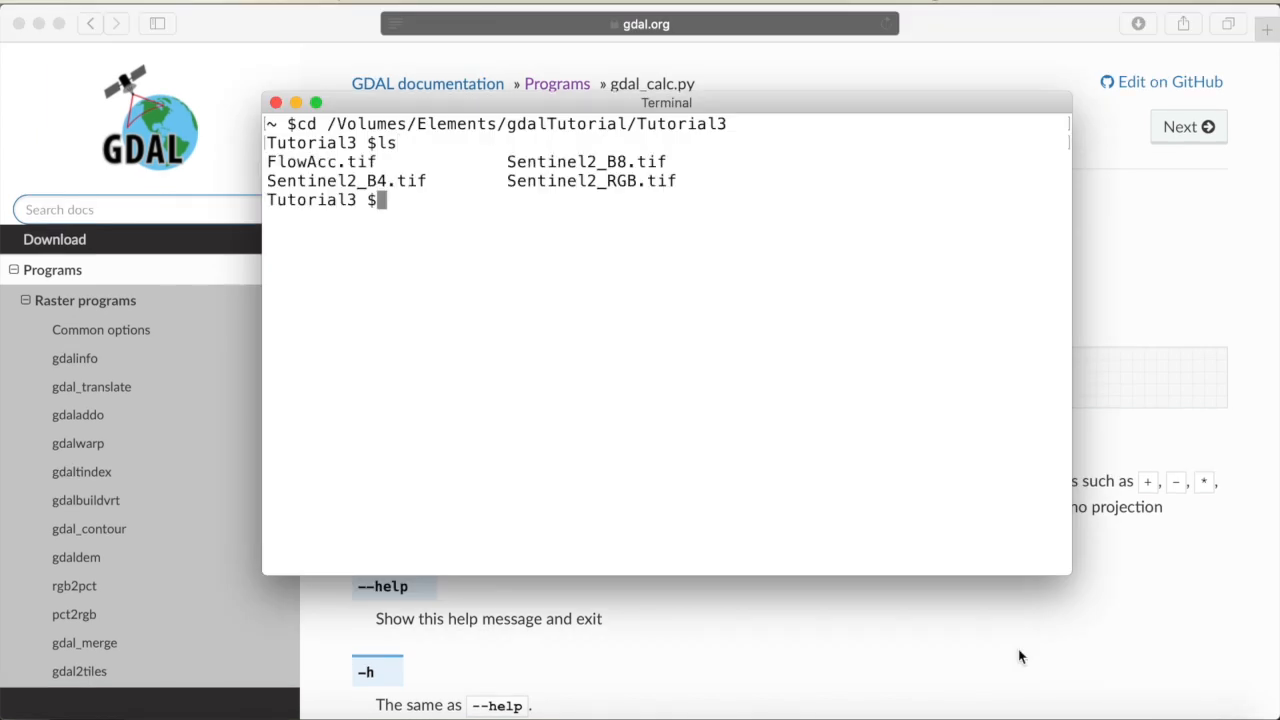
mouse_move(325, 162)
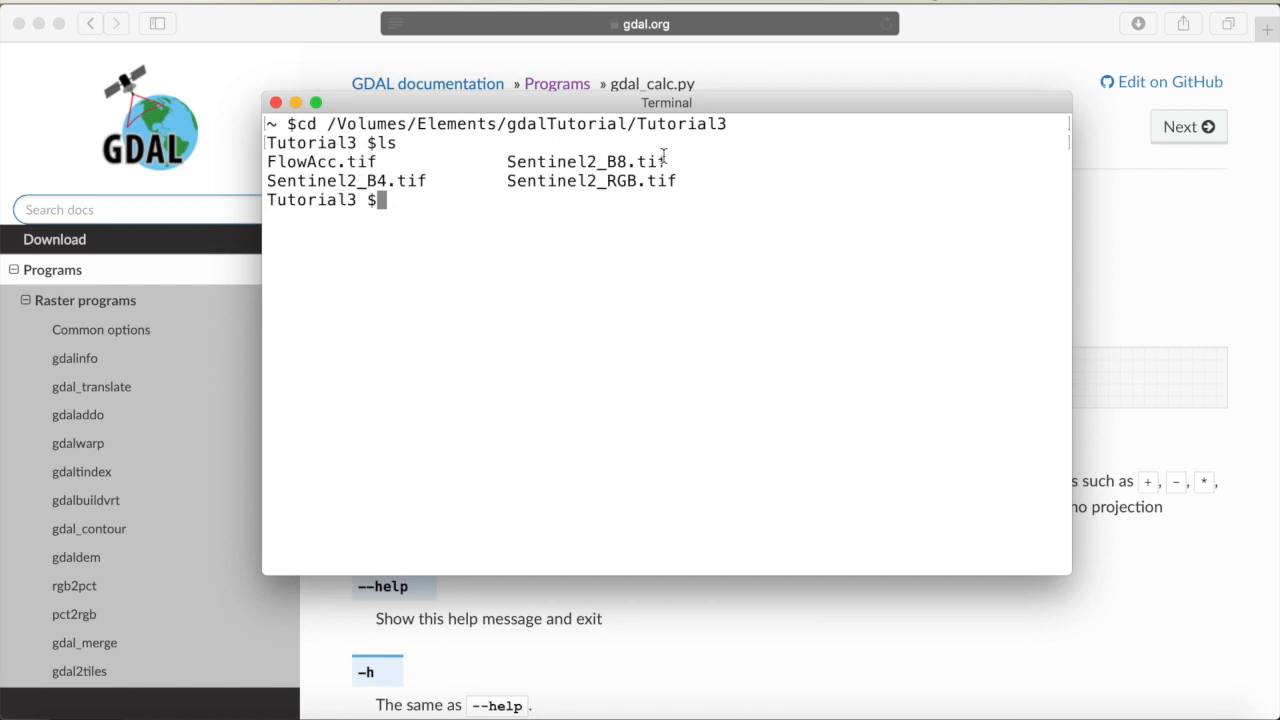
mouse_move(535, 166)
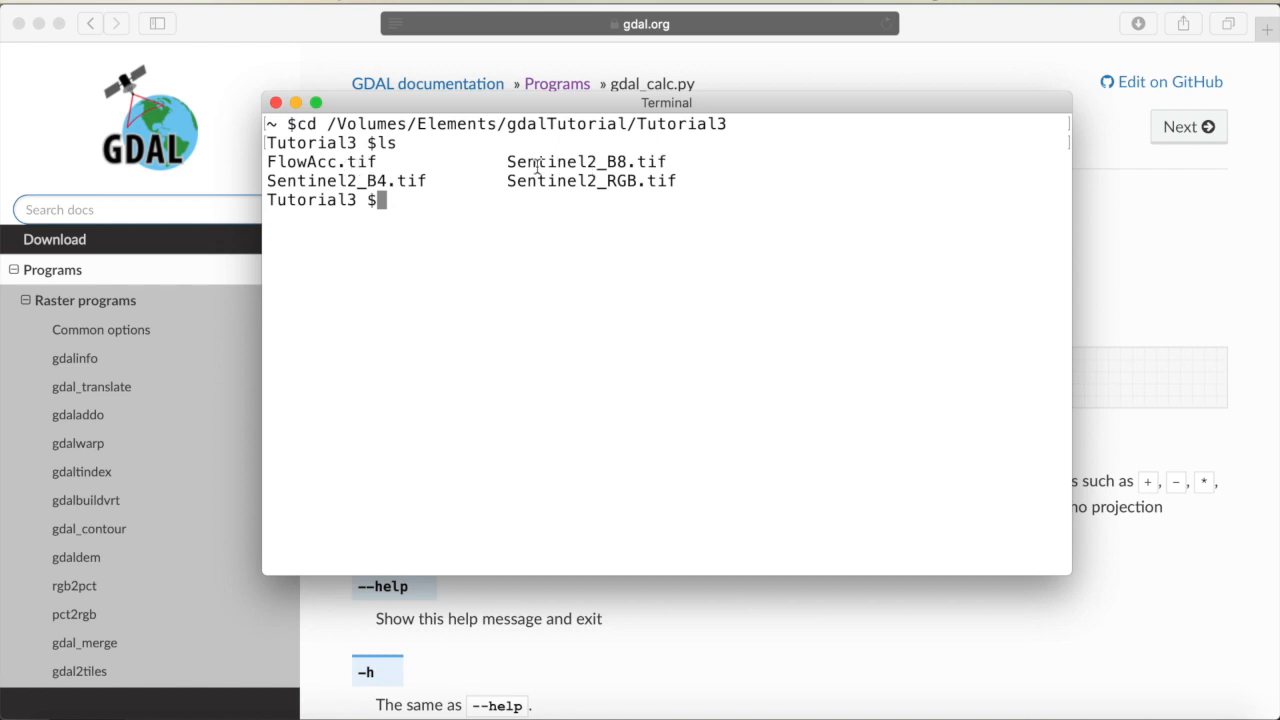
mouse_move(430, 183)
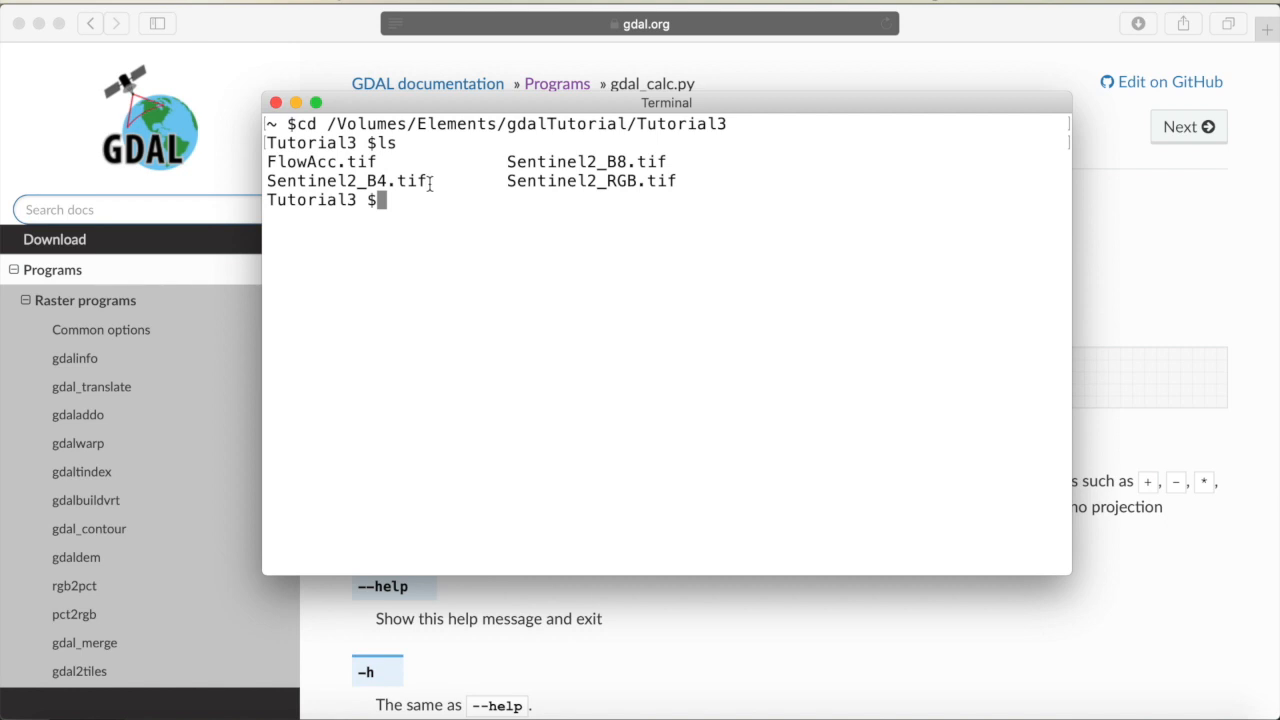
mouse_move(607, 190)
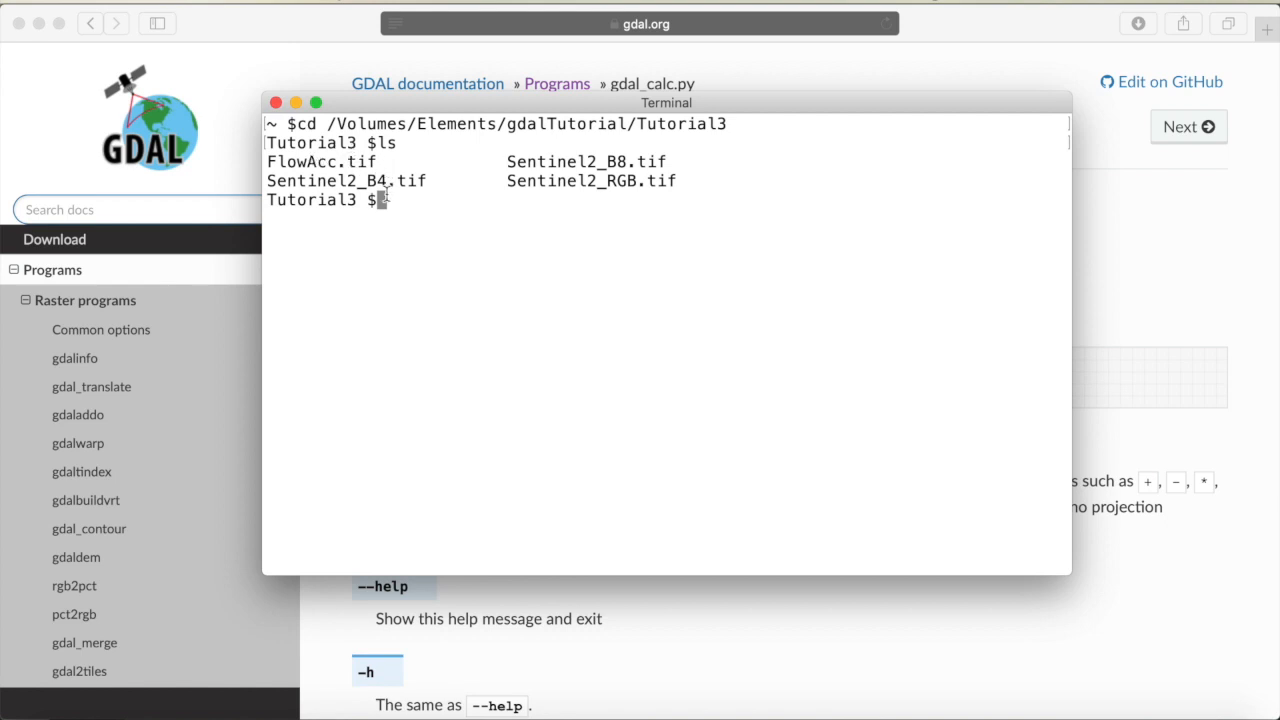
Begin a gdal_calc.py command at the prompt and add the -A input flag.
text(gda)
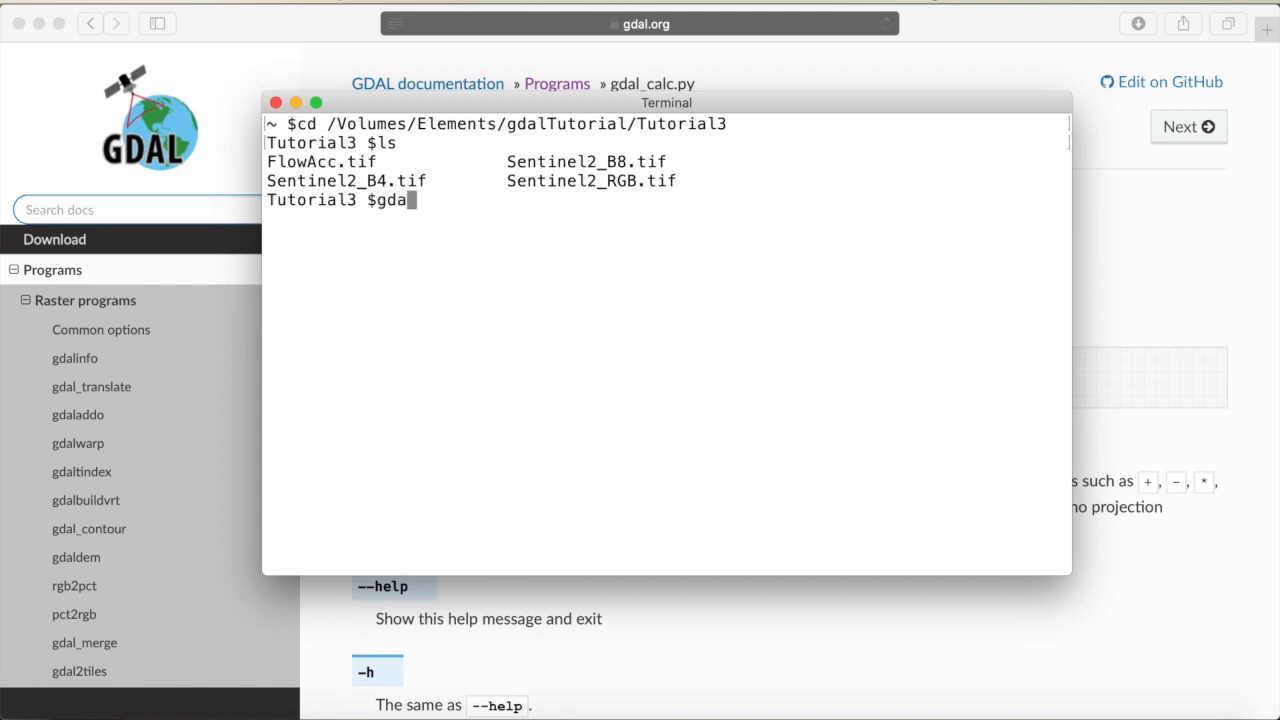
text(l_calc.py)
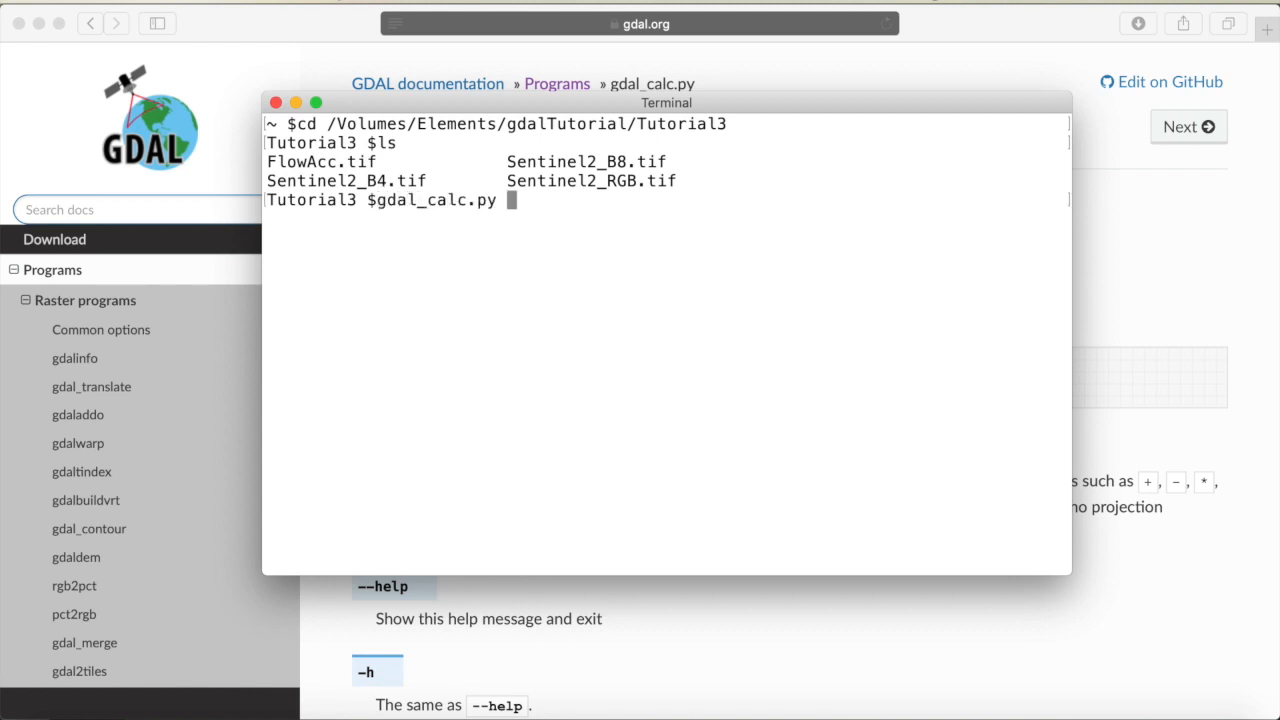
mouse_move(687, 343)
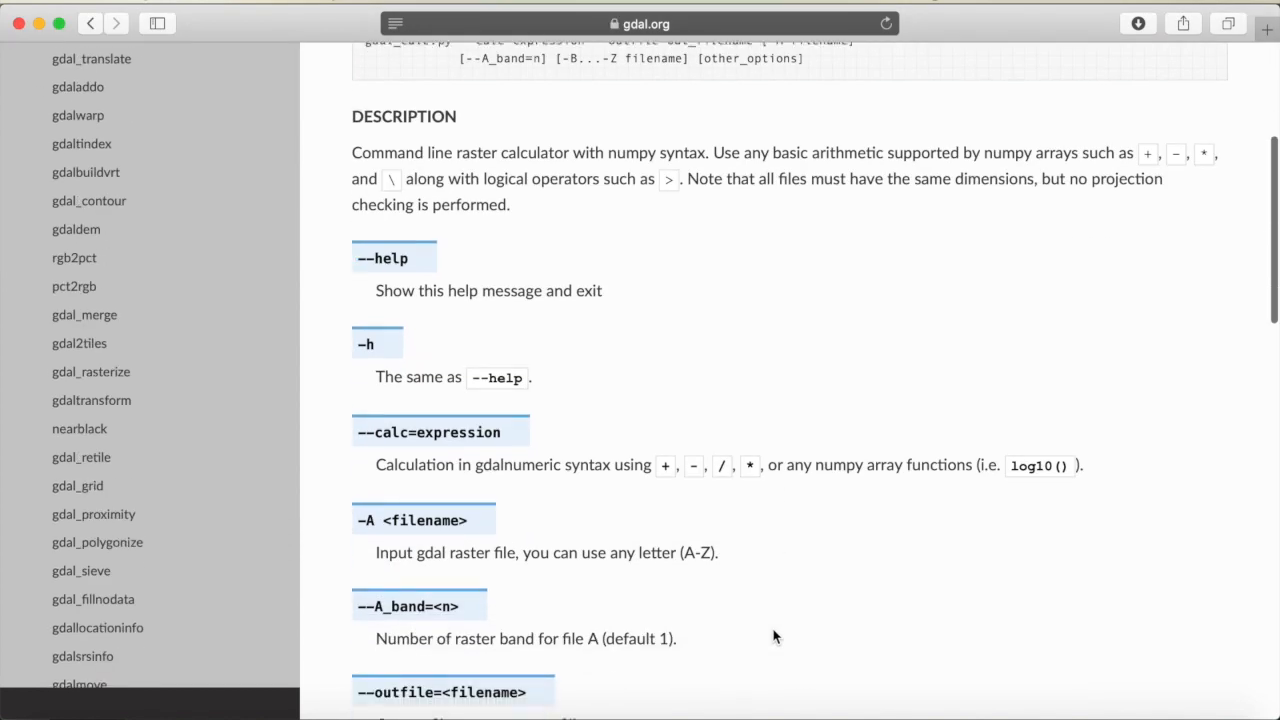
mouse_move(490, 530)
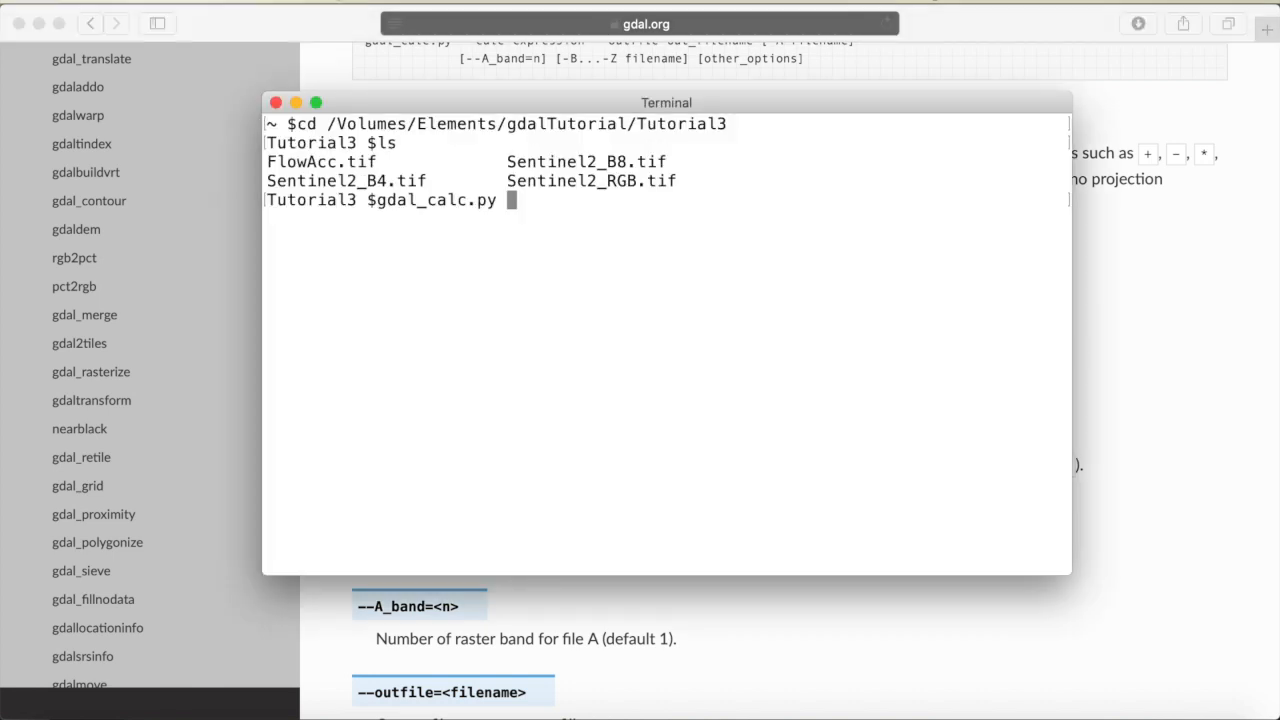
text(-A)
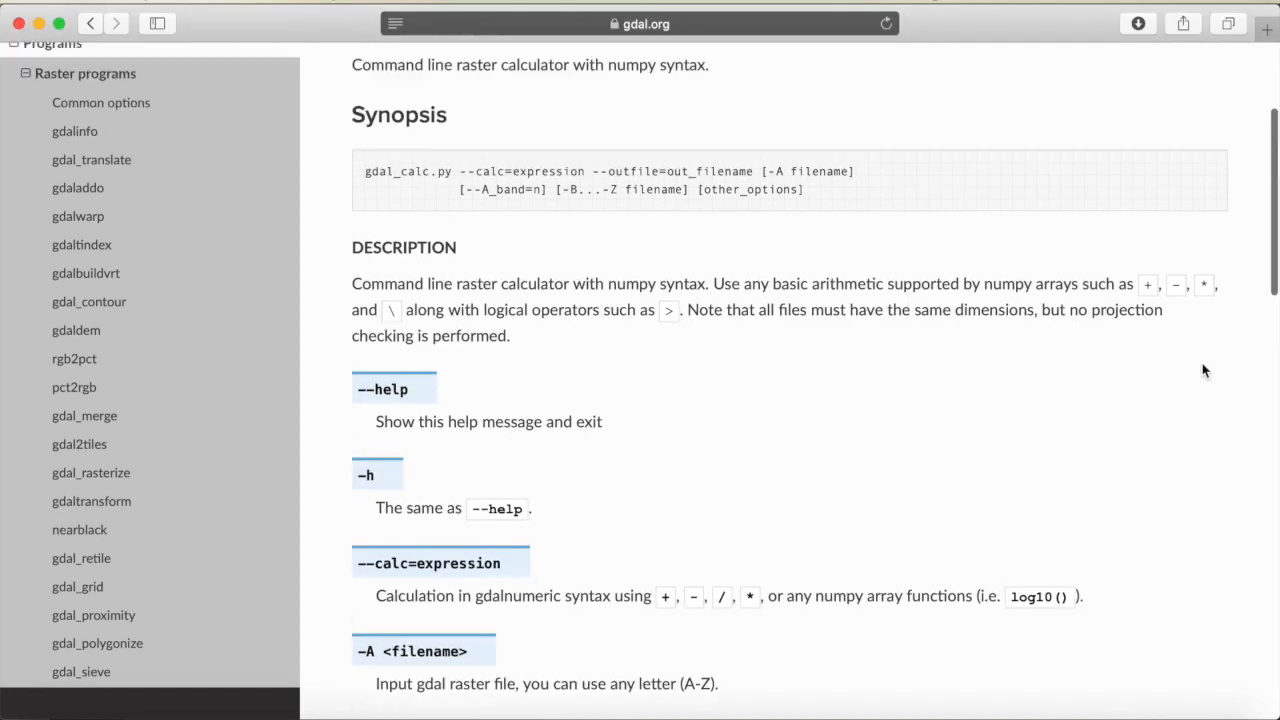
scroll(up, 3)
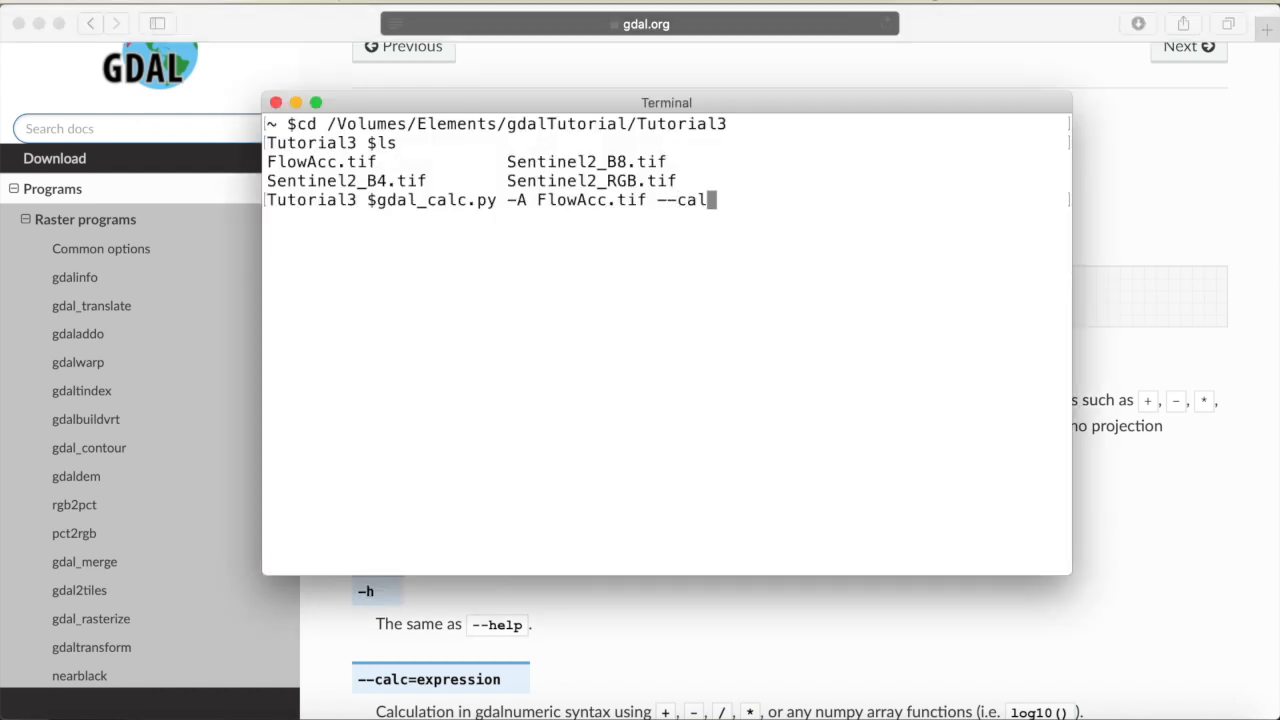
Add calc "A>=1000", --NoDataValue 0 and --outfile rivermask to the command.
text(c=")
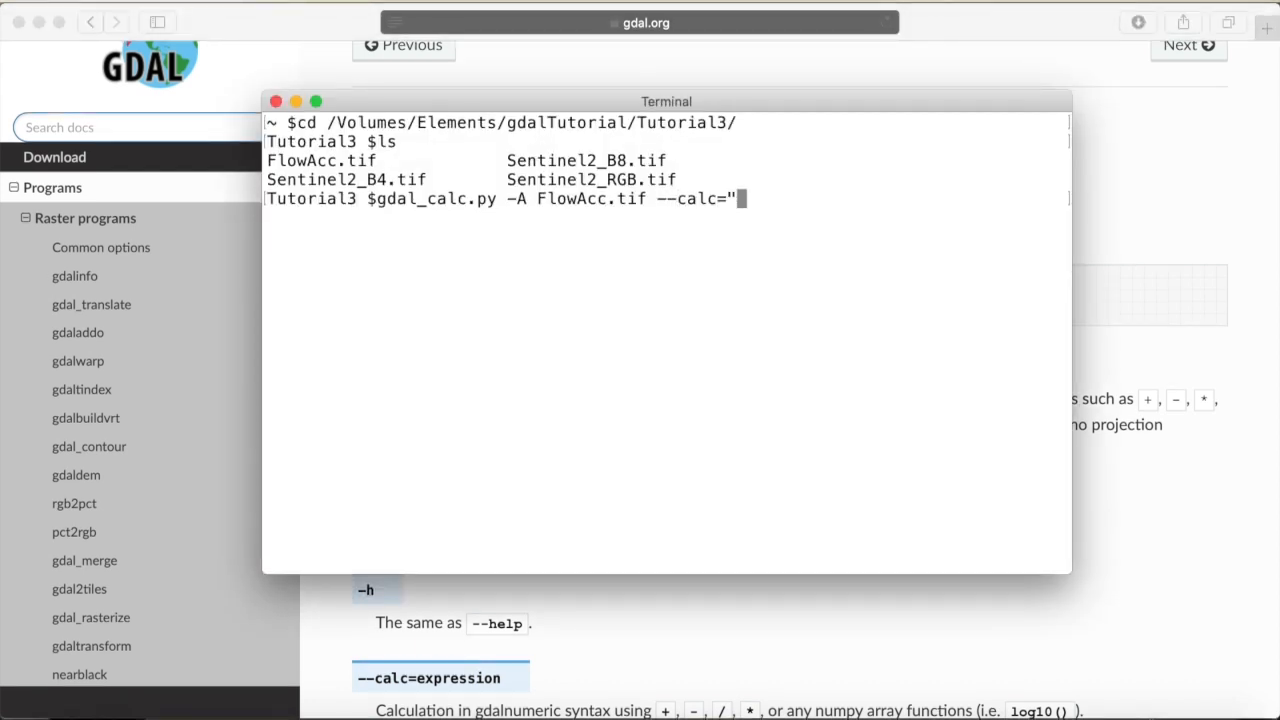
text(A)
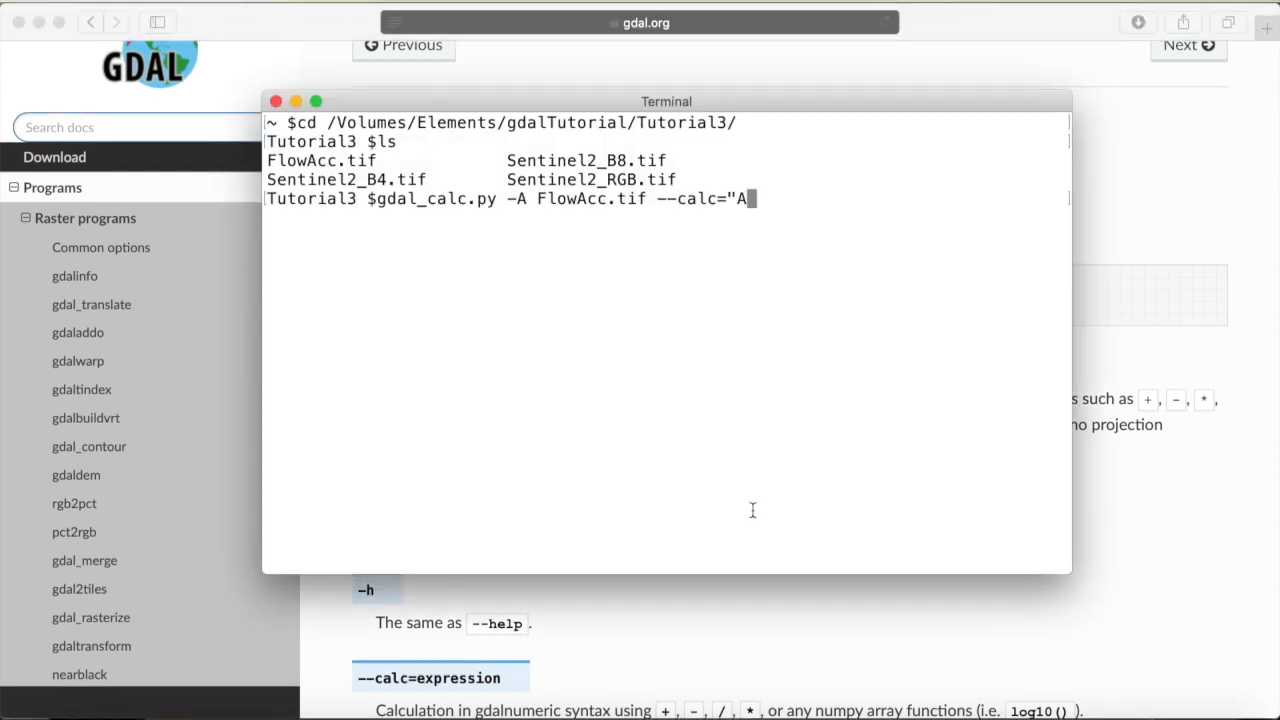
mouse_move(637, 328)
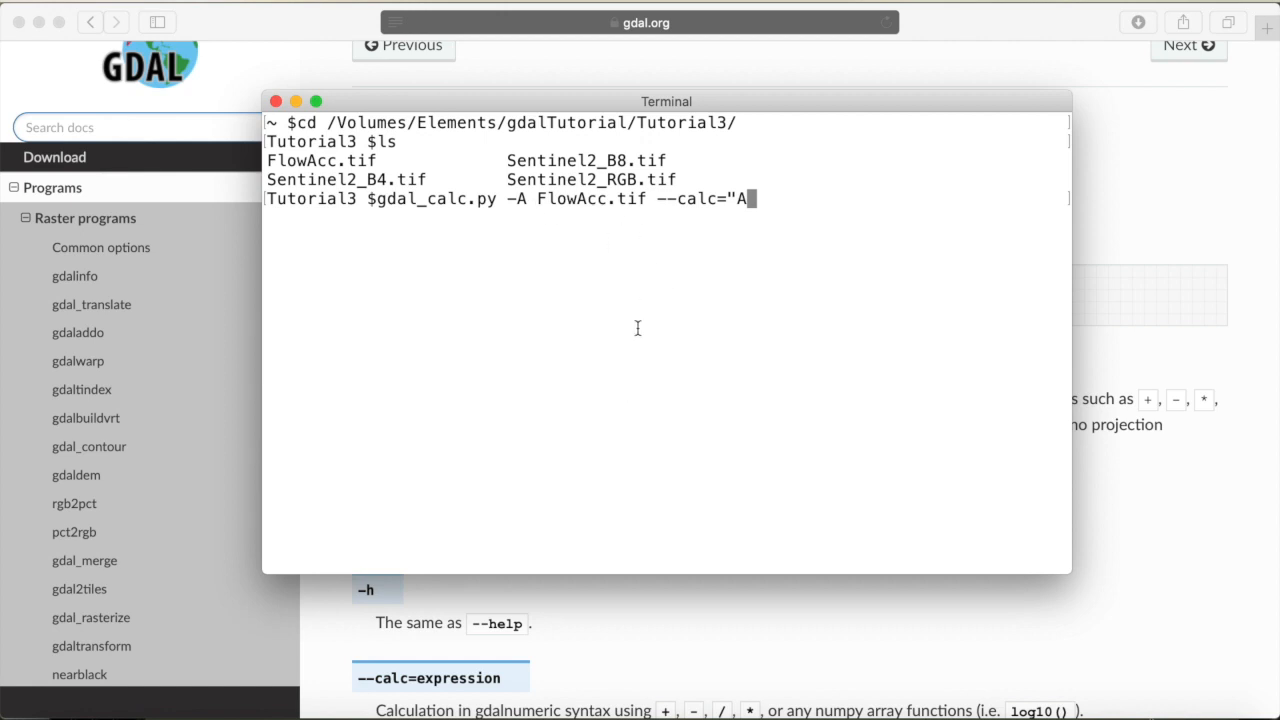
text(>=)
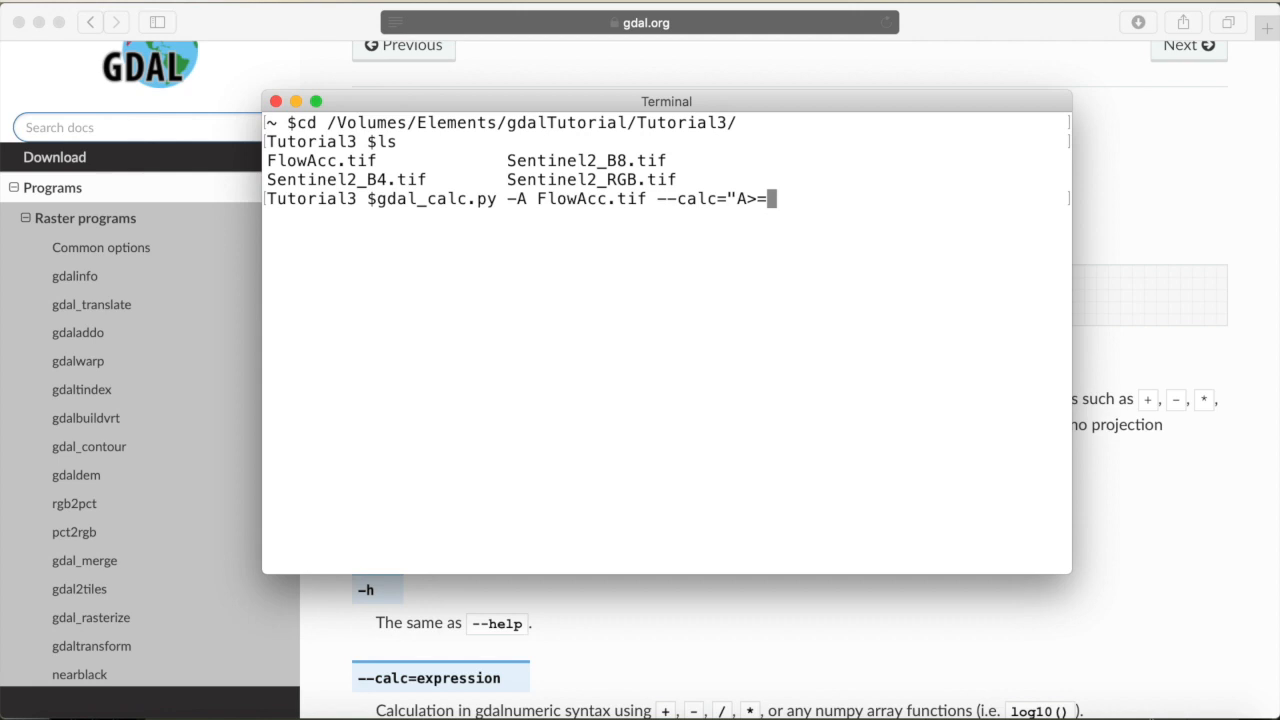
text(1000" --)
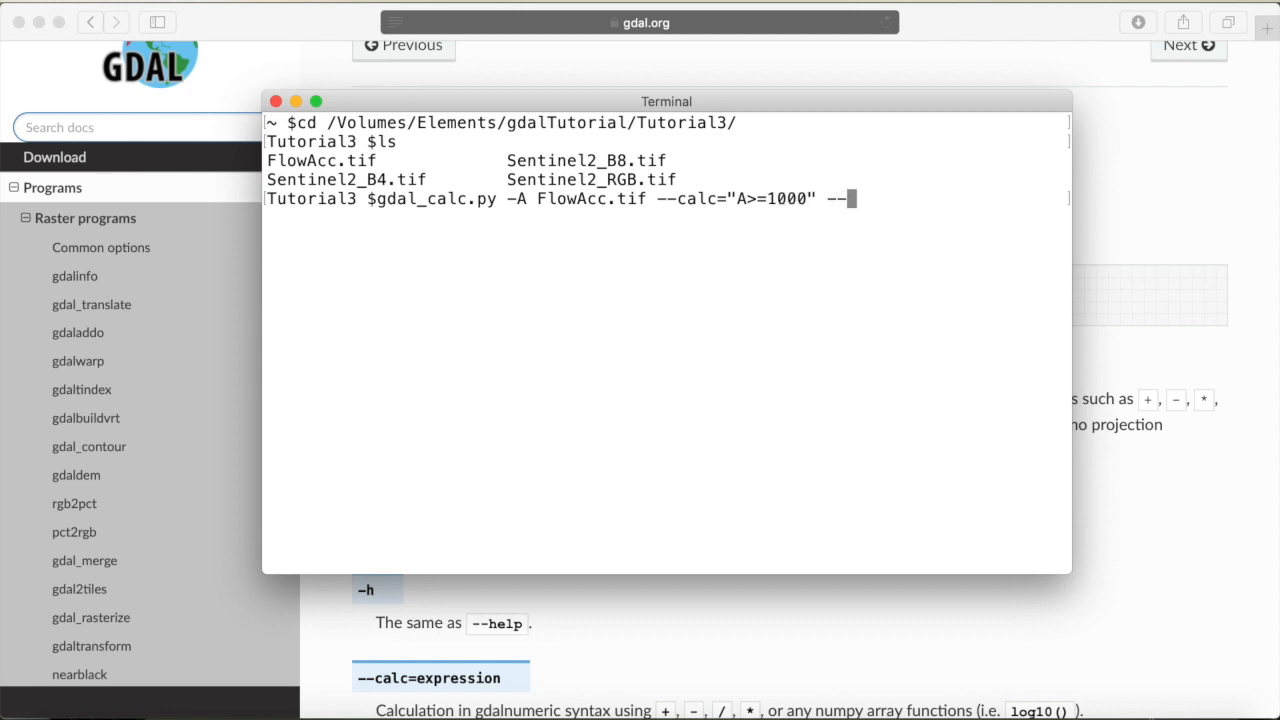
text(-NoDataVal)
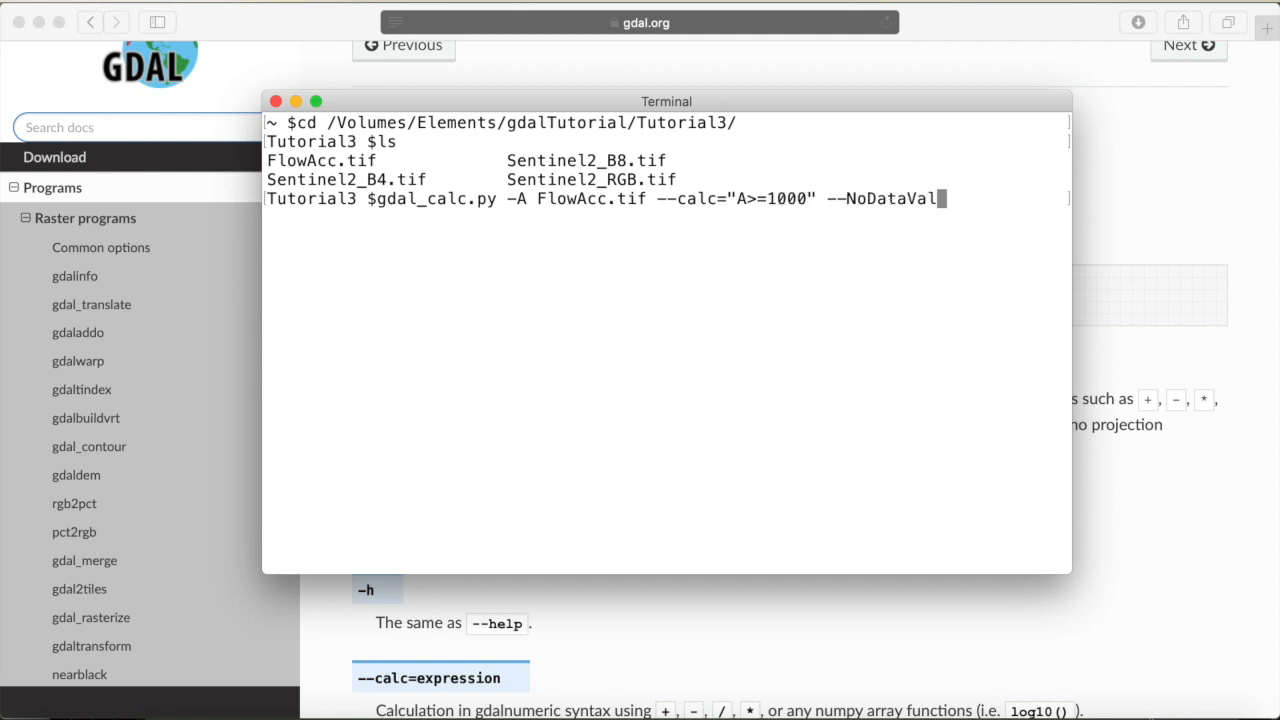
text(ue 0)
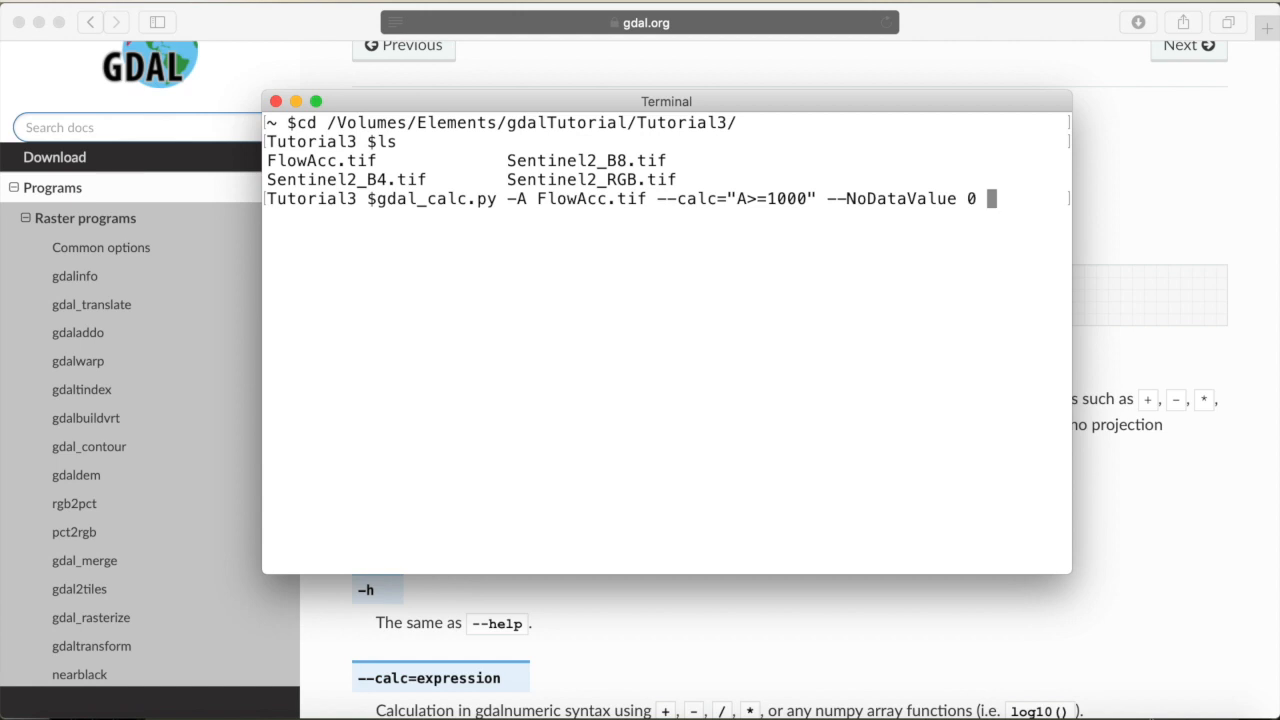
text(--out)
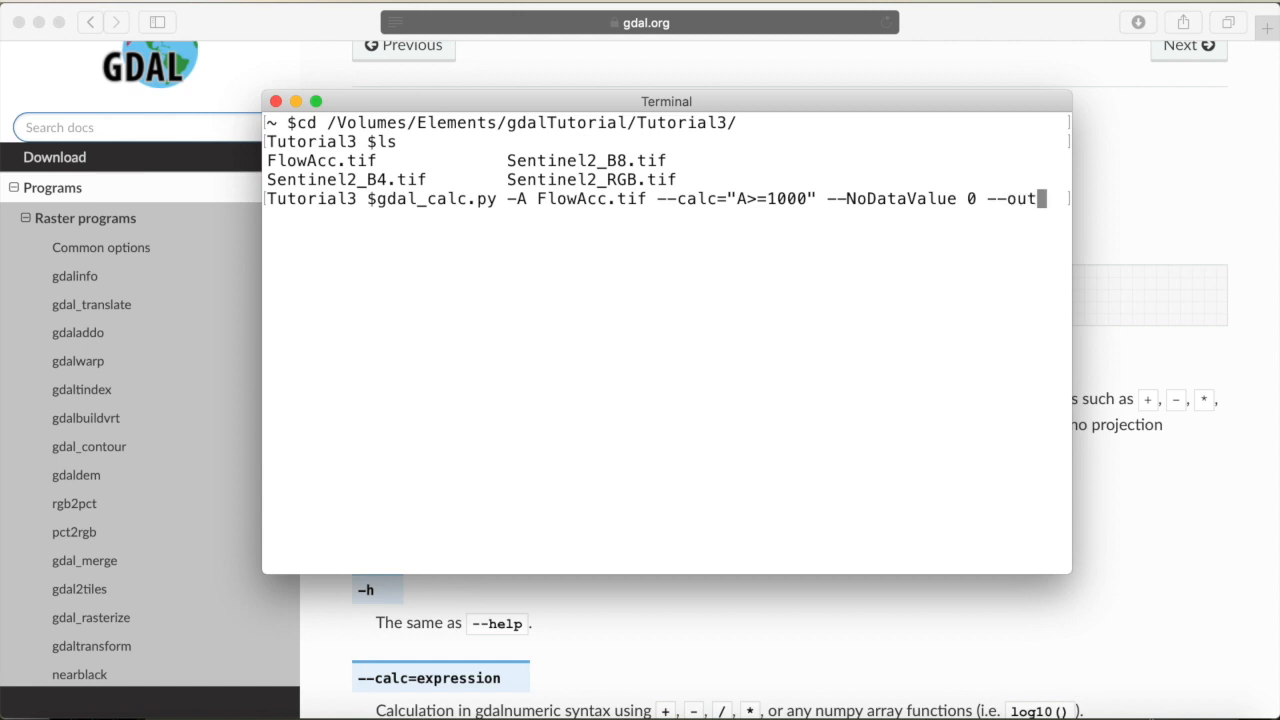
text(file)
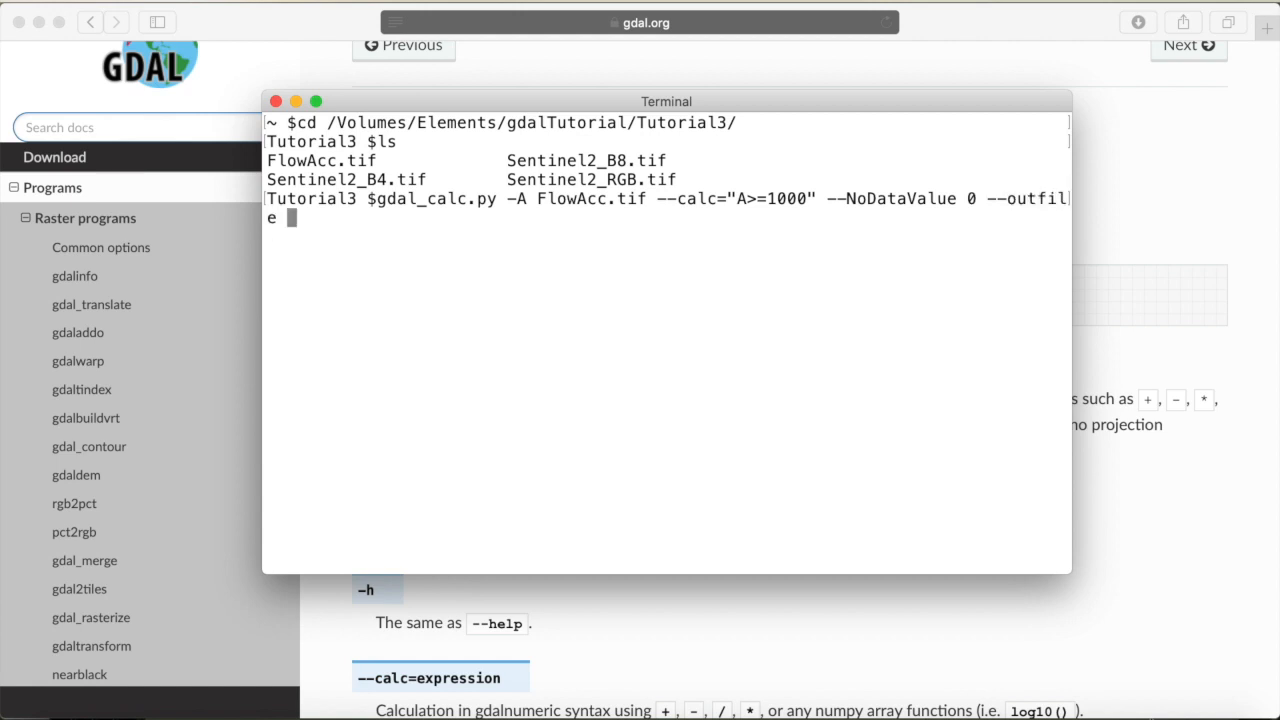
text(rivermask.)
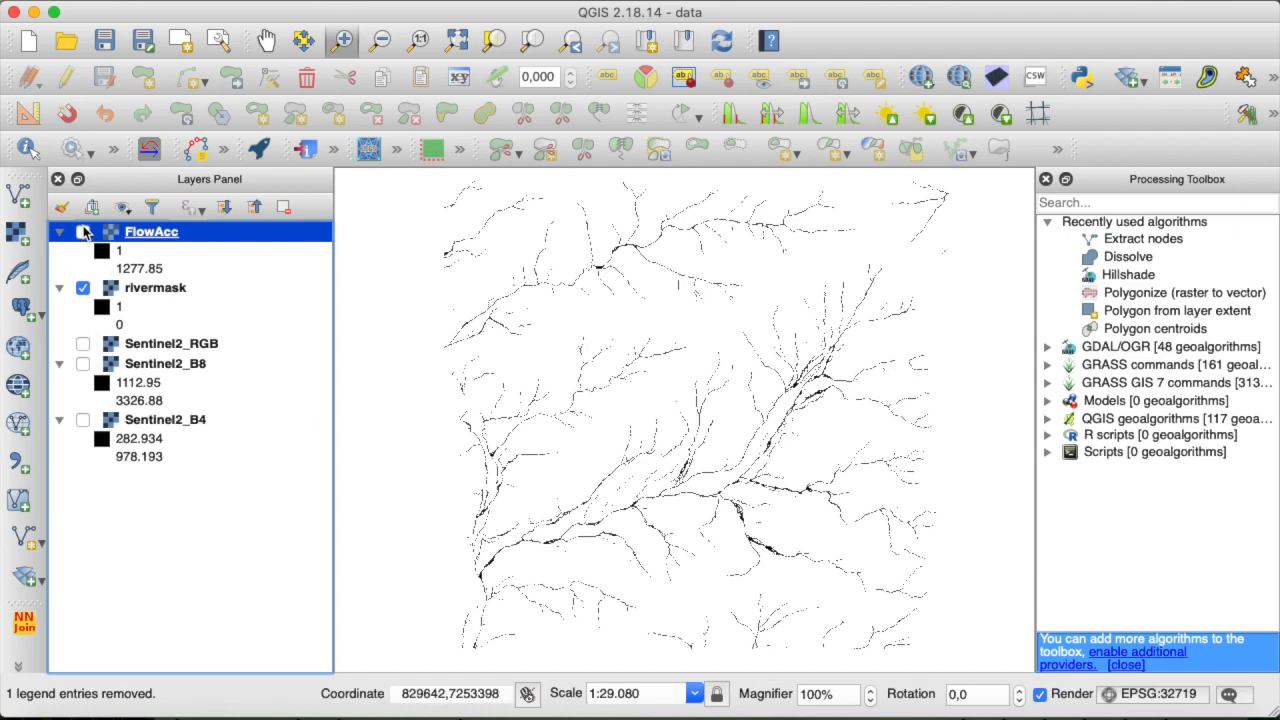
Toggle the FlowAcc layer on and off twice to compare it with rivermask.
click(83, 231)
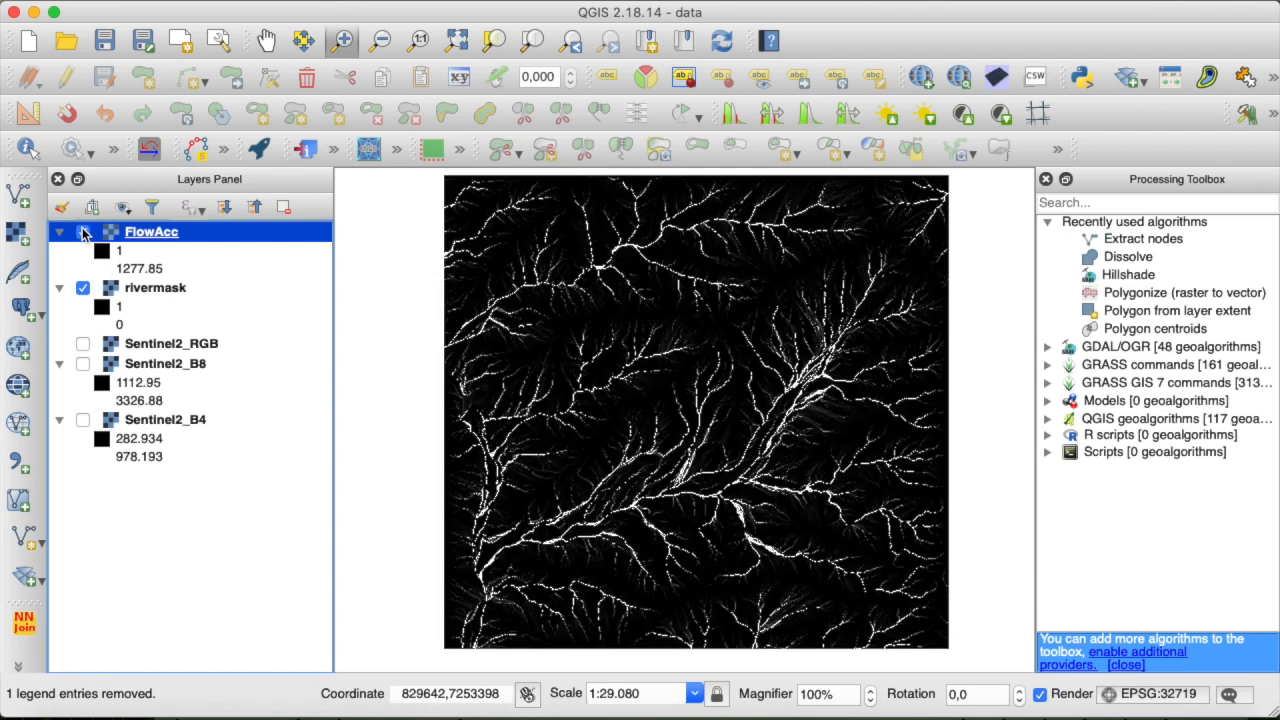
click(83, 231)
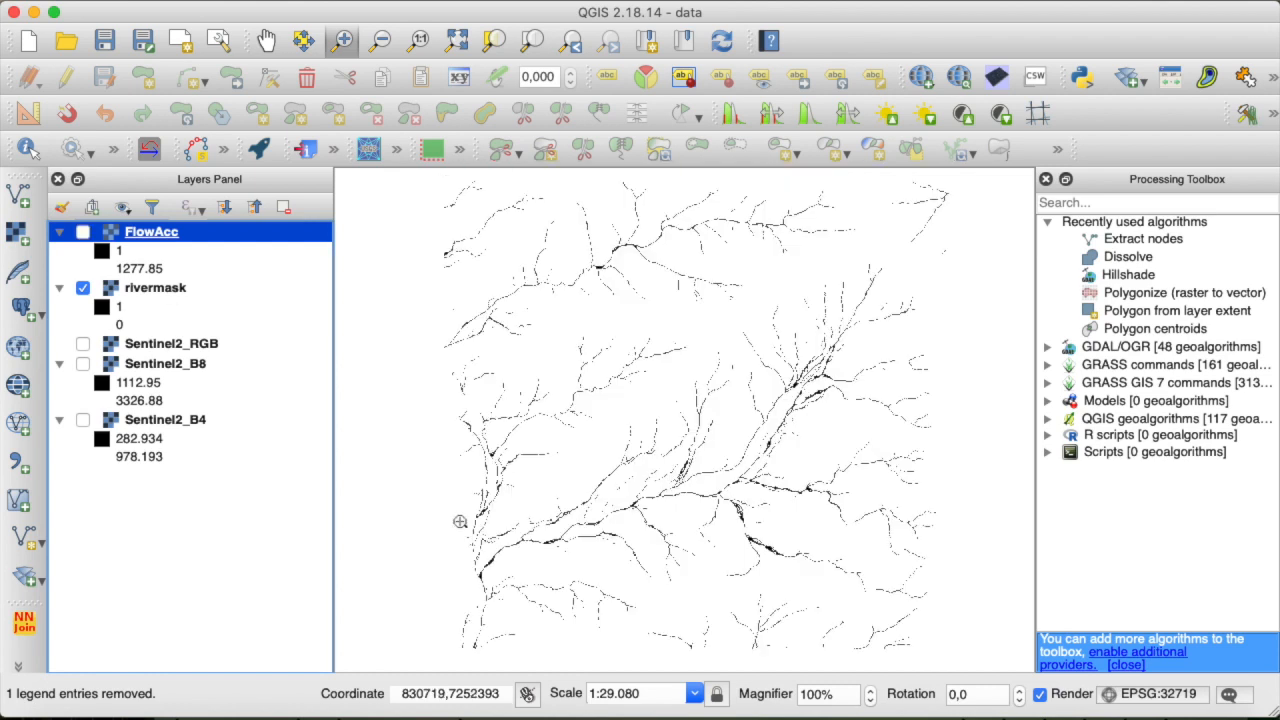
click(83, 231)
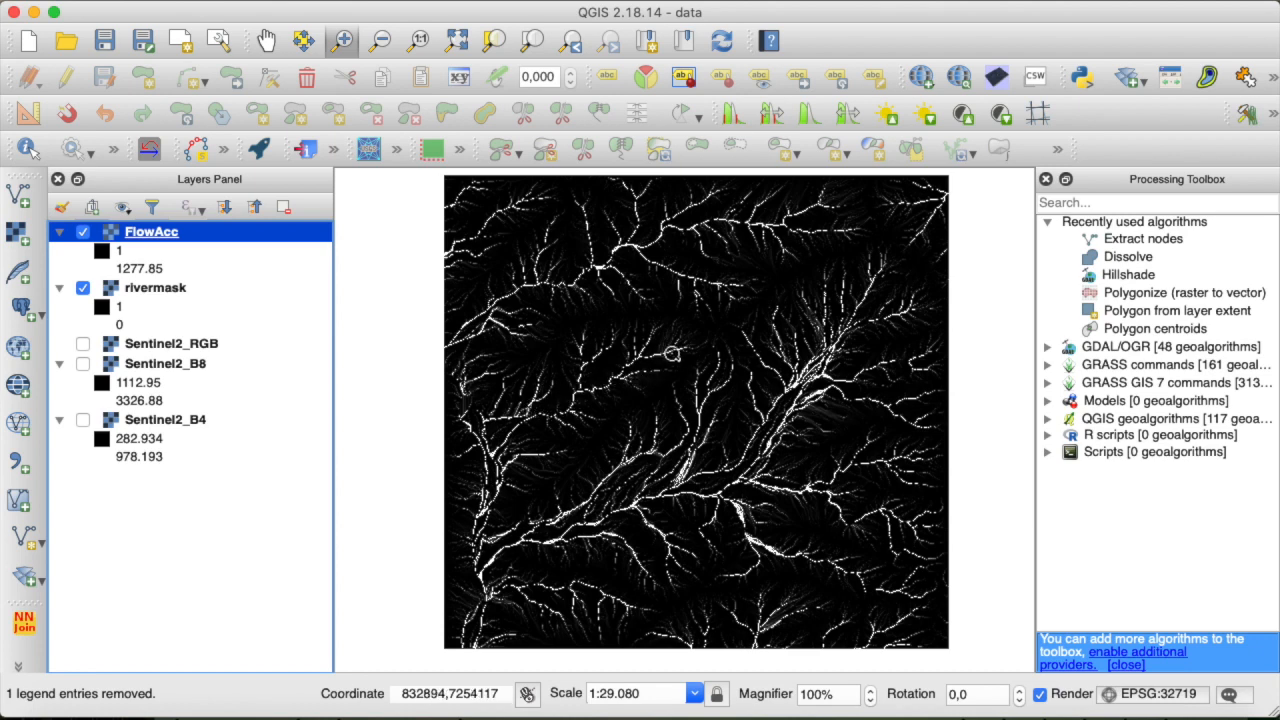
click(83, 231)
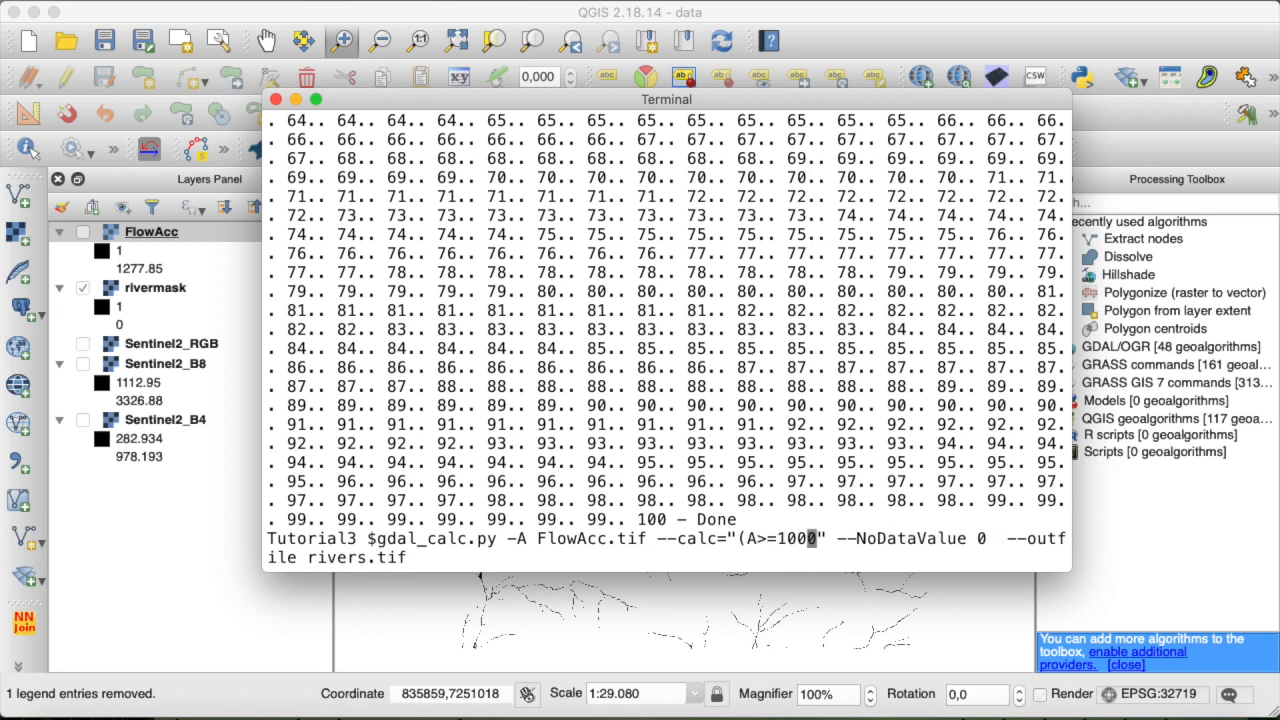
Insert * so the command multiplies (A>=1000) by A for rivers.tif.
text(*)
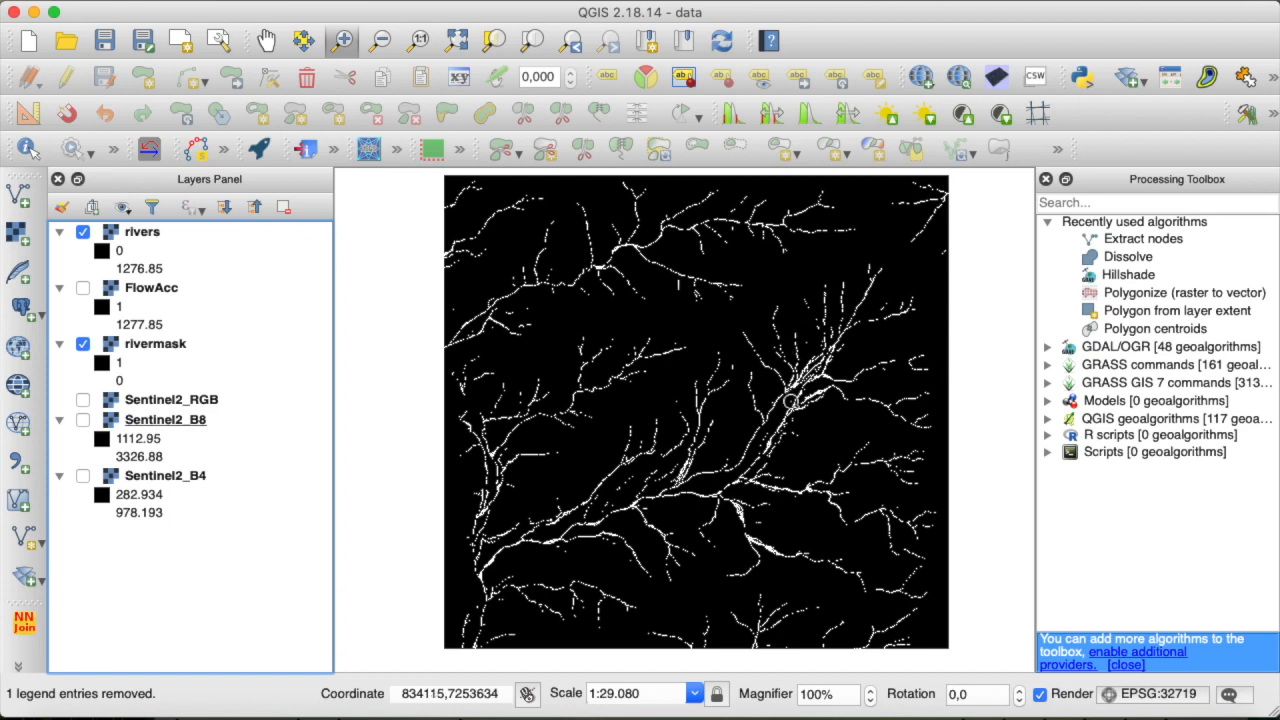
mouse_move(638, 355)
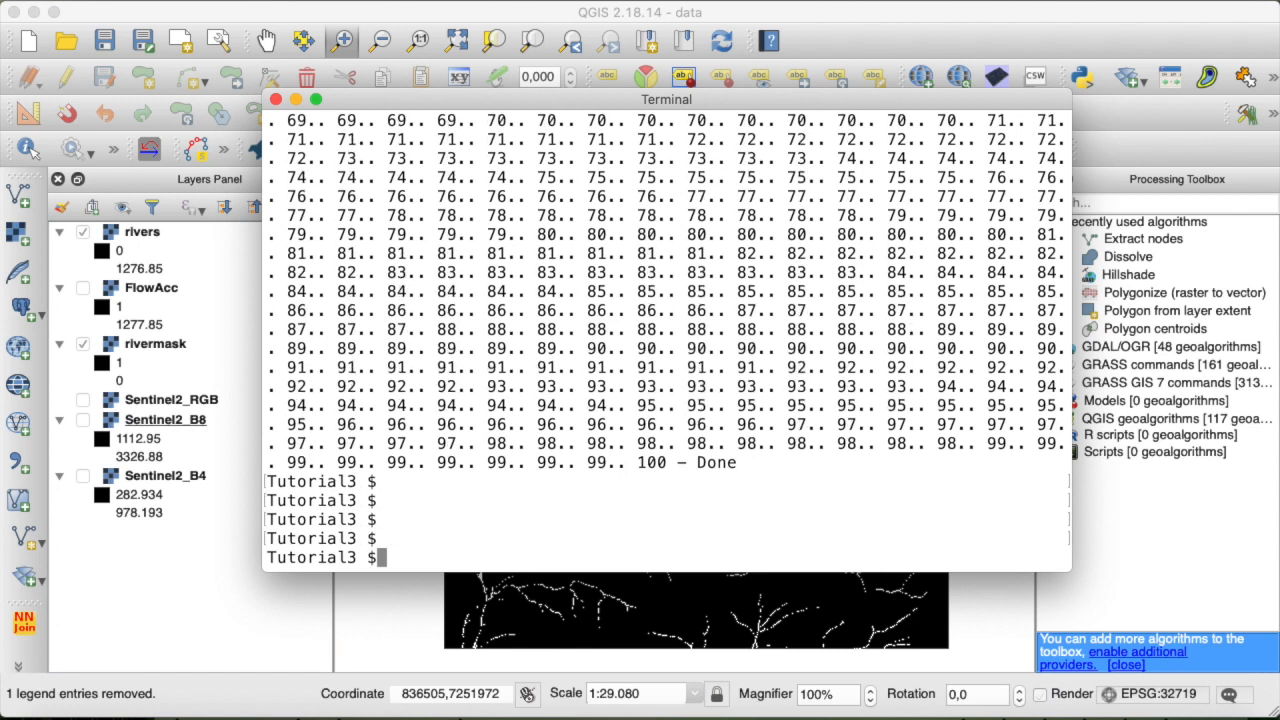
Enter gdal_calc.py with Sentinel2_B4.tif as input A and Sentinel2_B8 as input B.
text(gd)
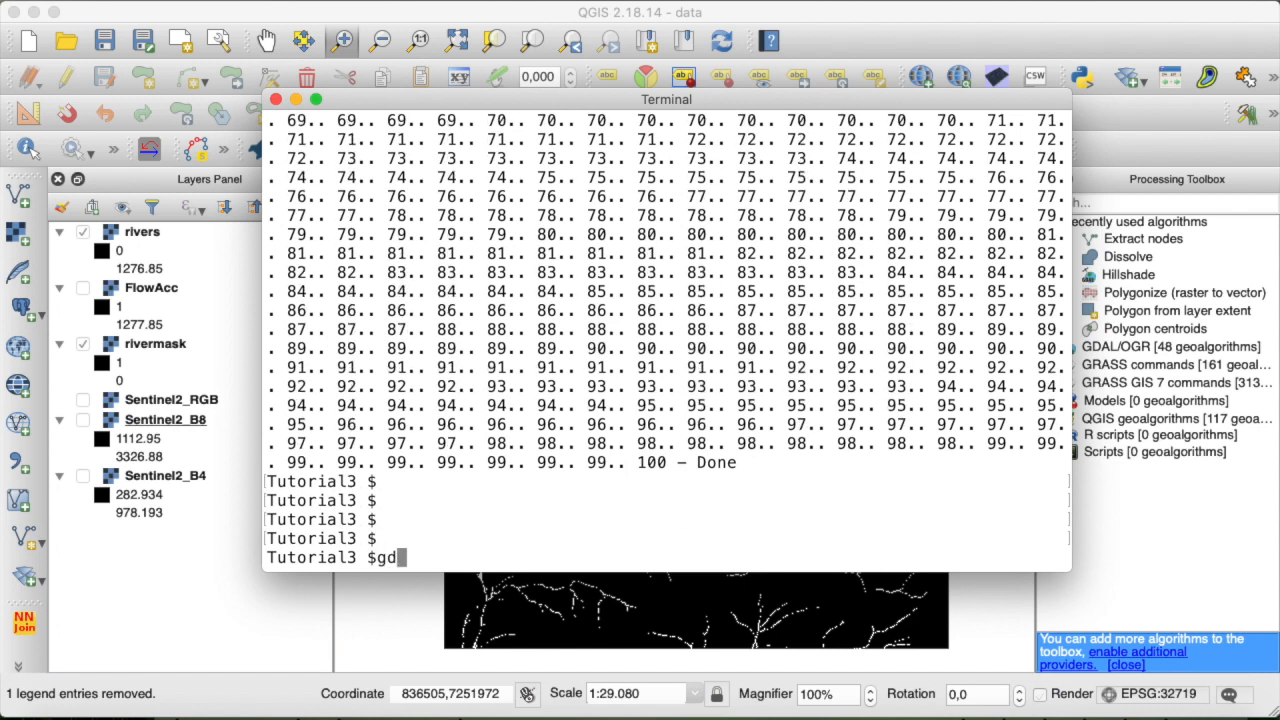
text(al_calc.py)
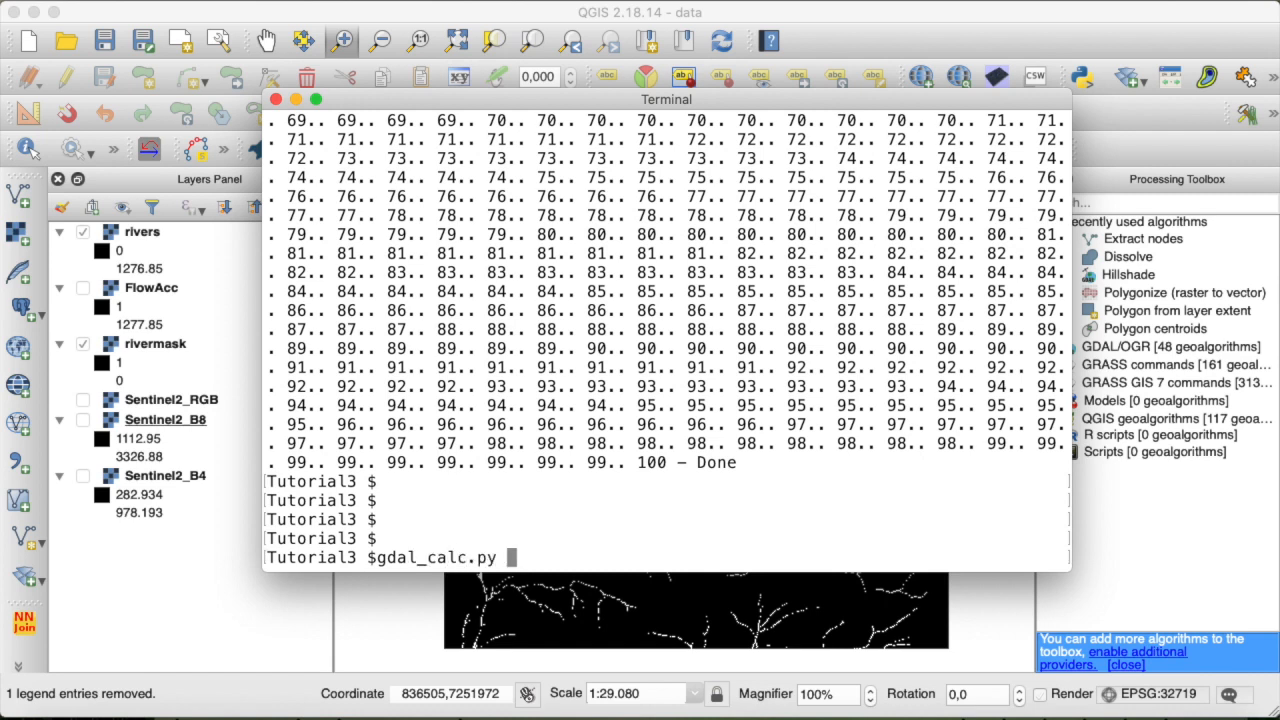
text(-)
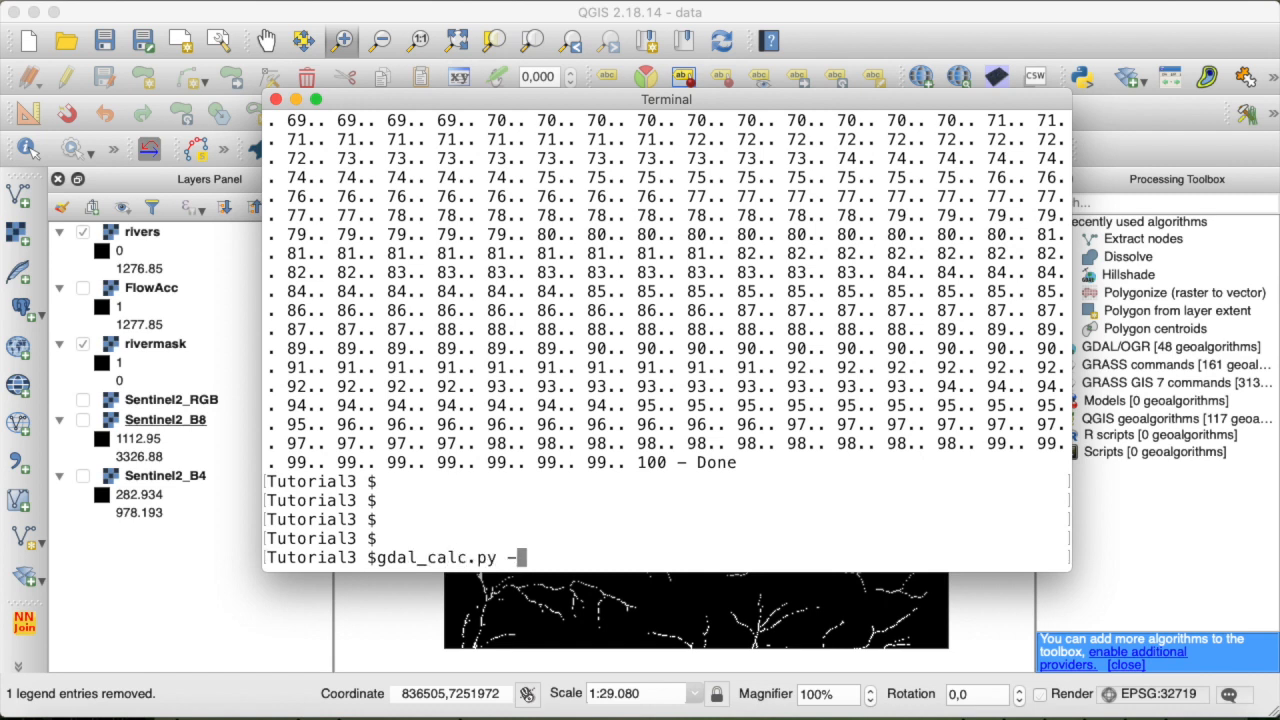
text(-A S)
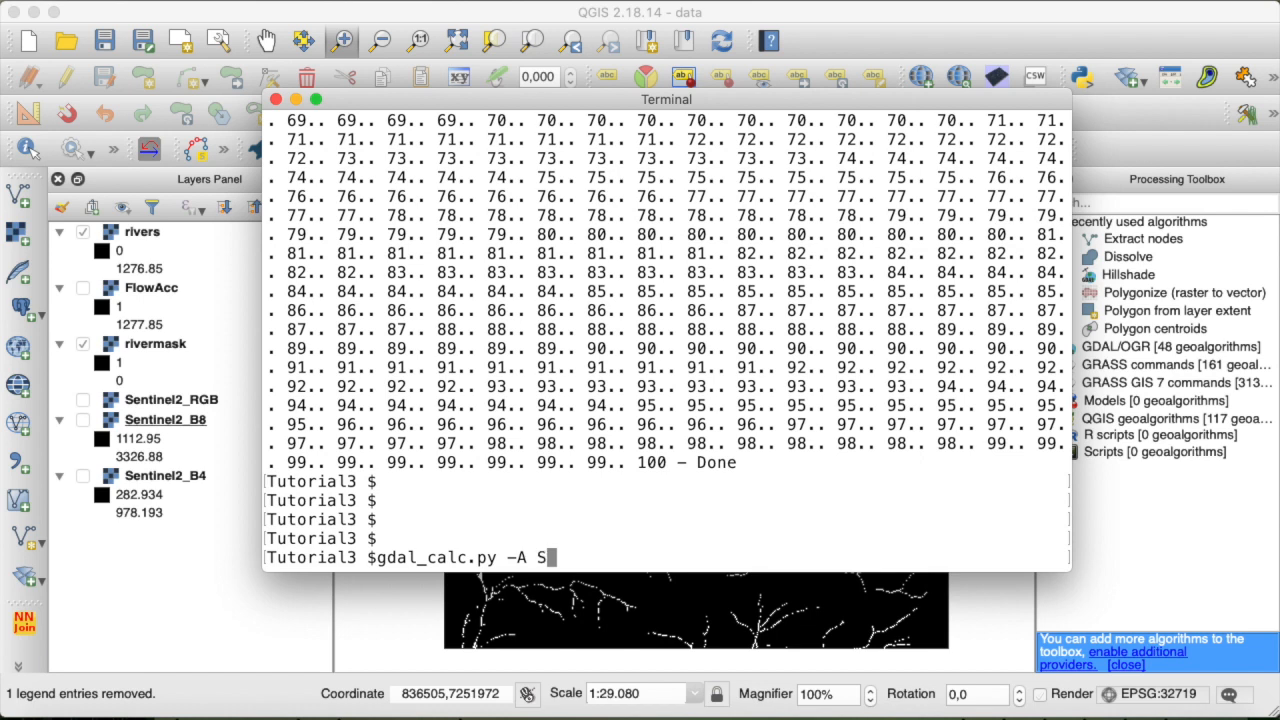
text(entinel2_B)
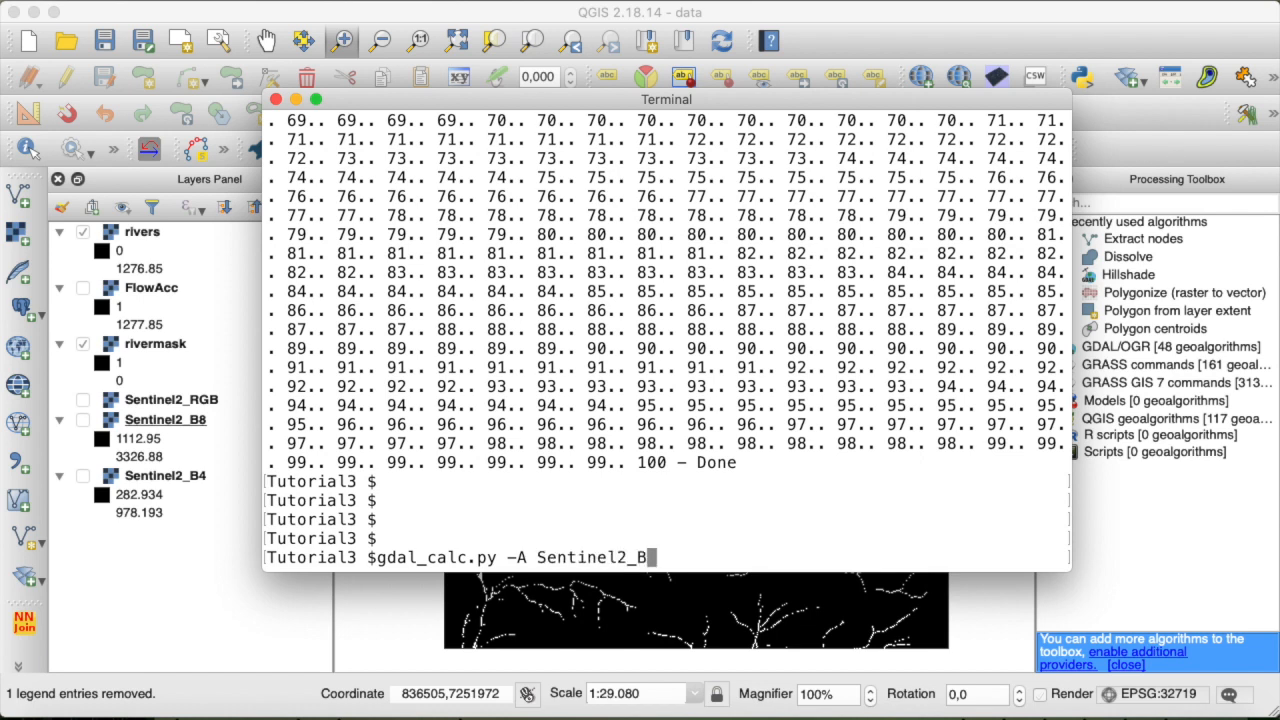
text(4.tif)
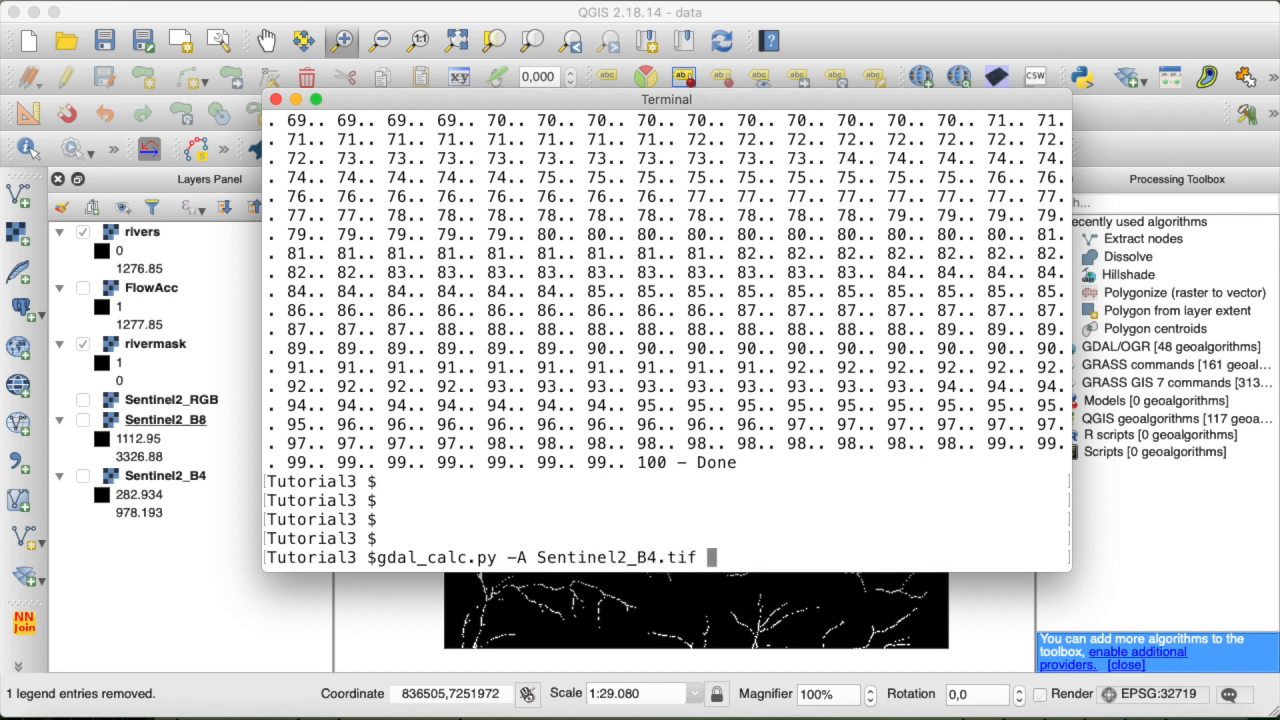
text(-B S)
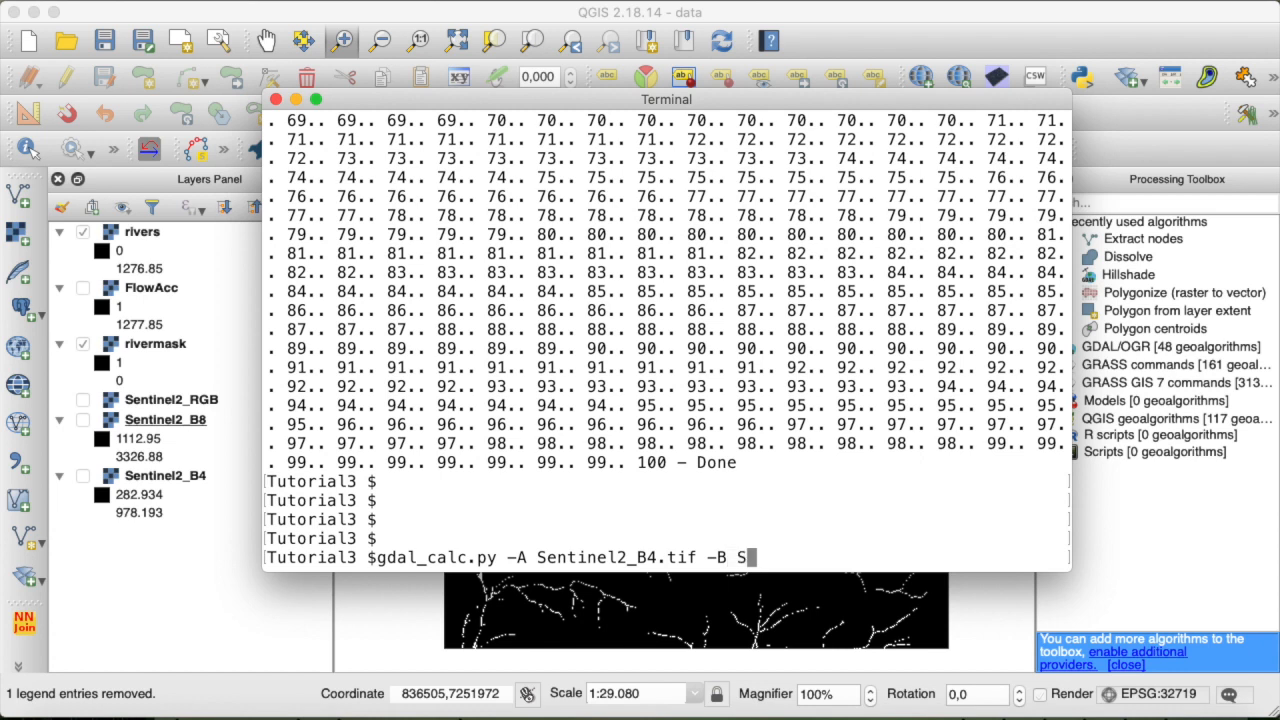
text(entinel2_B)
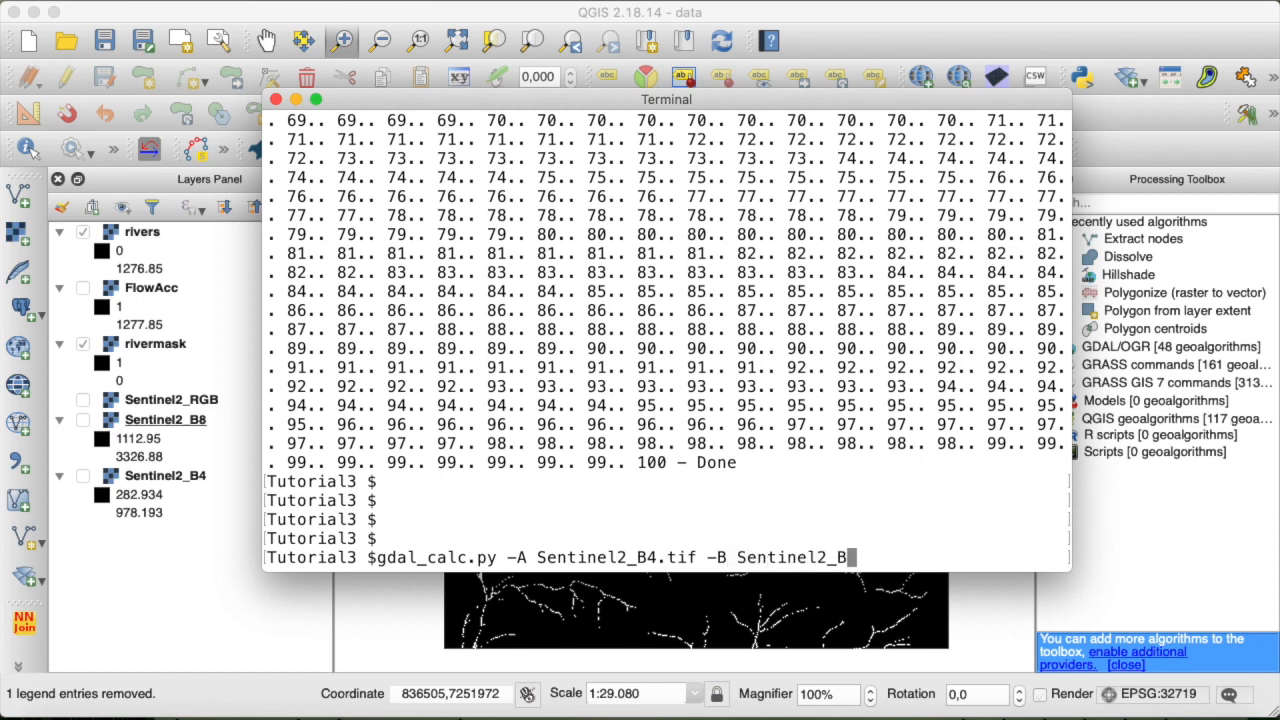
text(8)
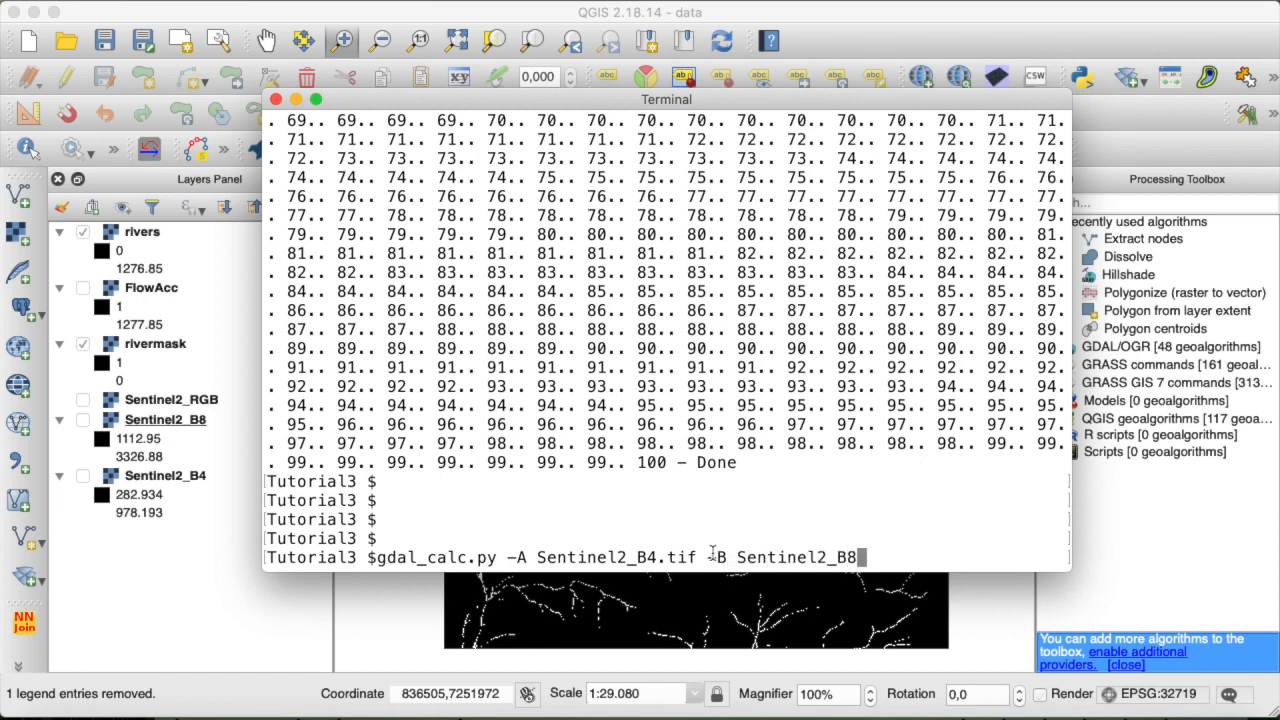
Add the NDVI expression --calc="(B-A)/(B+A)".
text(--c)
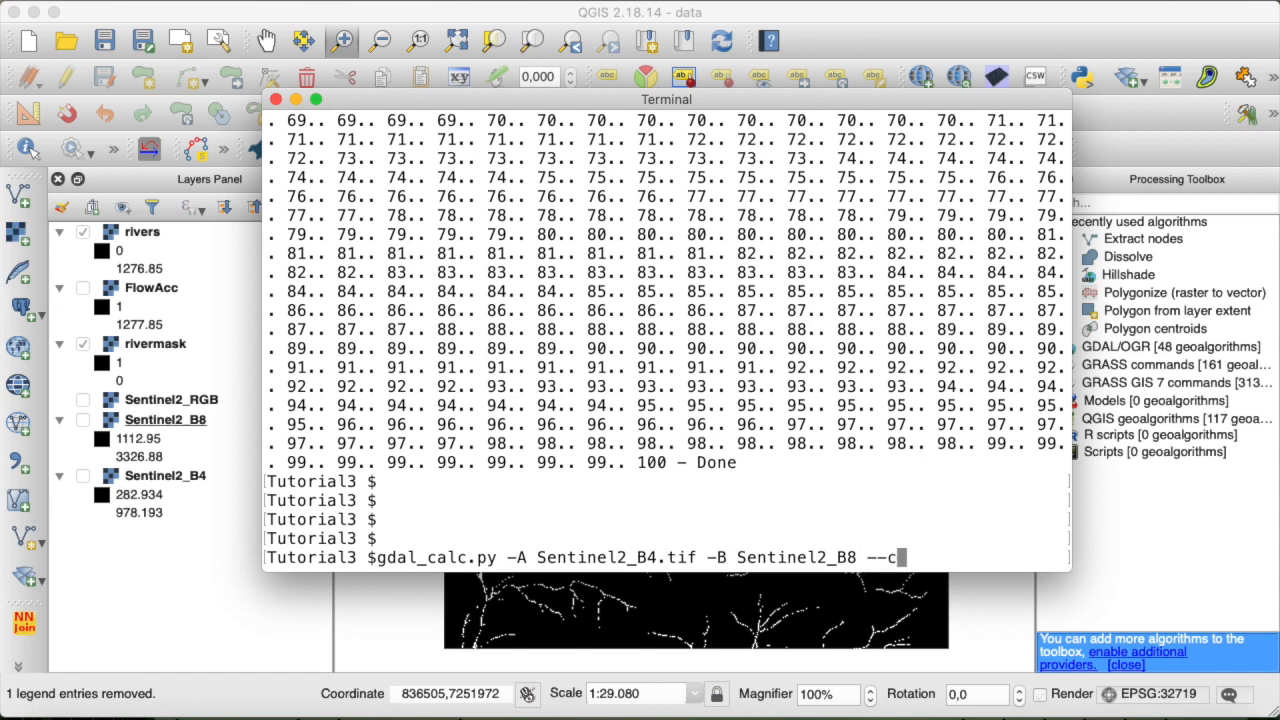
text(alc=)
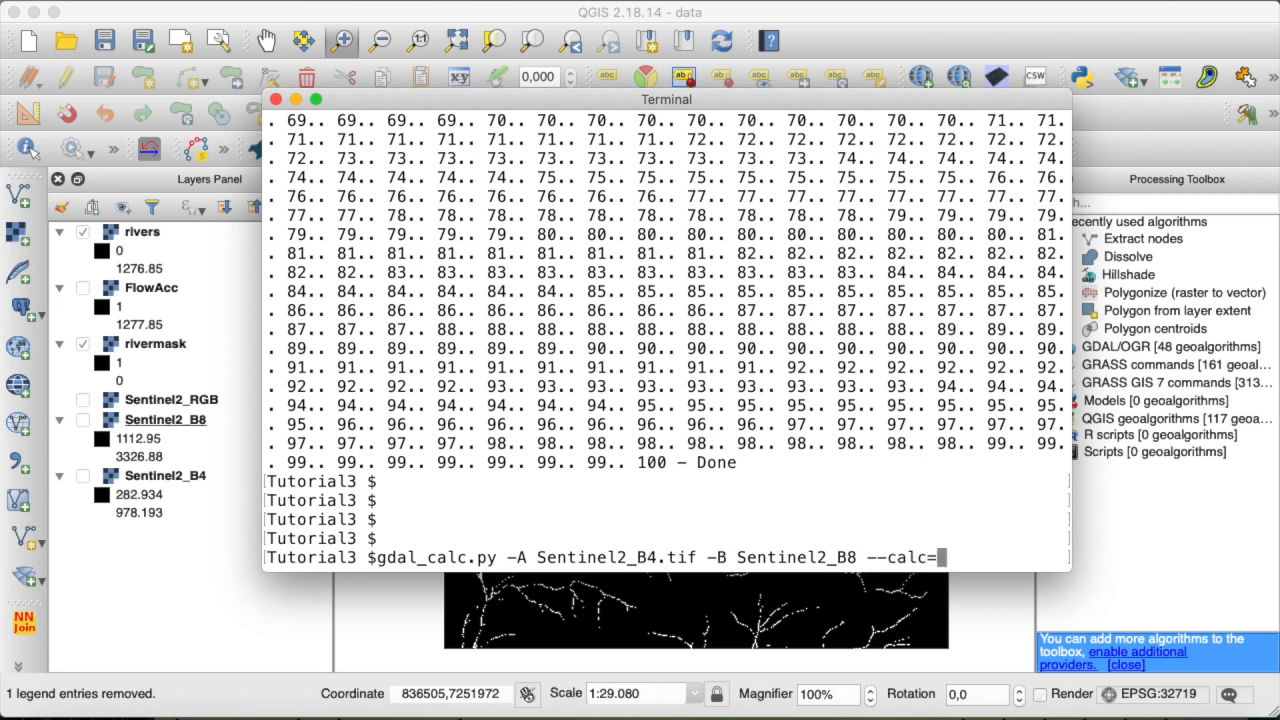
text(")
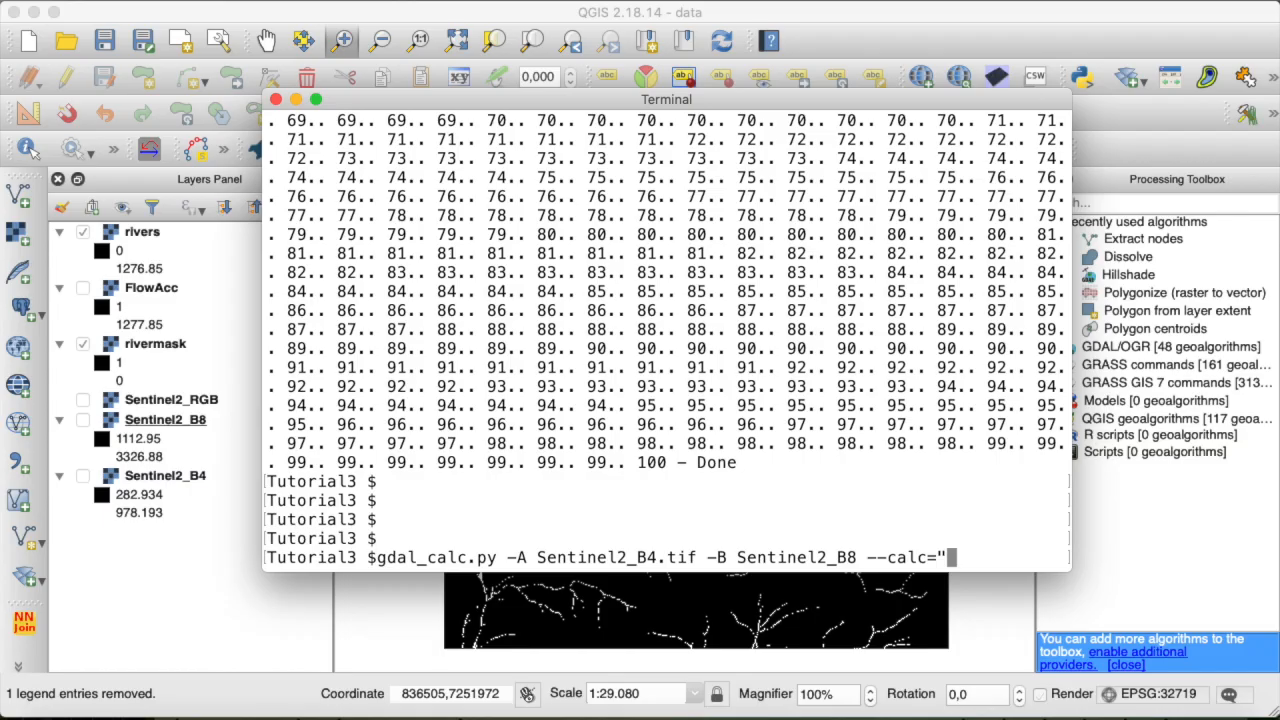
text(()
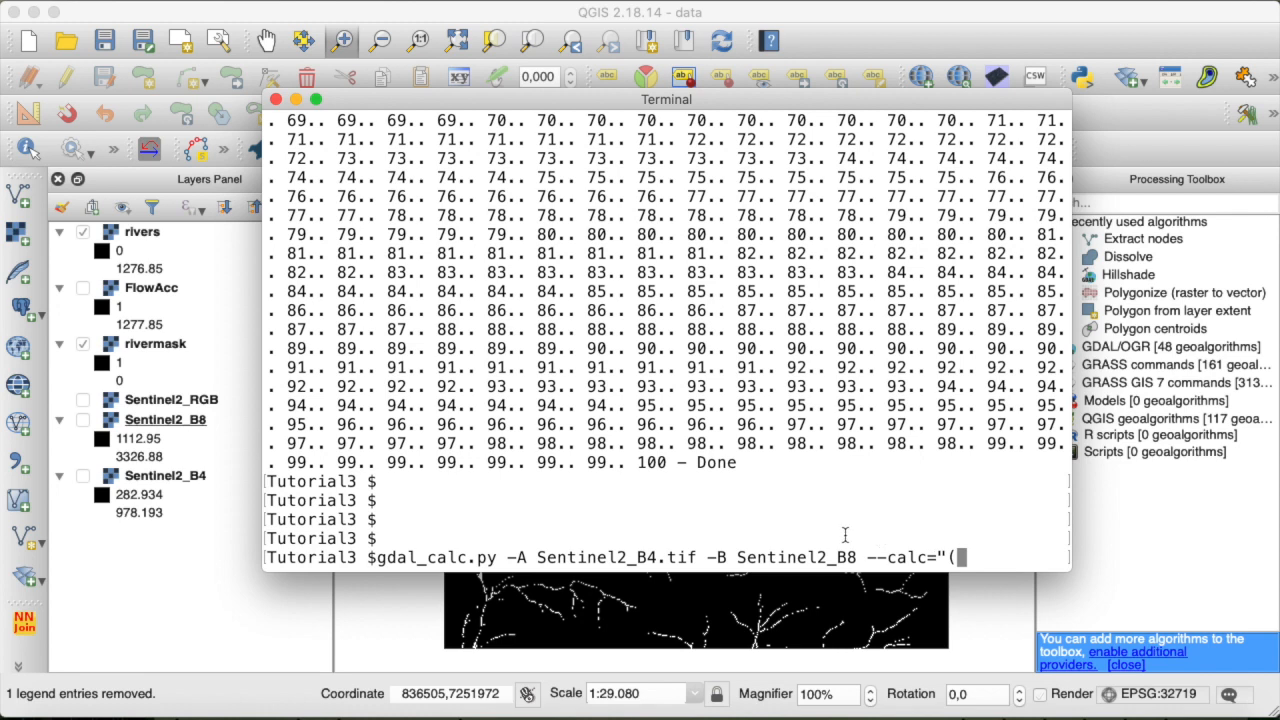
text(B)
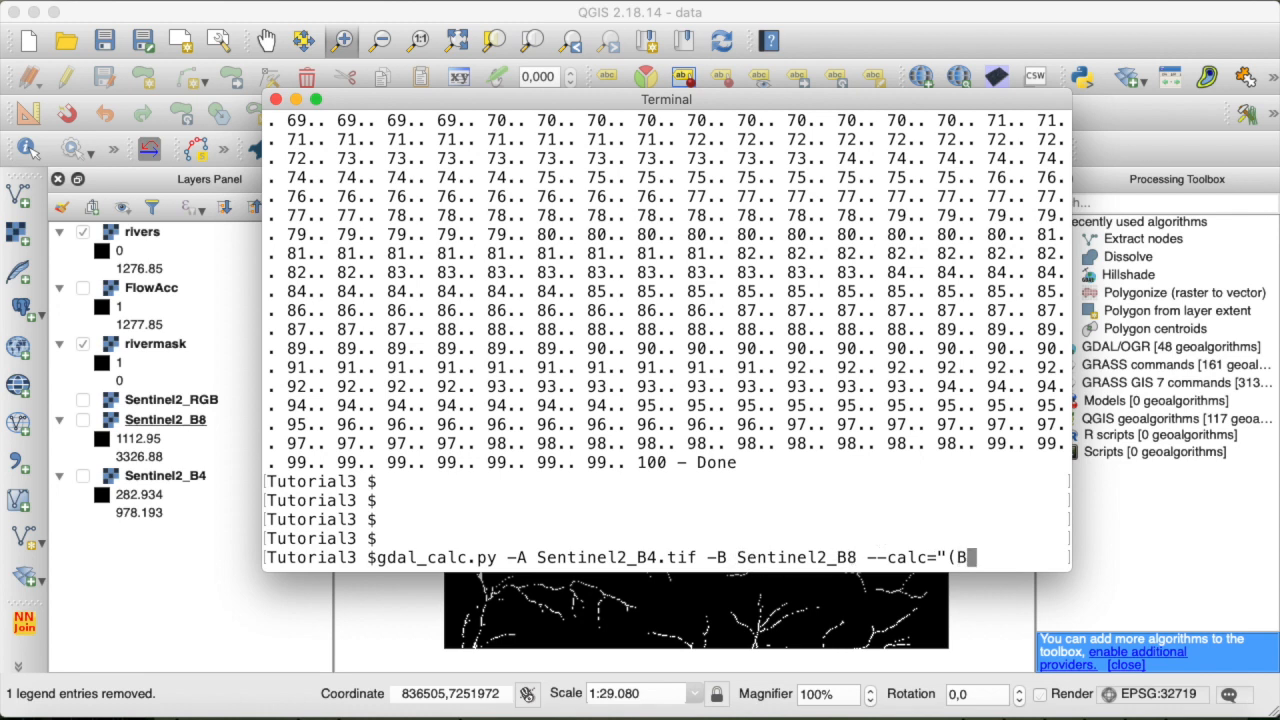
text(-A)/)
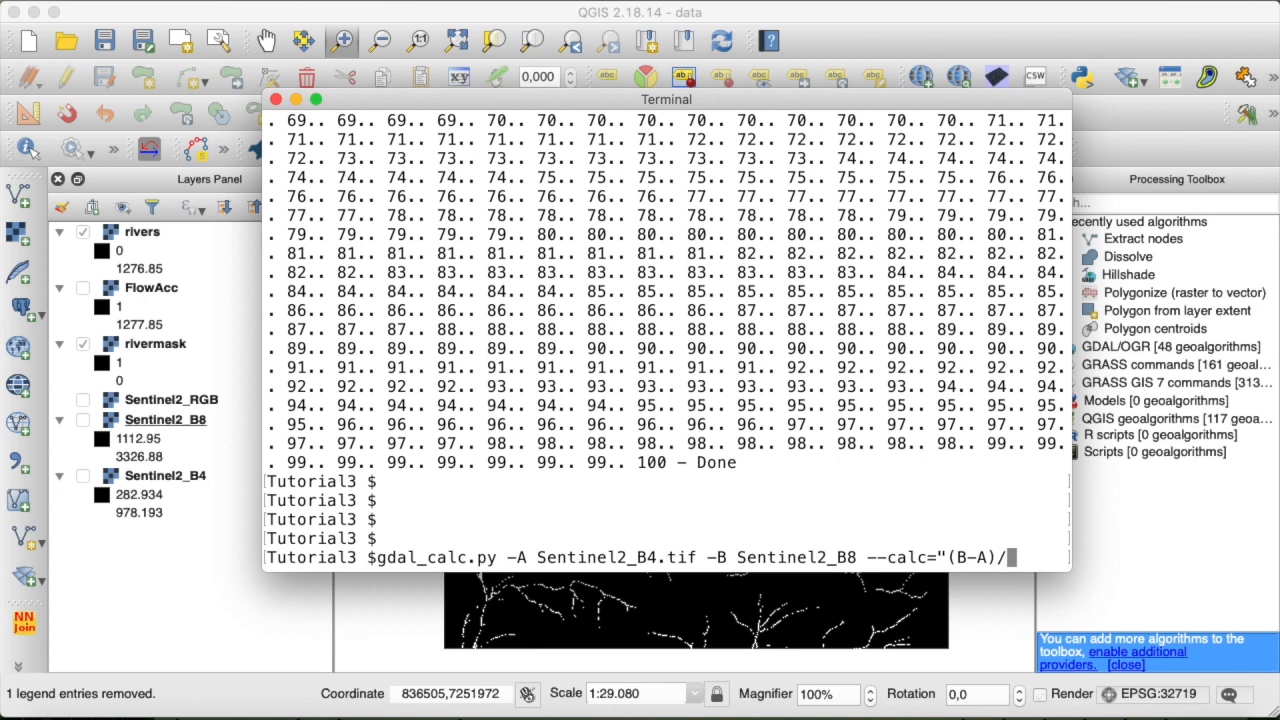
text((B+)
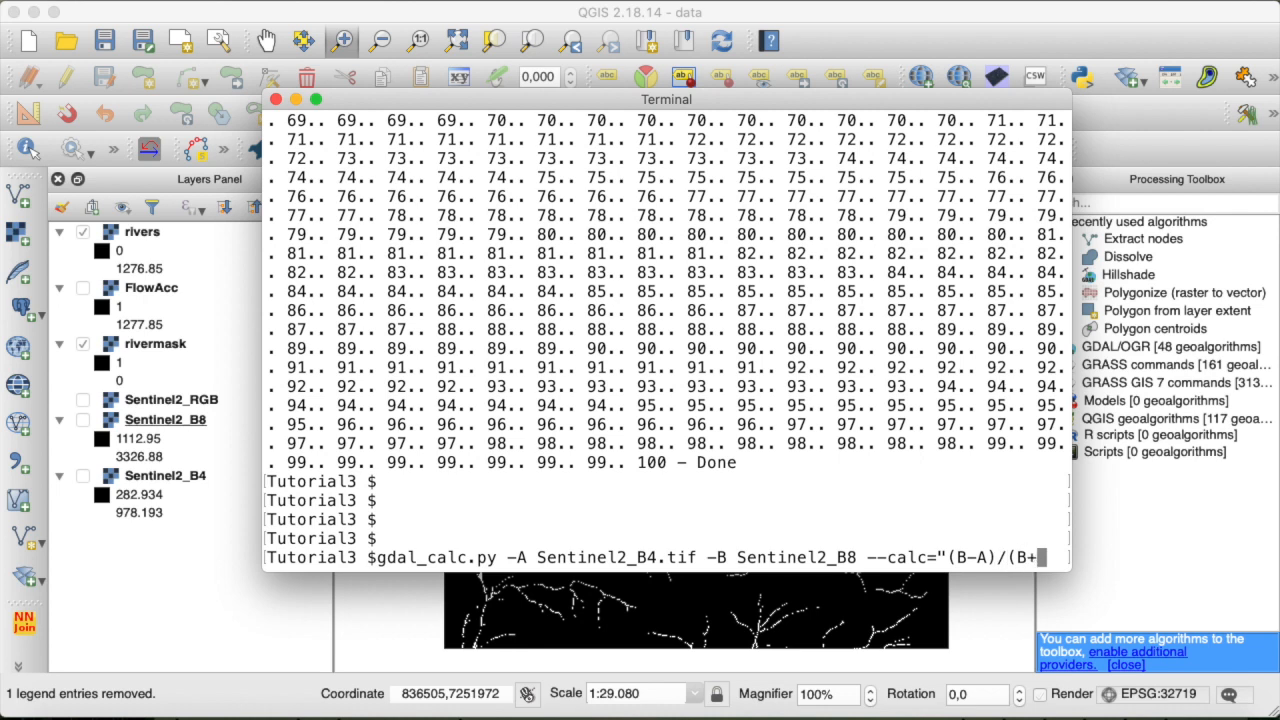
text(A)")
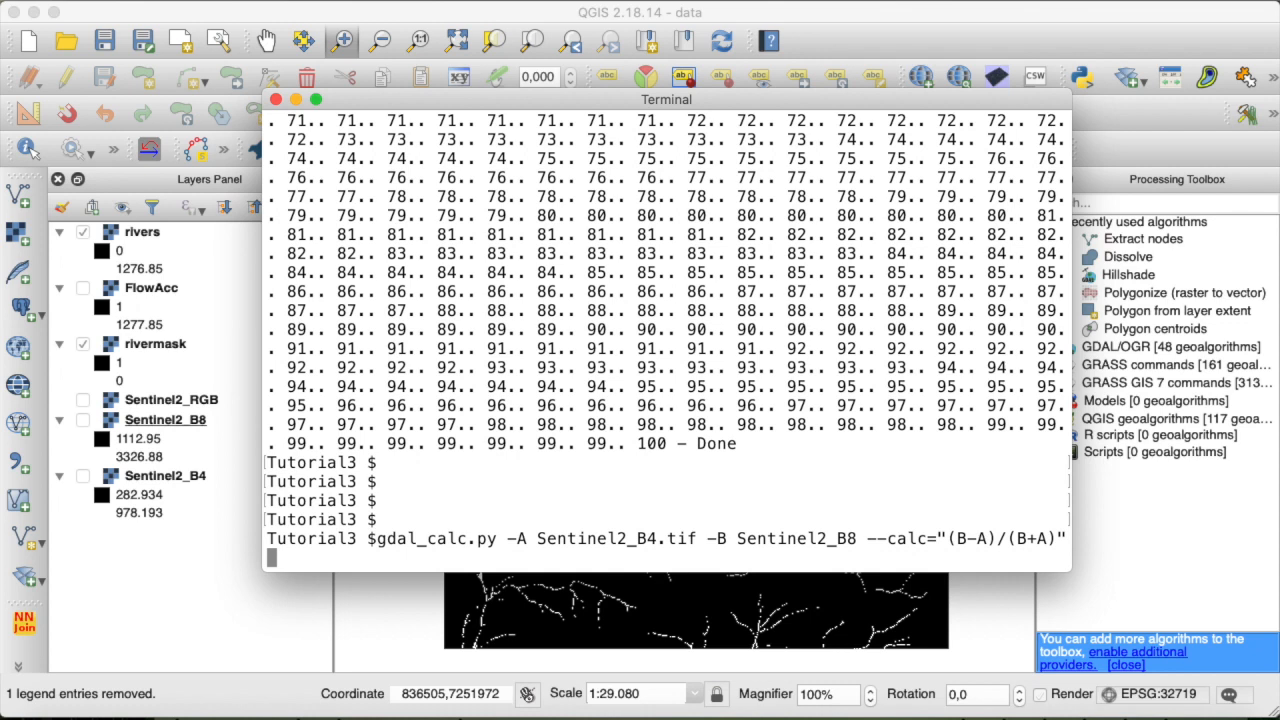
Set the output to Sentinel2_NDVI.tif and run the calculation.
text(--outfile)
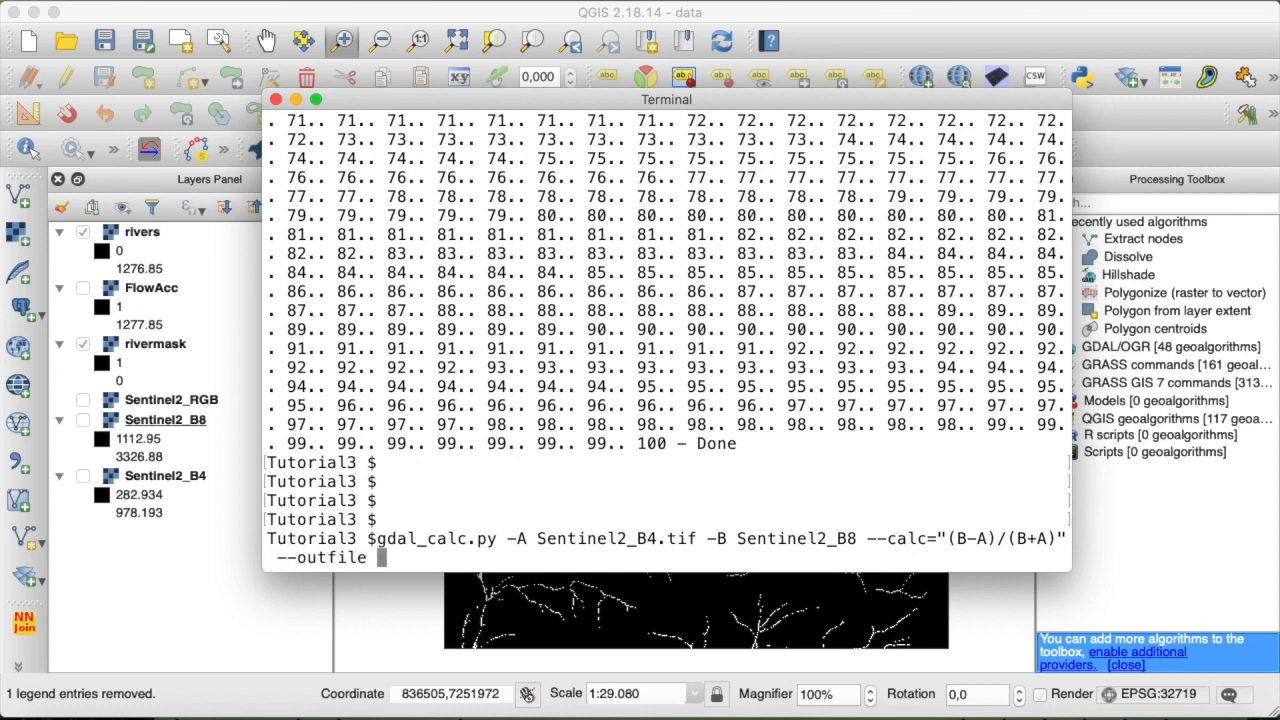
text(Sentine)
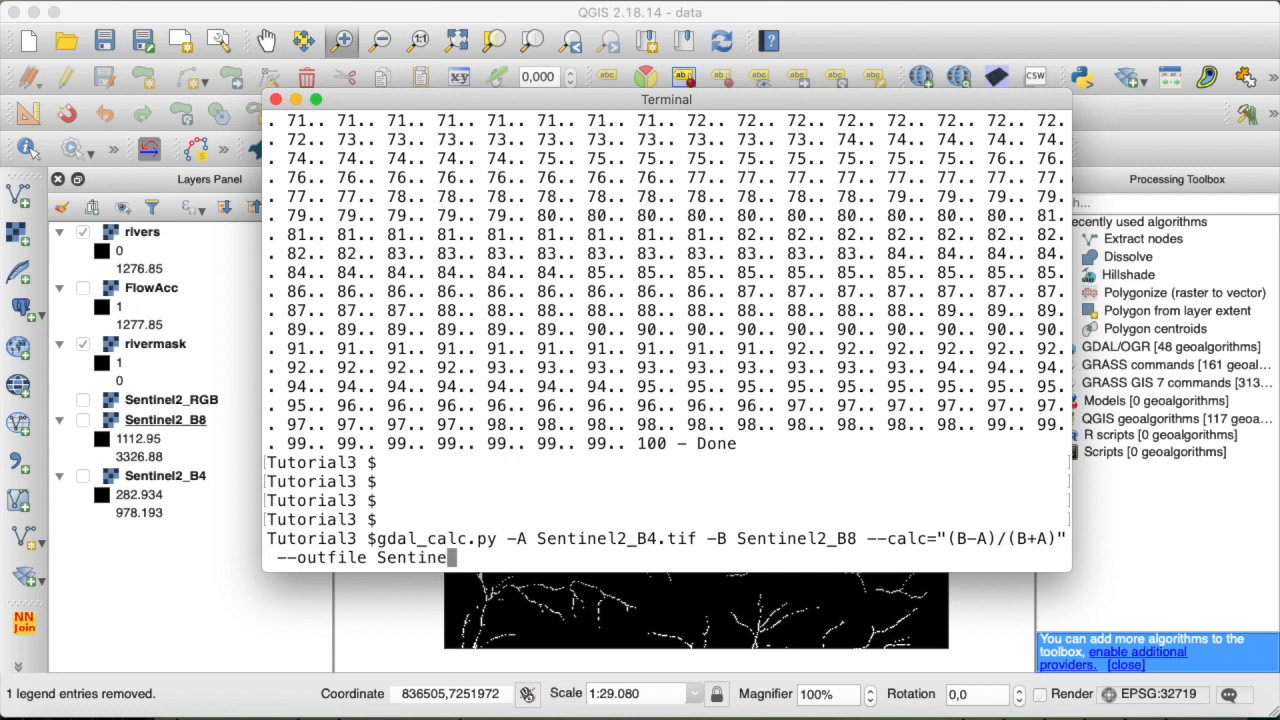
text(2_N)
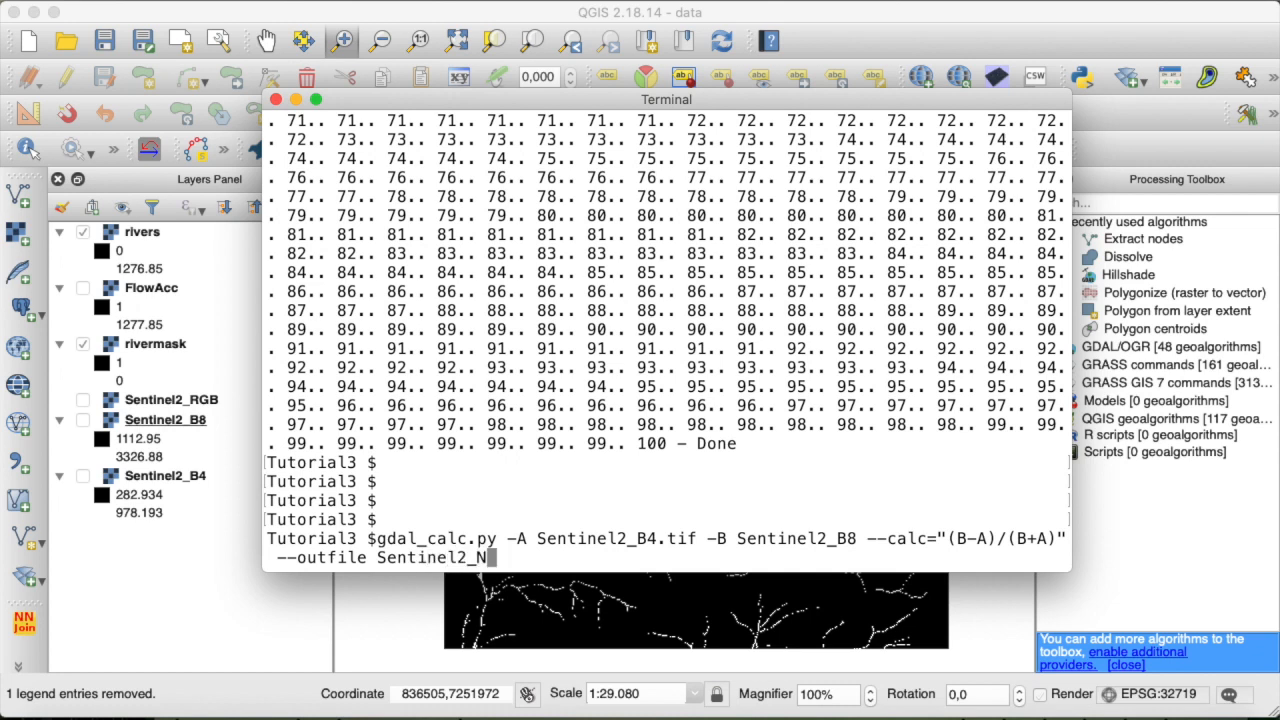
text(DVI.ti)
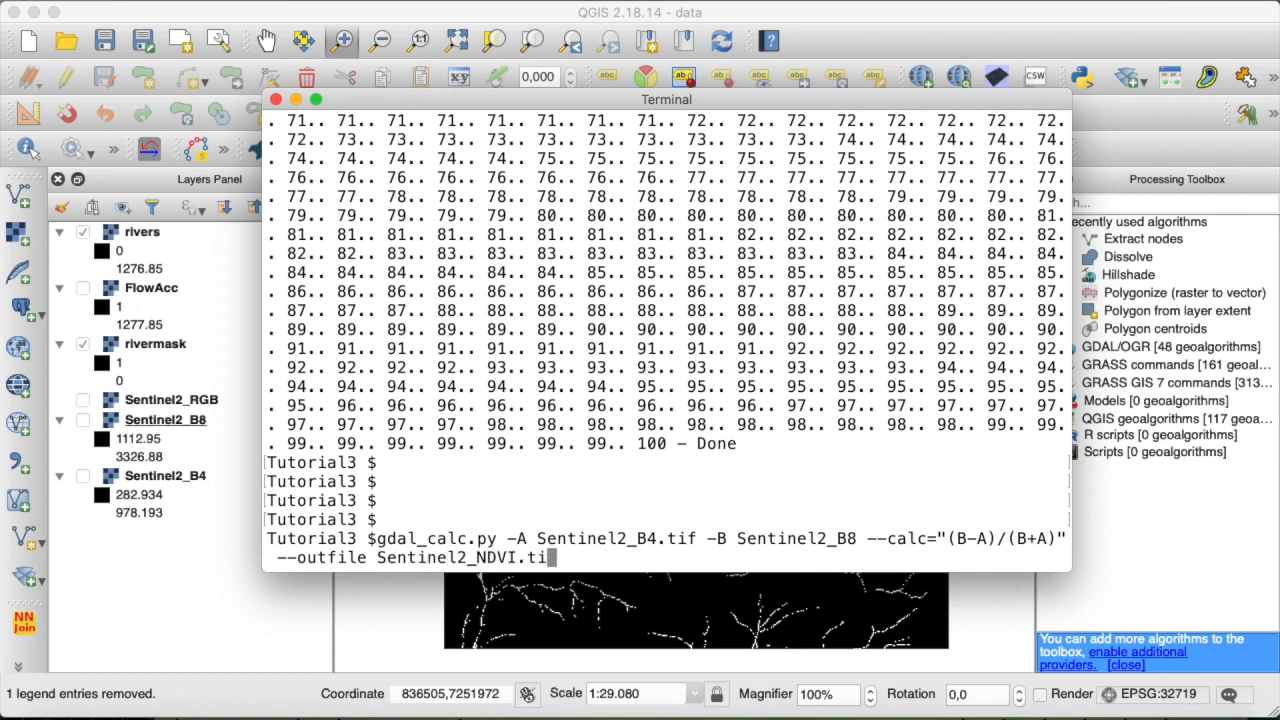
key(Return)
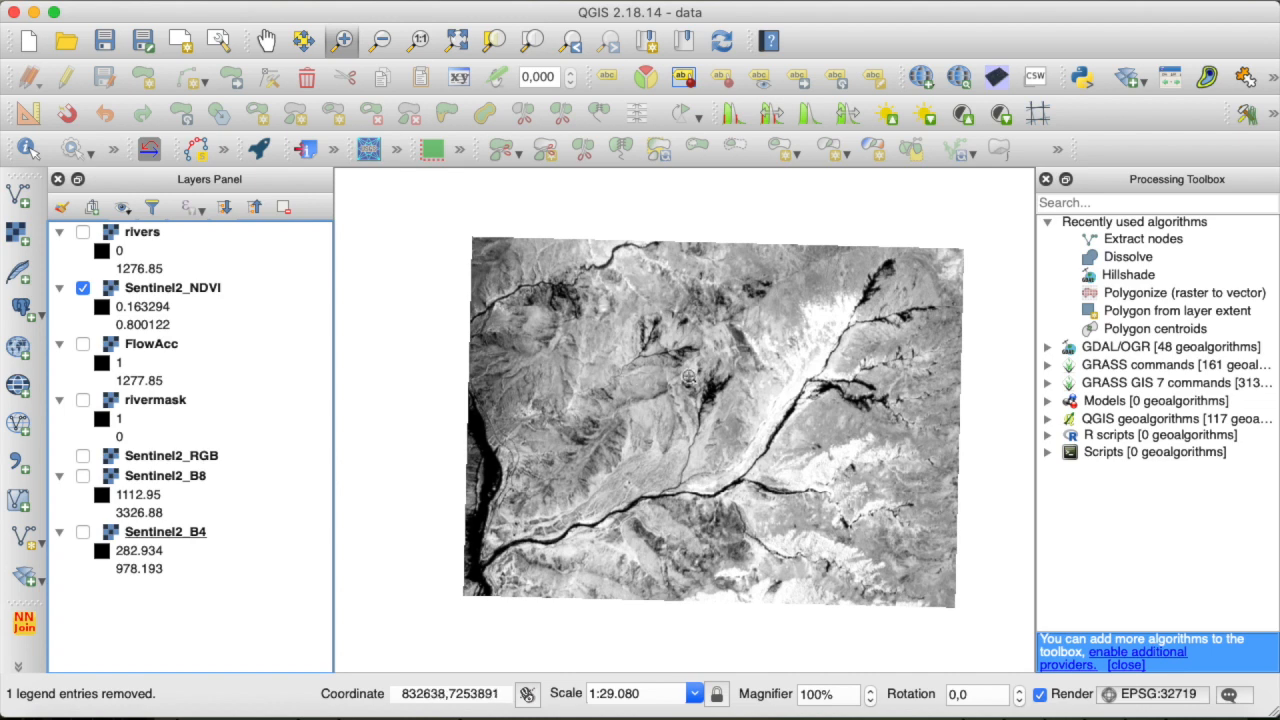
mouse_move(563, 433)
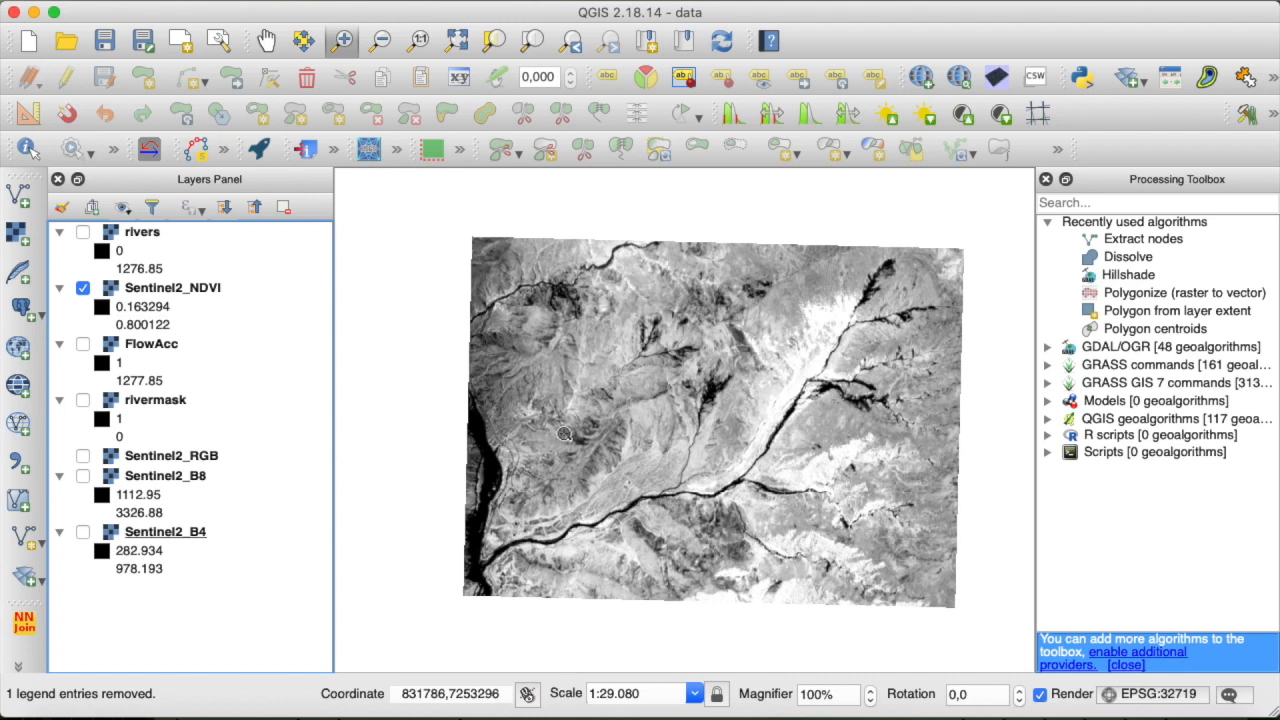
Select the Sentinel2_NDVI layer in the Layers Panel for restyling.
click(172, 287)
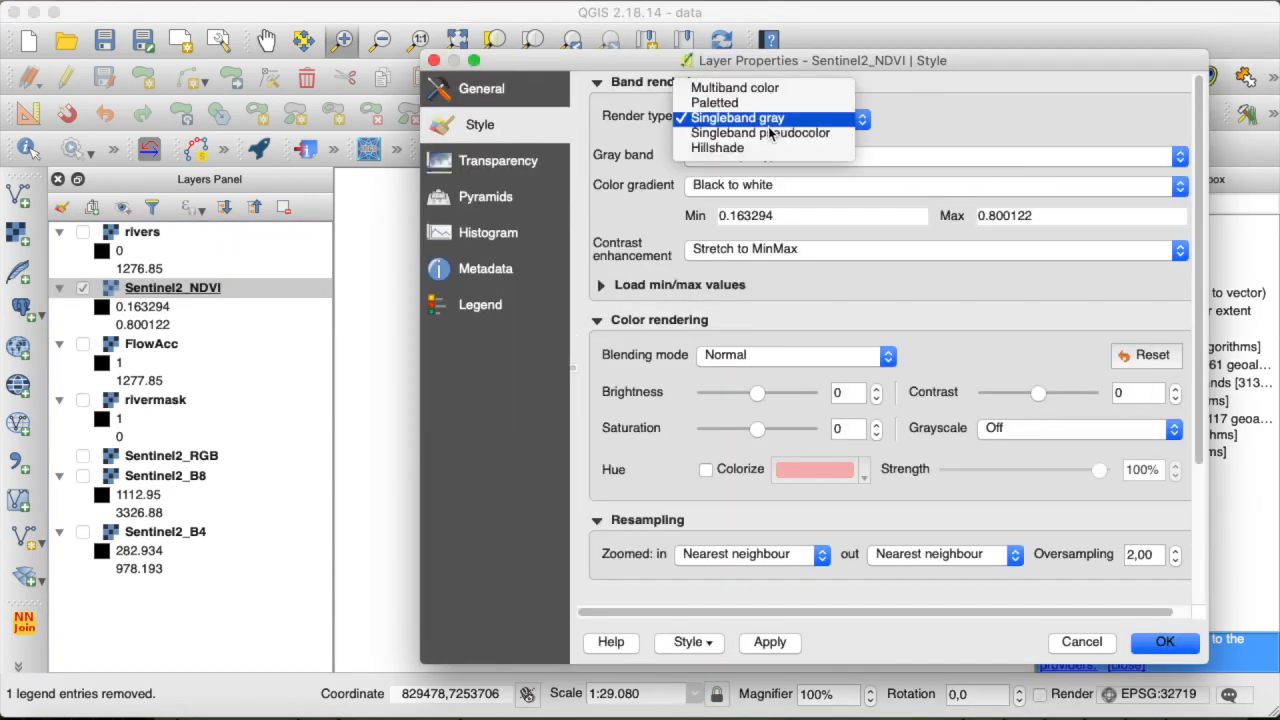
Render Sentinel2_NDVI as singleband pseudocolor with a red-yellow-green ramp from 0.163 to 0.8.
click(760, 132)
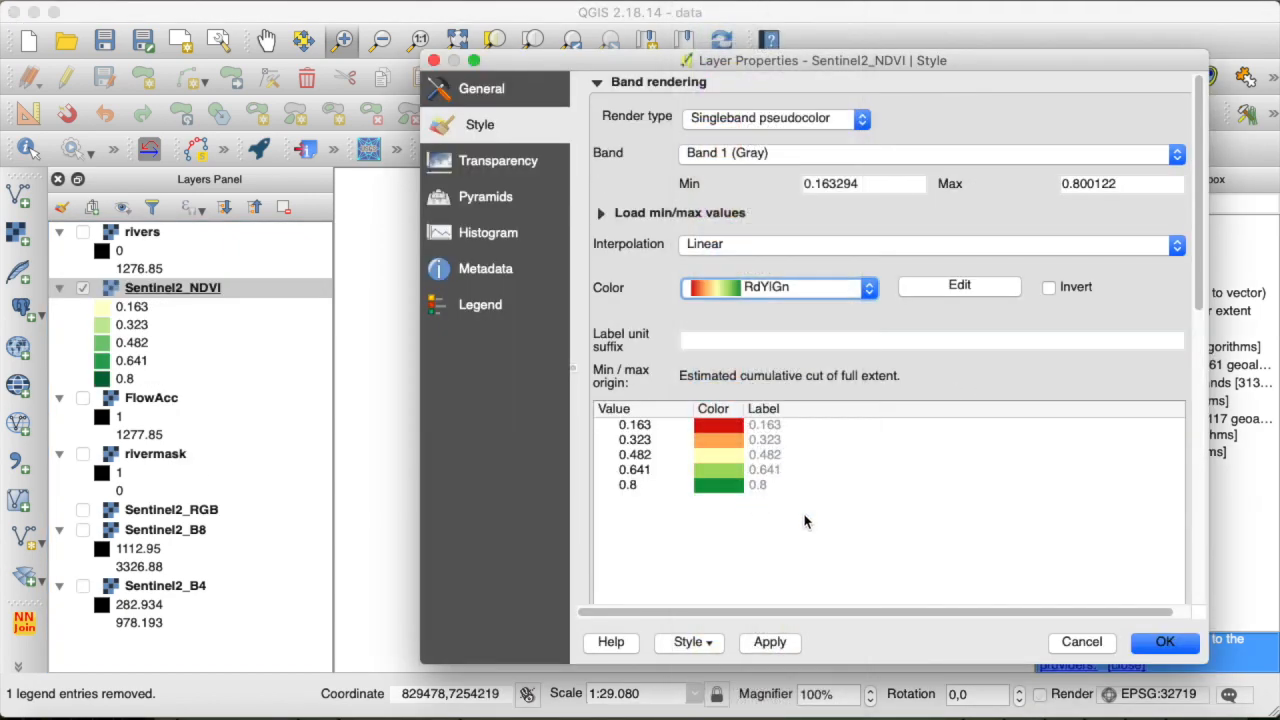
click(1164, 642)
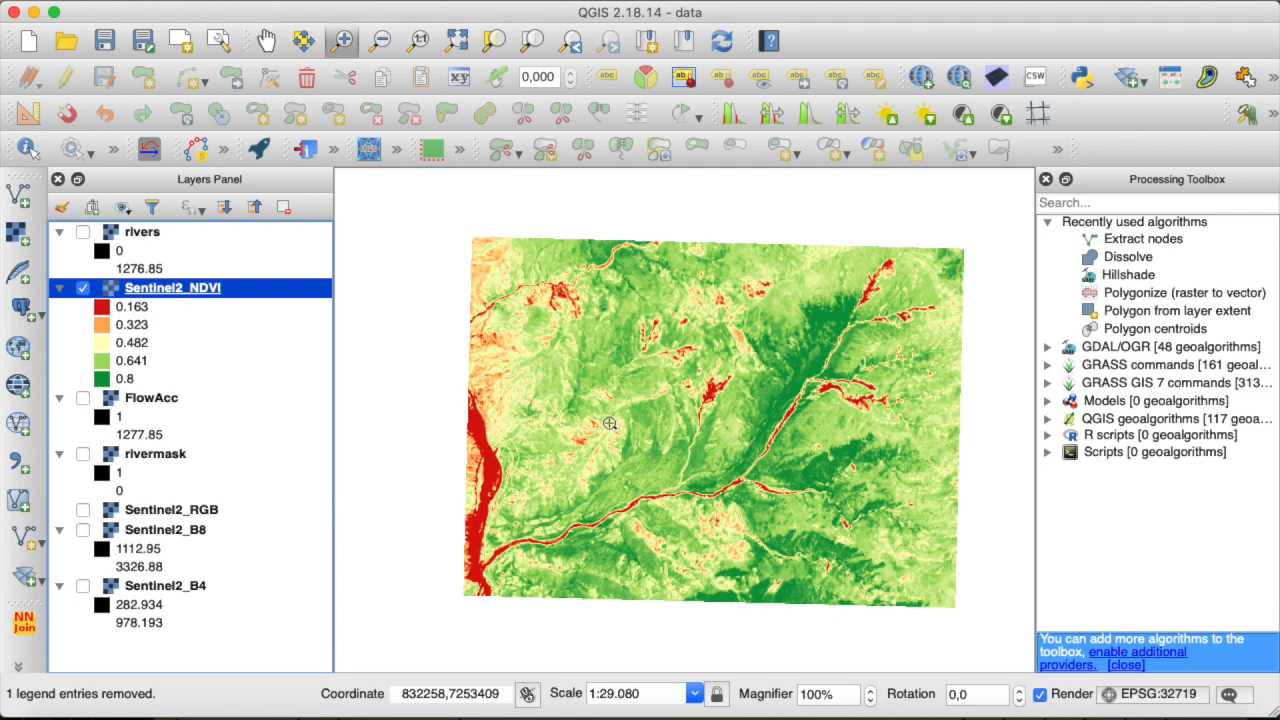
mouse_move(483, 423)
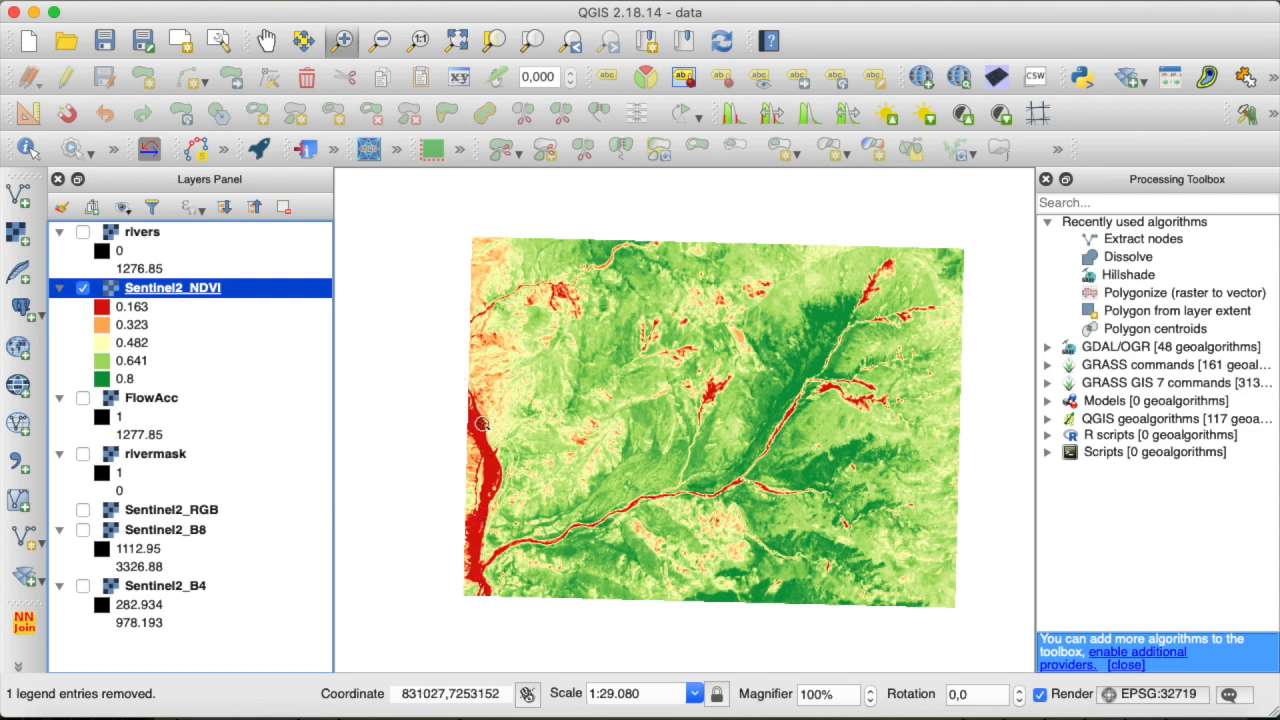
mouse_move(639, 522)
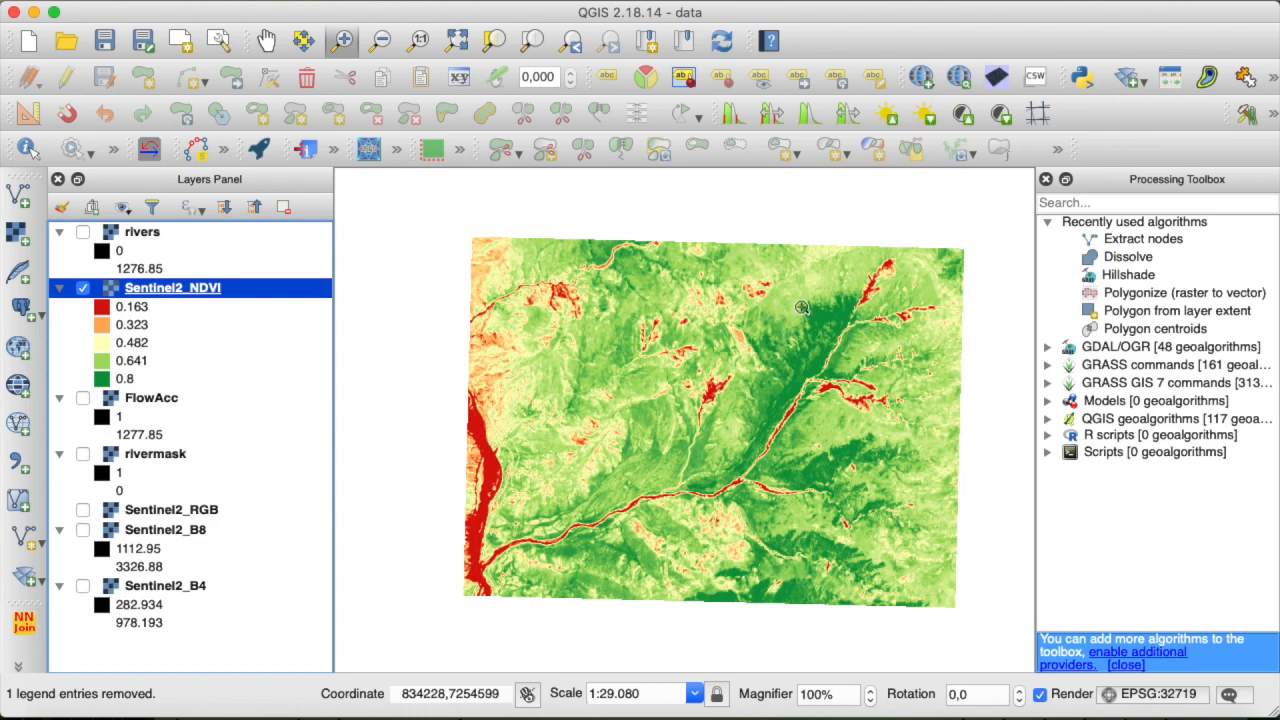
mouse_move(815, 320)
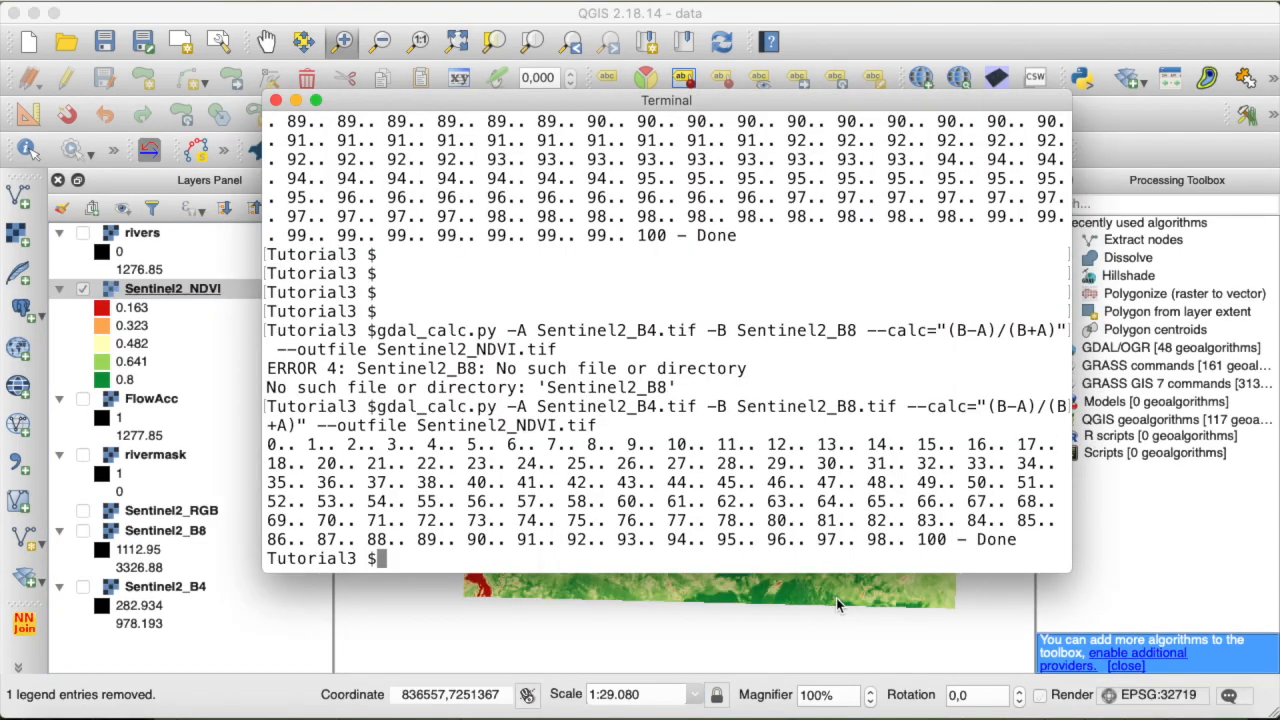
Start a gdal_calc.py command with Sentinel2_RGB.tif as input A.
scroll(down, 3)
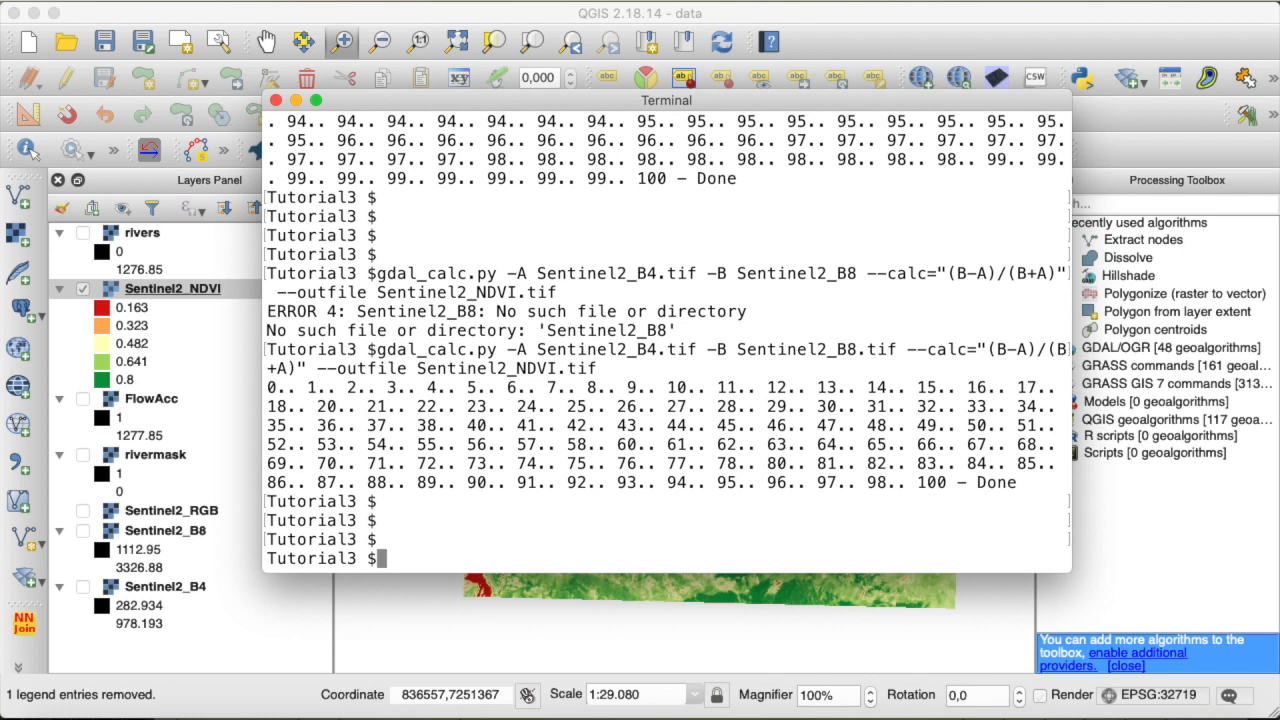
text(gd)
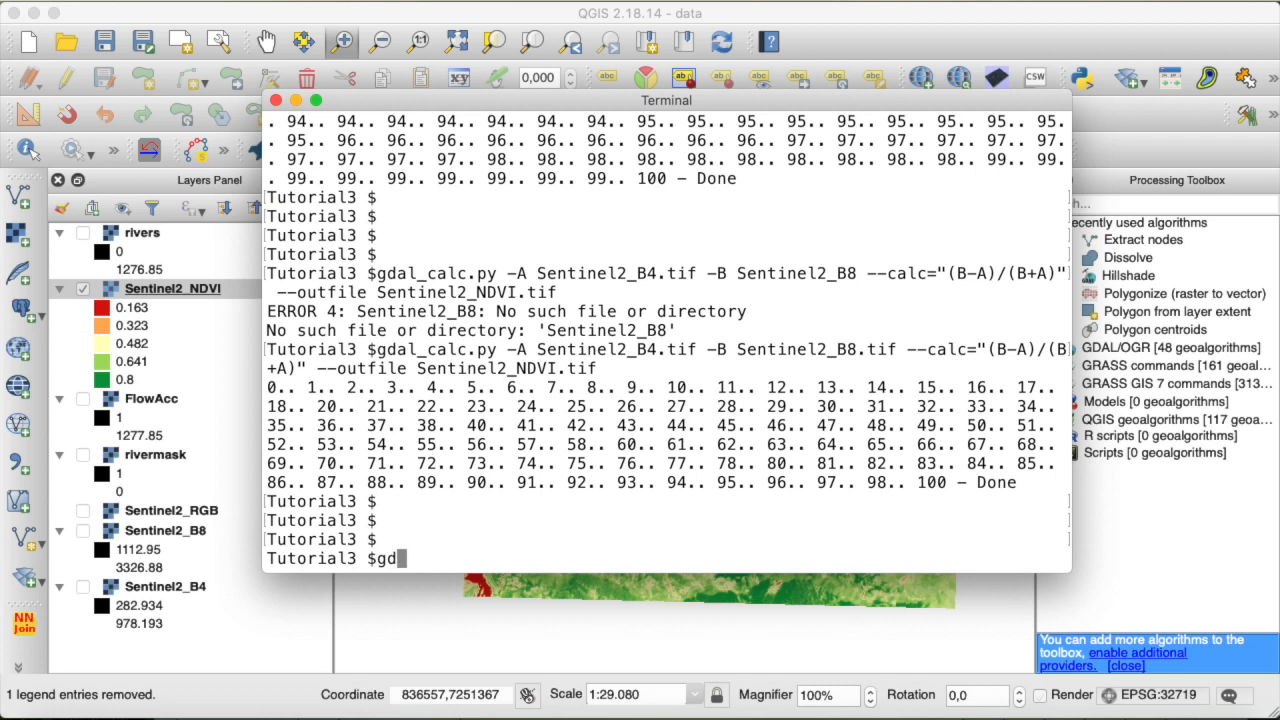
text(al_calc)
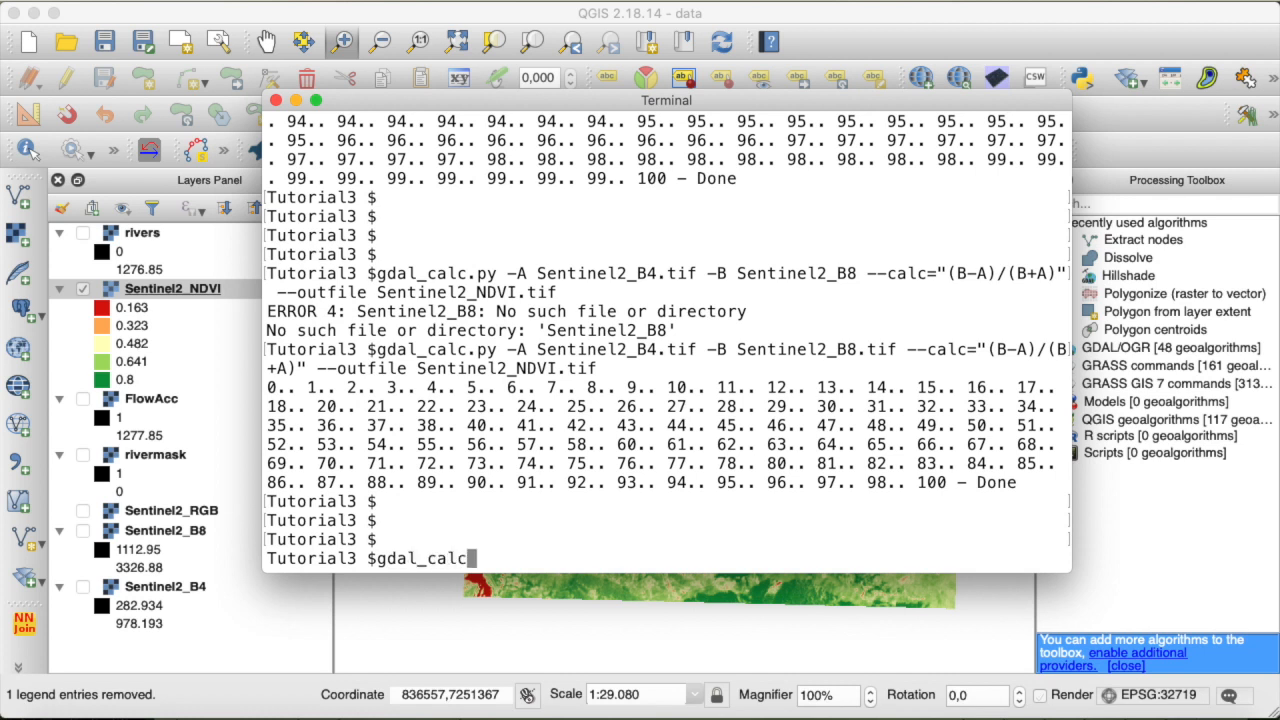
text(.py)
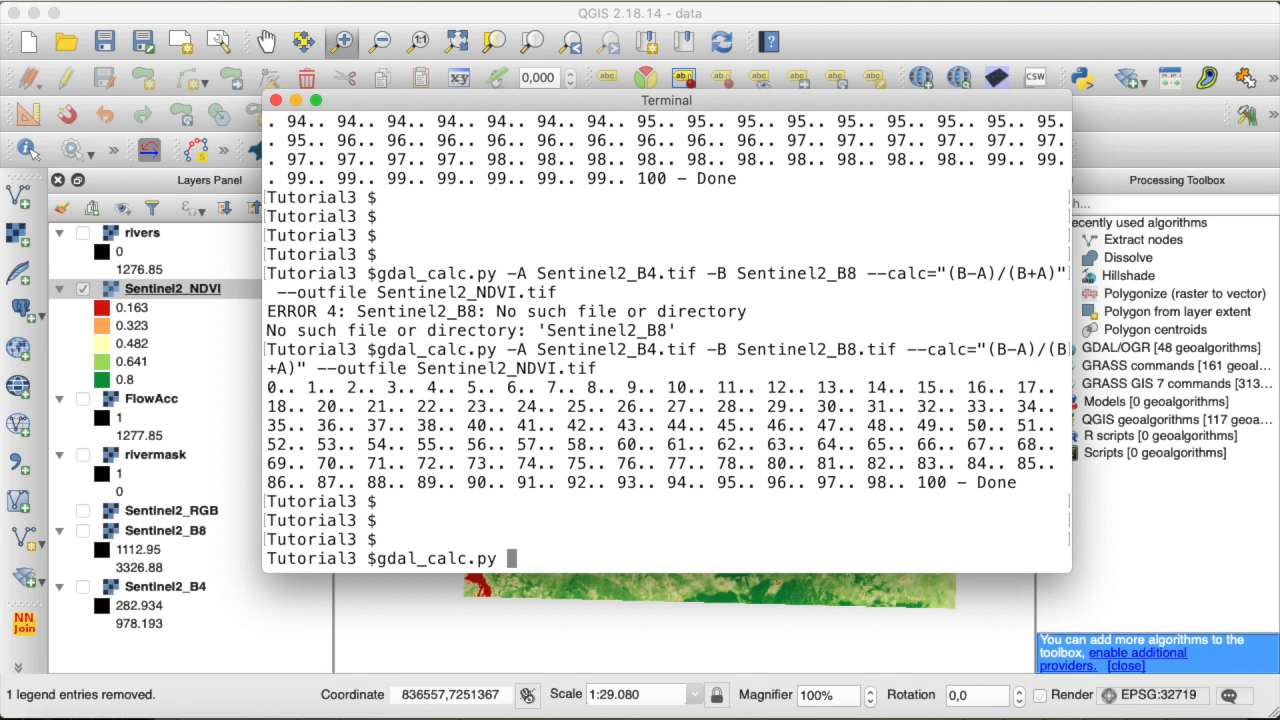
text(-)
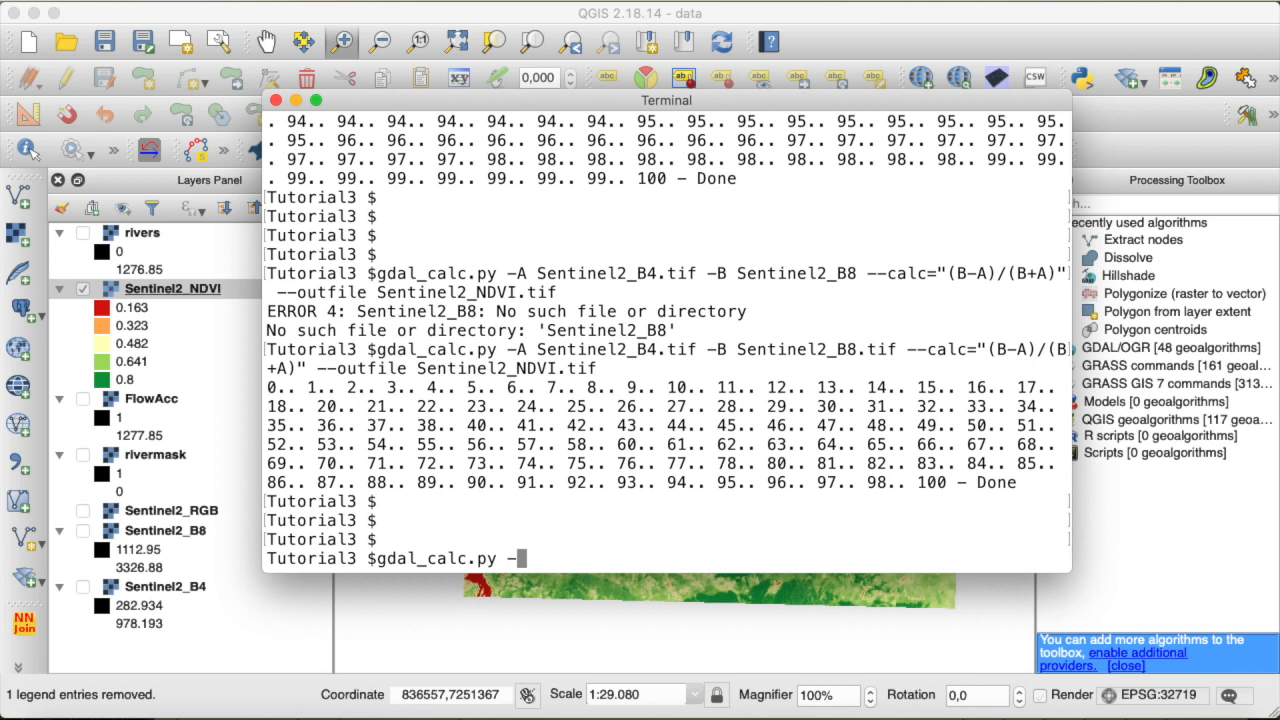
text(-A Sentinel2_)
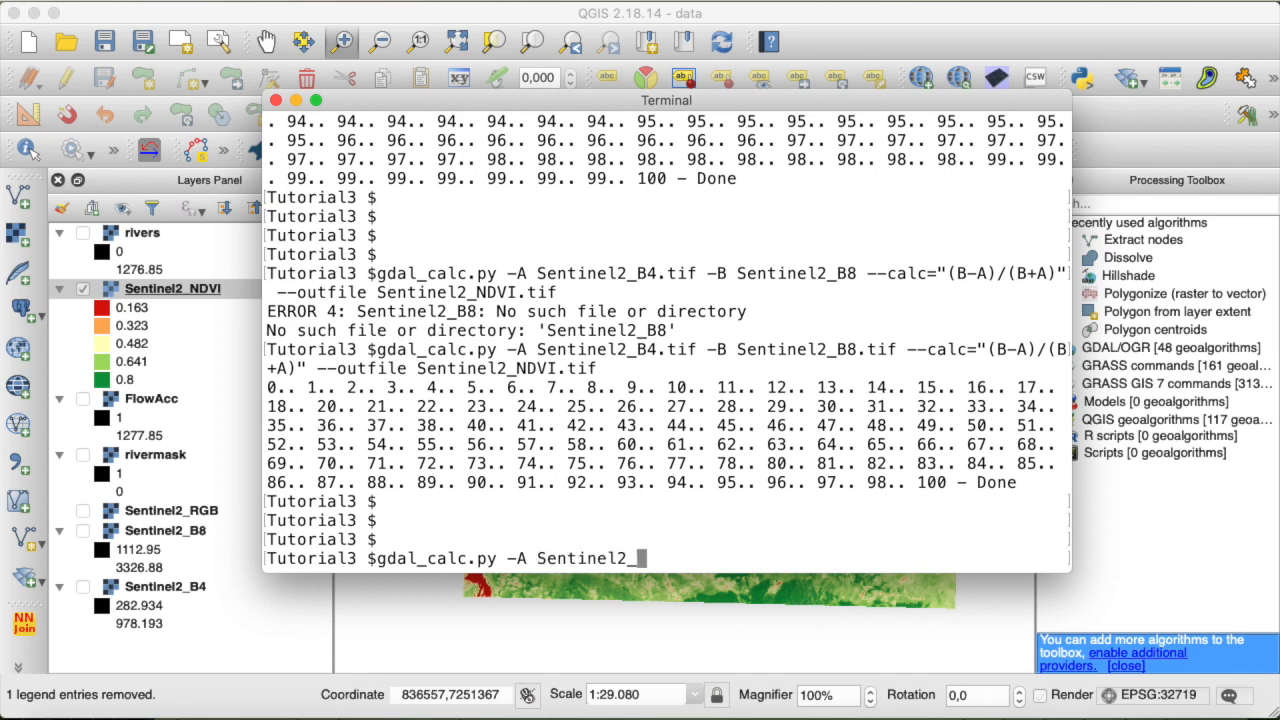
text(RGB.tif)
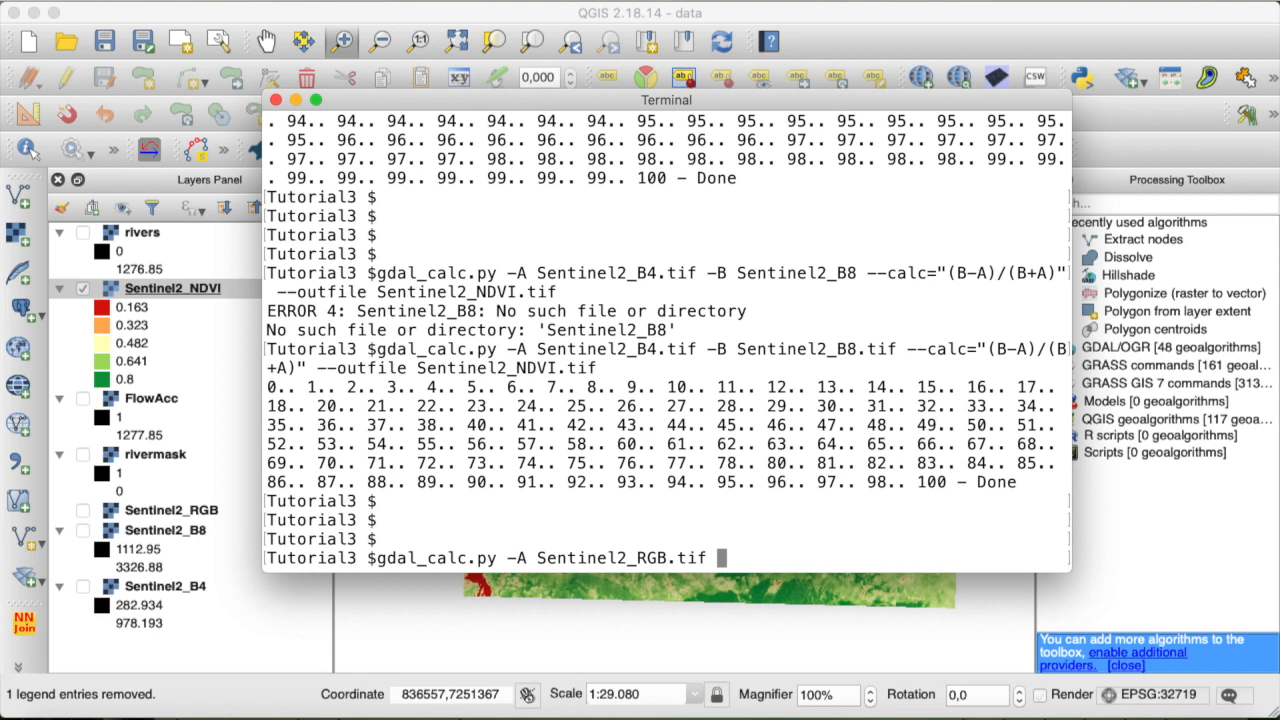
Set input A to band 1 and add Sentinel2_RGB.tif as input B.
text(--A_b)
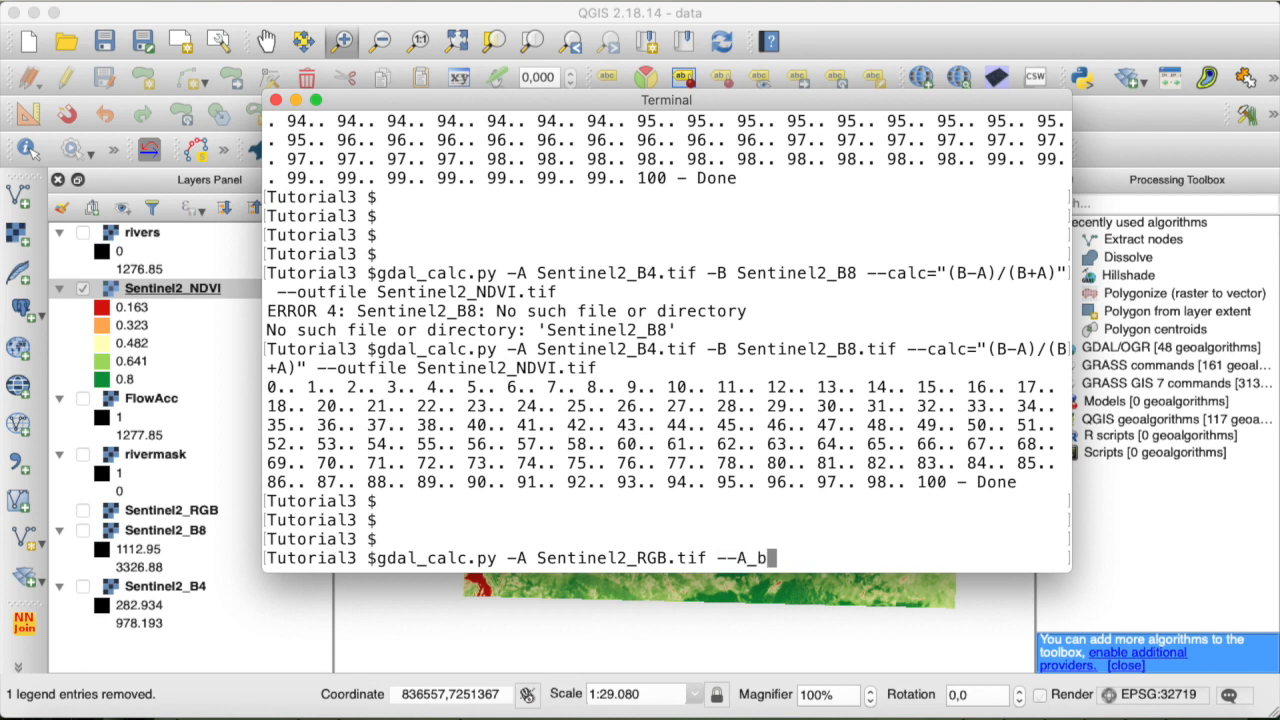
text(nd=1)
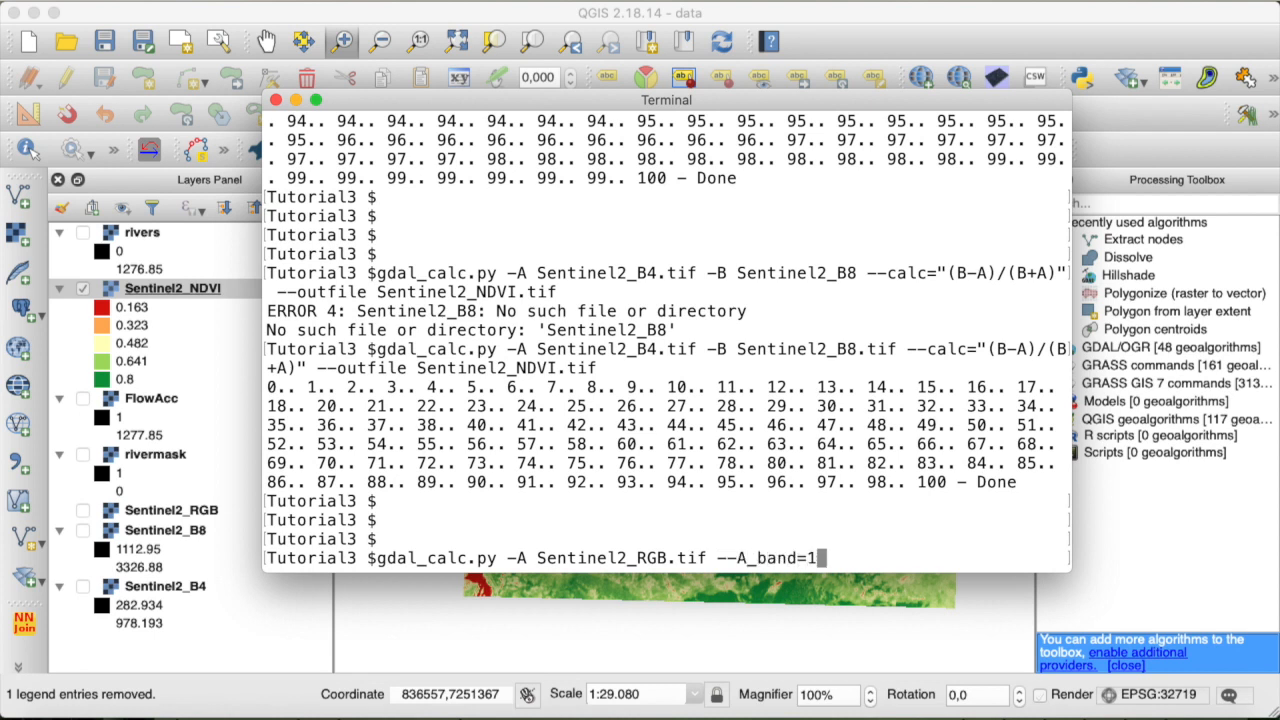
text(-)
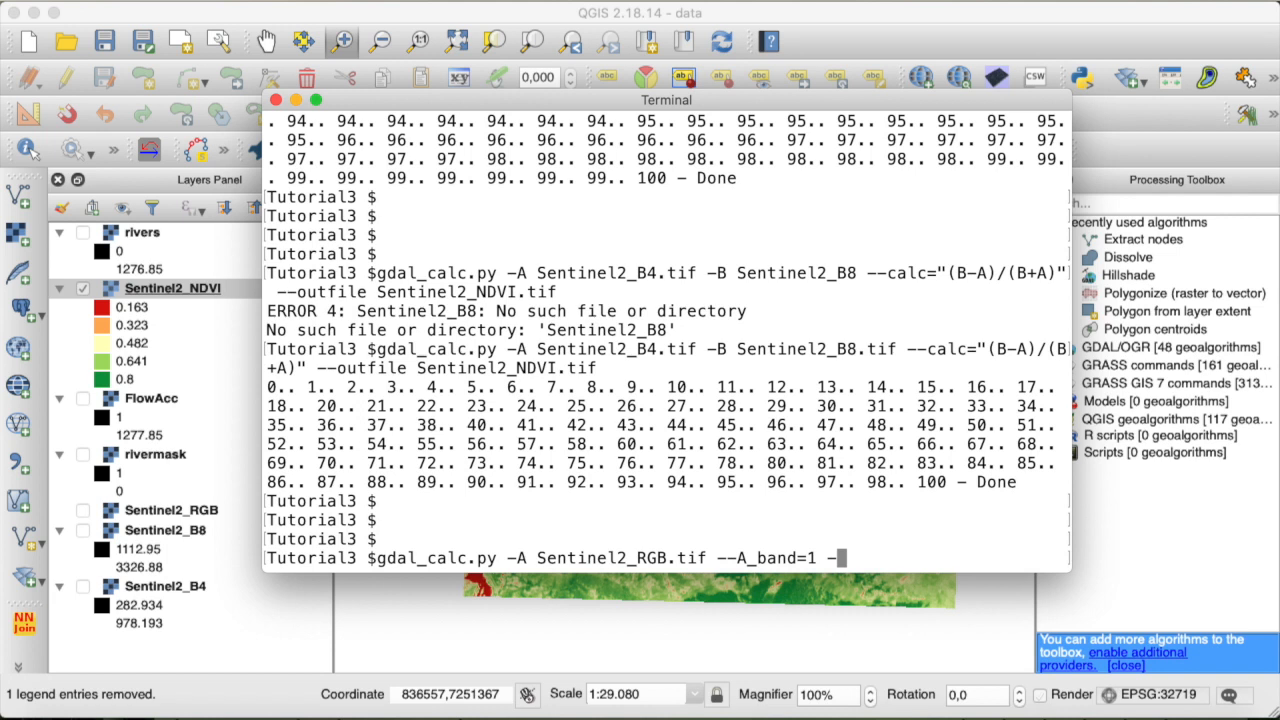
text(B)
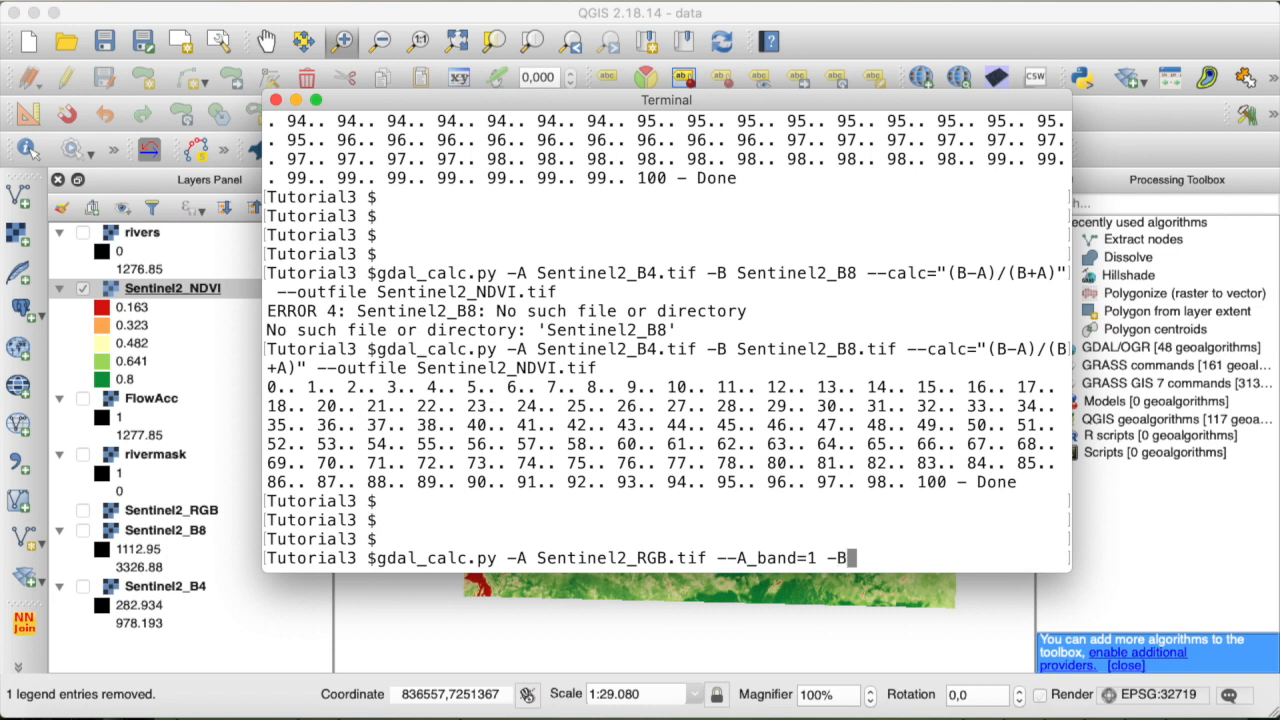
text(Sentinel2_)
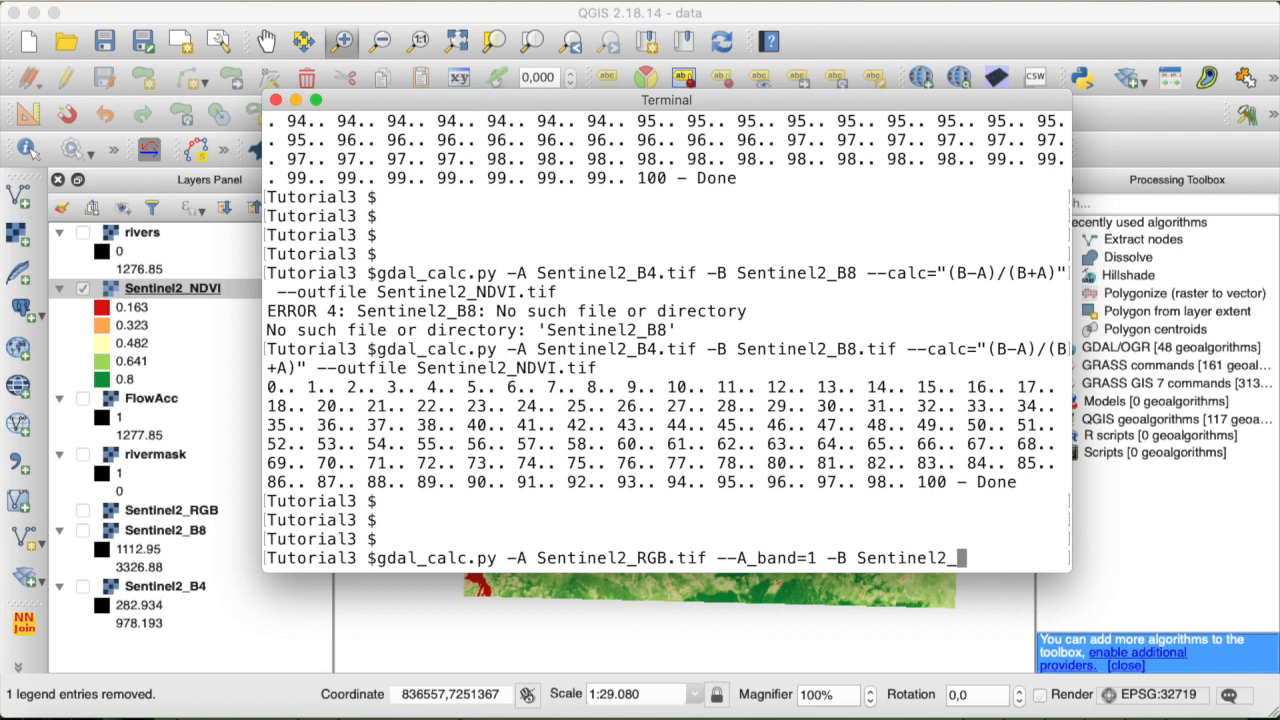
text(RGB.tif)
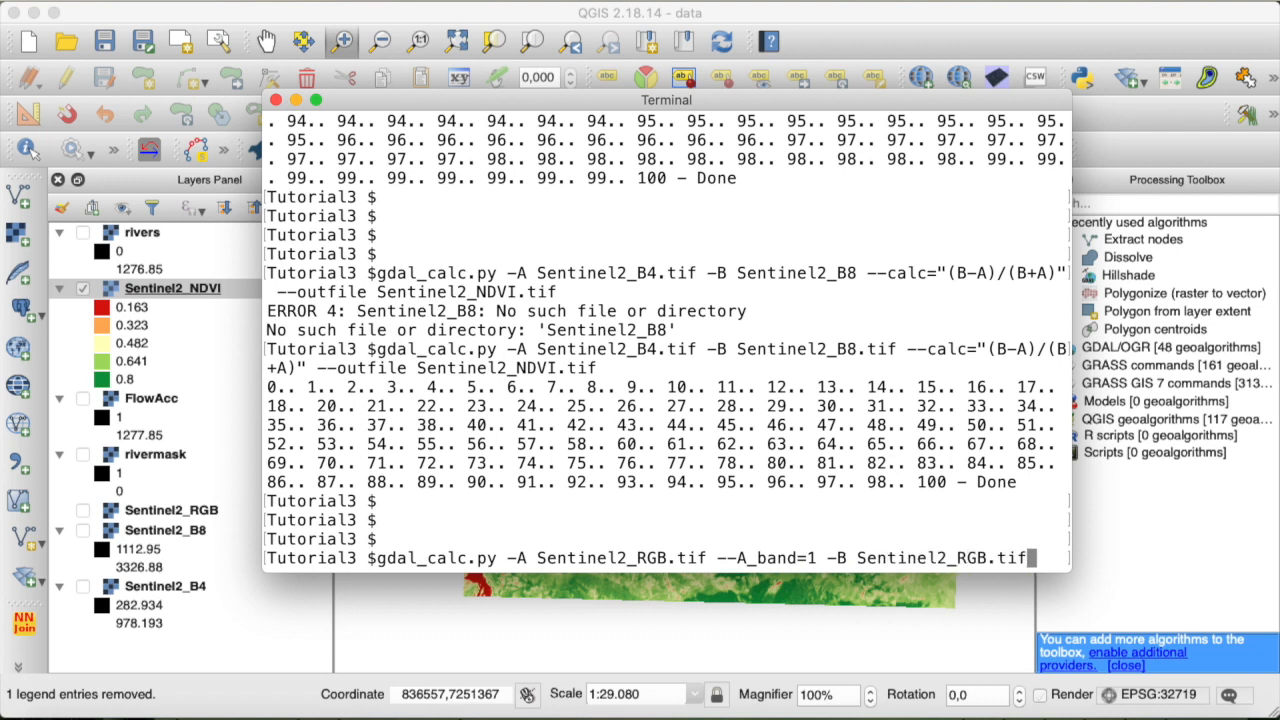
text(--B_)
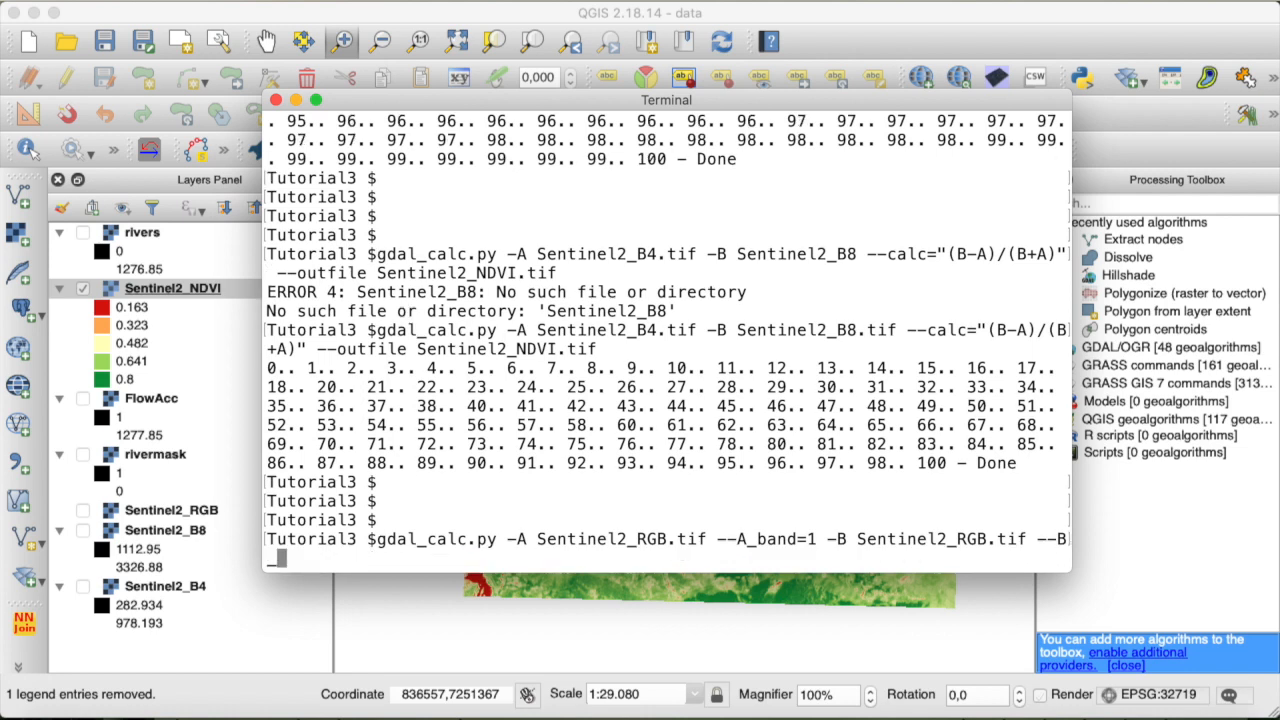
Use band 2 for B, band 3 as C, calc A*0.33+B*0.33+C*0.33, output Sentinel2_PAN.
text(band=2)
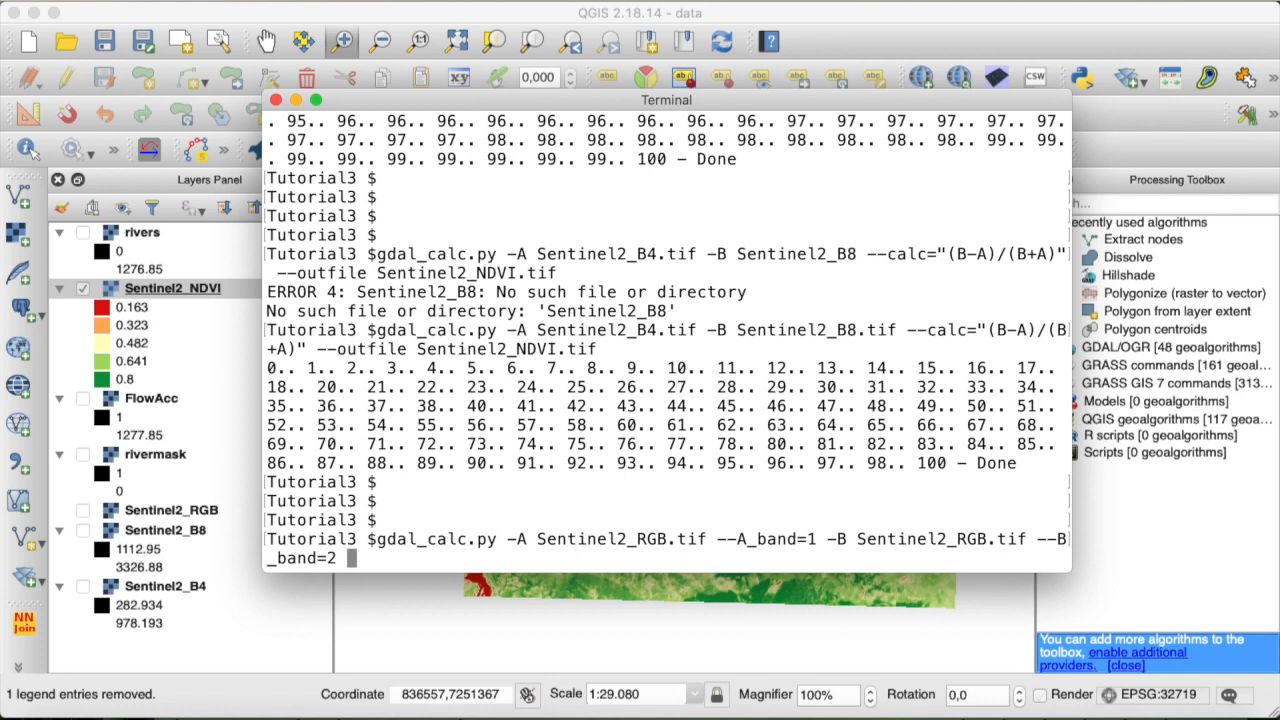
text(-C Sentinel2_)
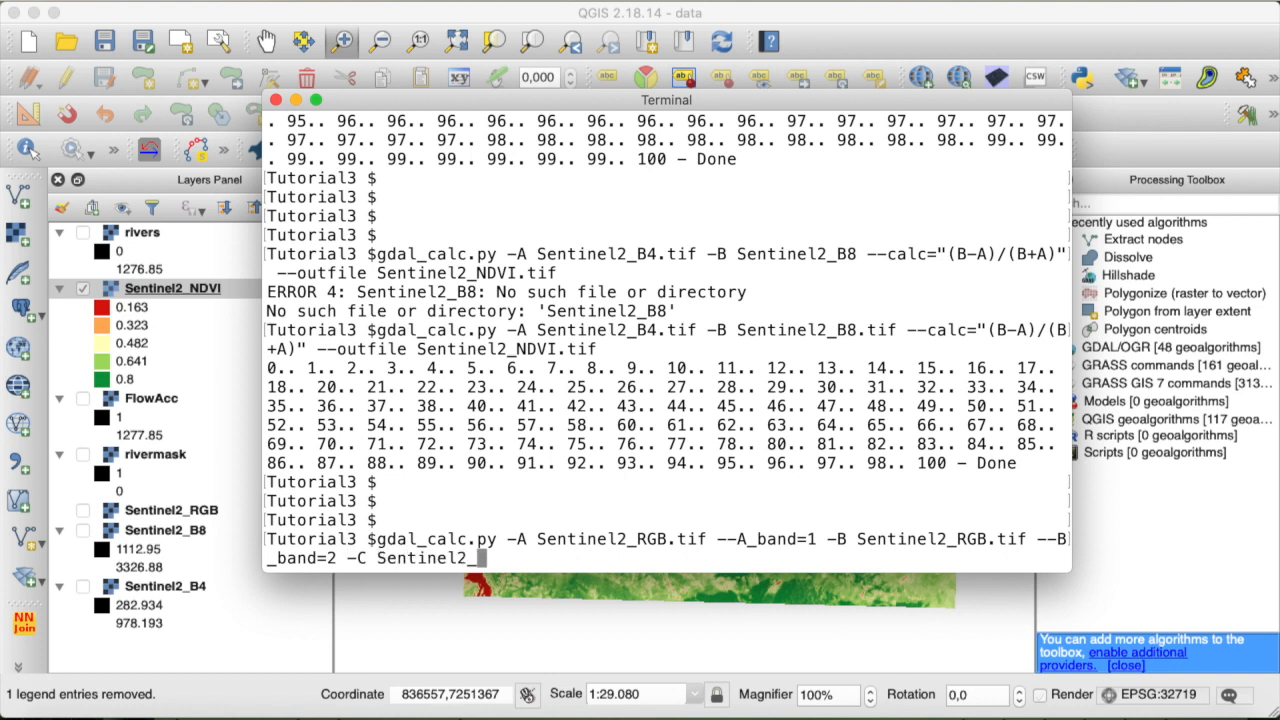
text(RGB.tif --C)
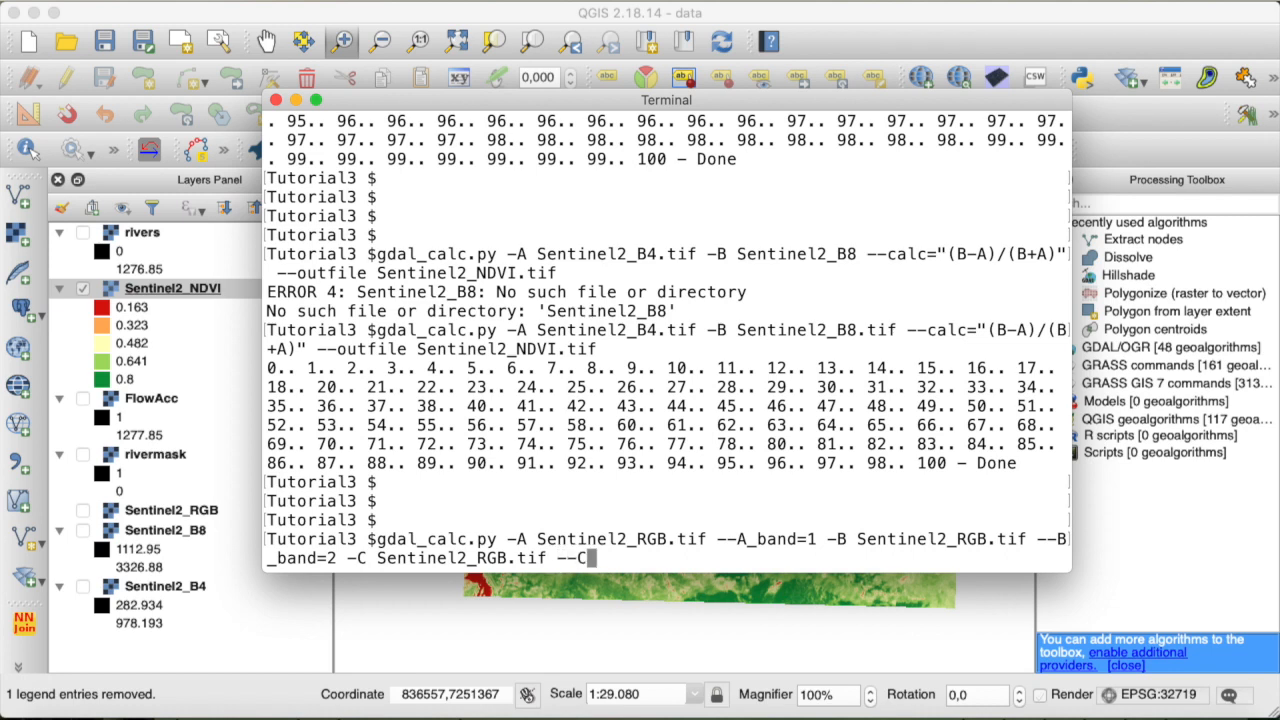
text(_band=3 -)
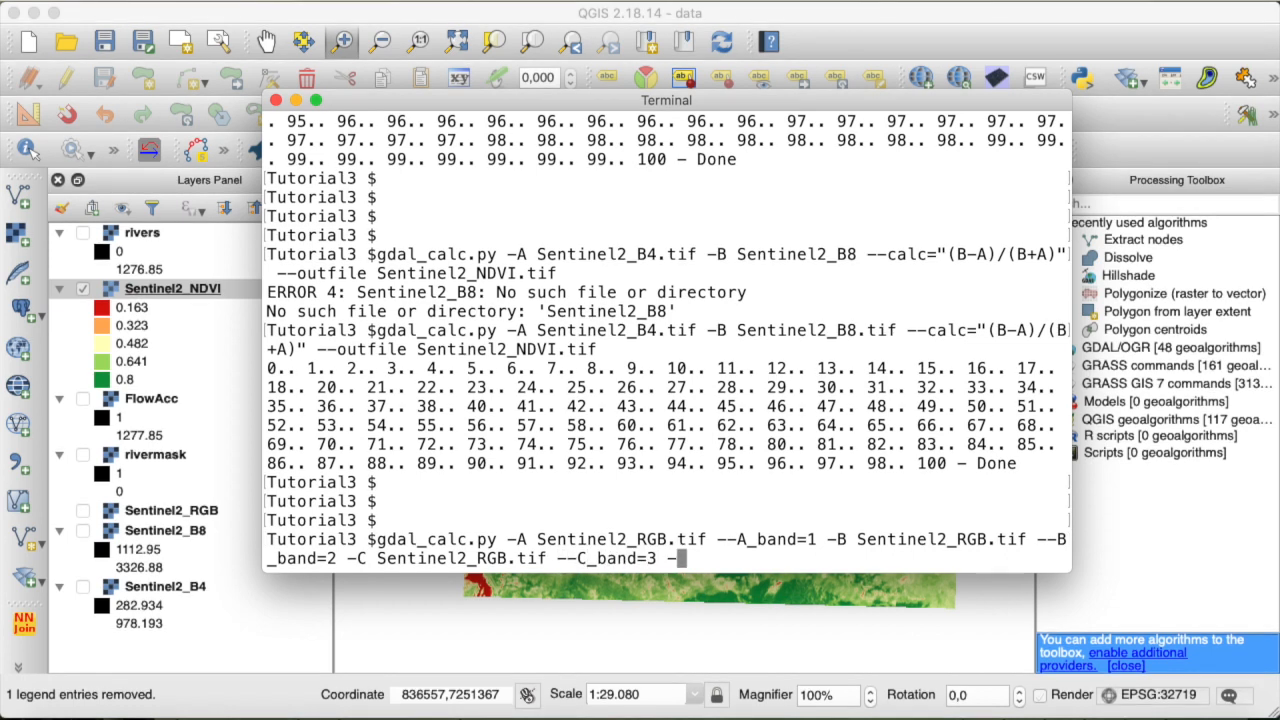
text(--calc=)
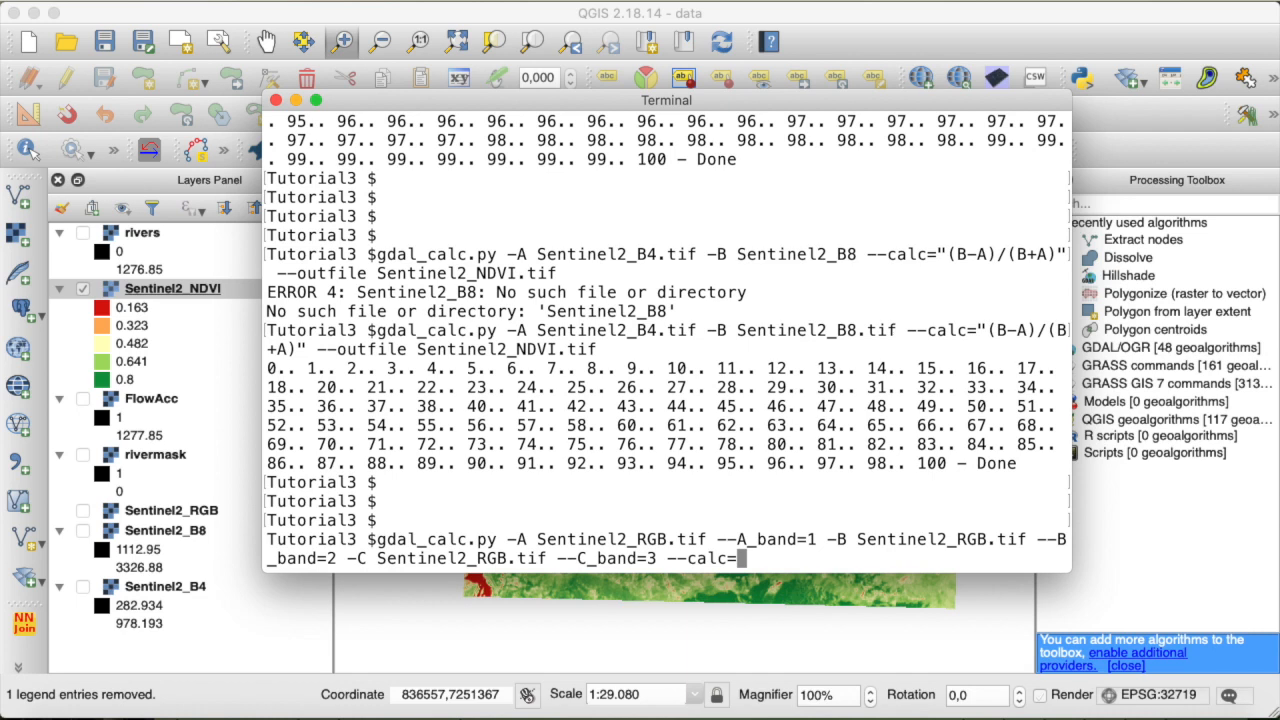
text("A*)
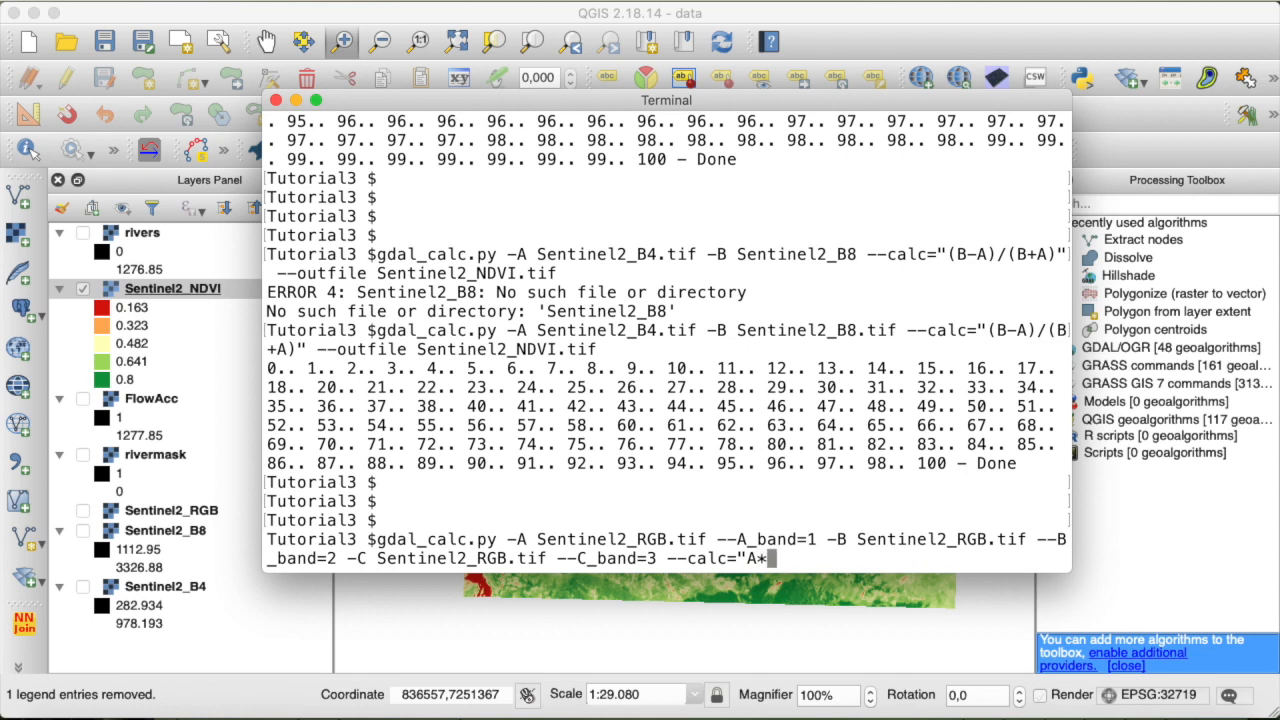
text(0.33+B*0.33+C*0.33" --outfile Sentinel2_)
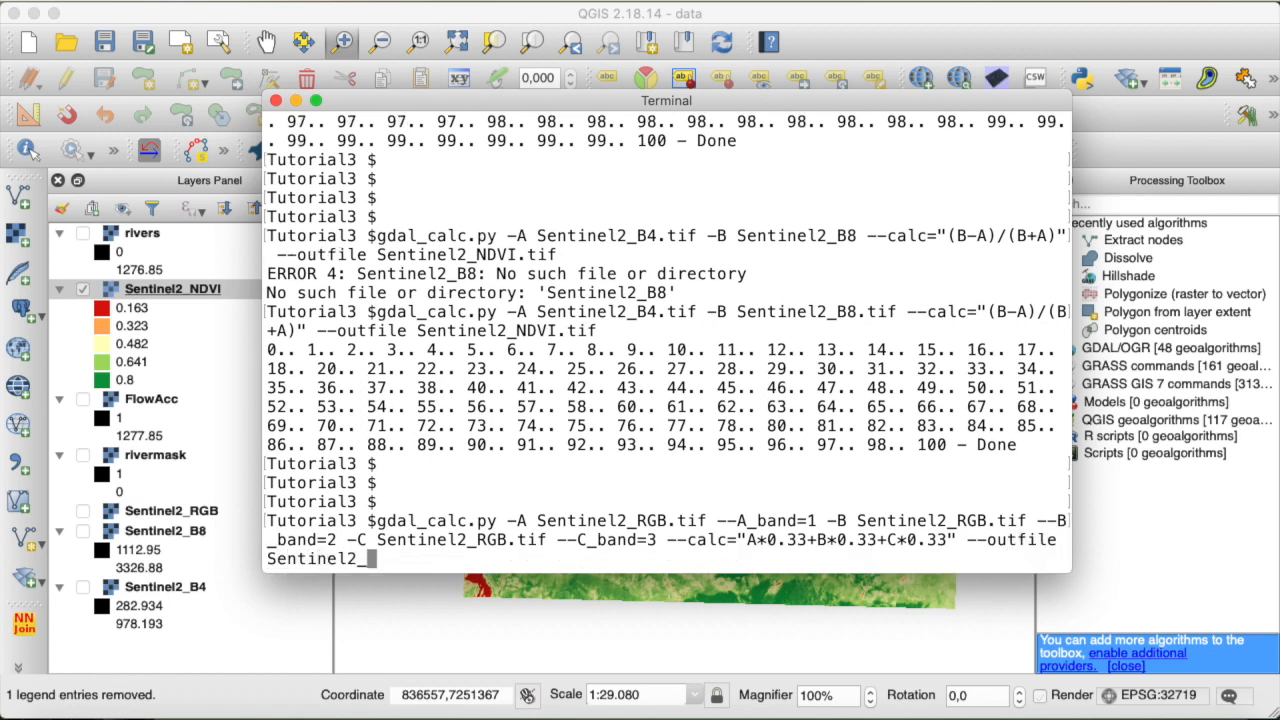
text(PAN)
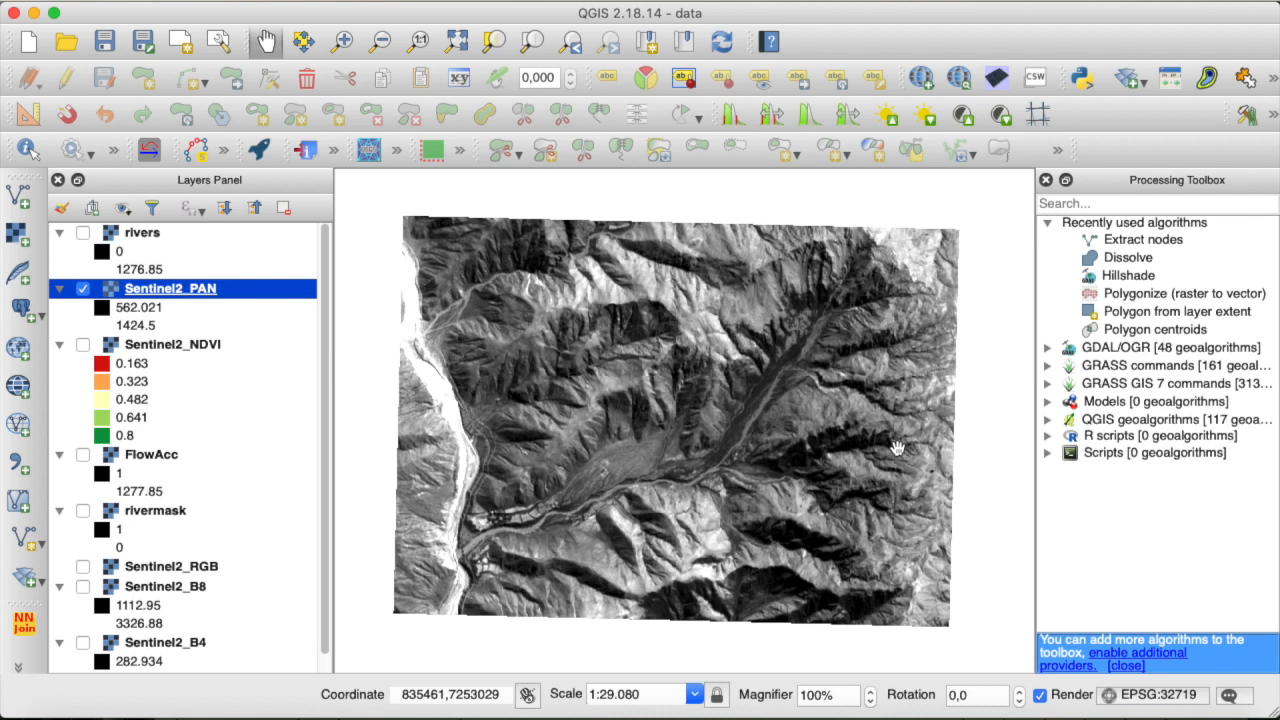
mouse_move(862, 505)
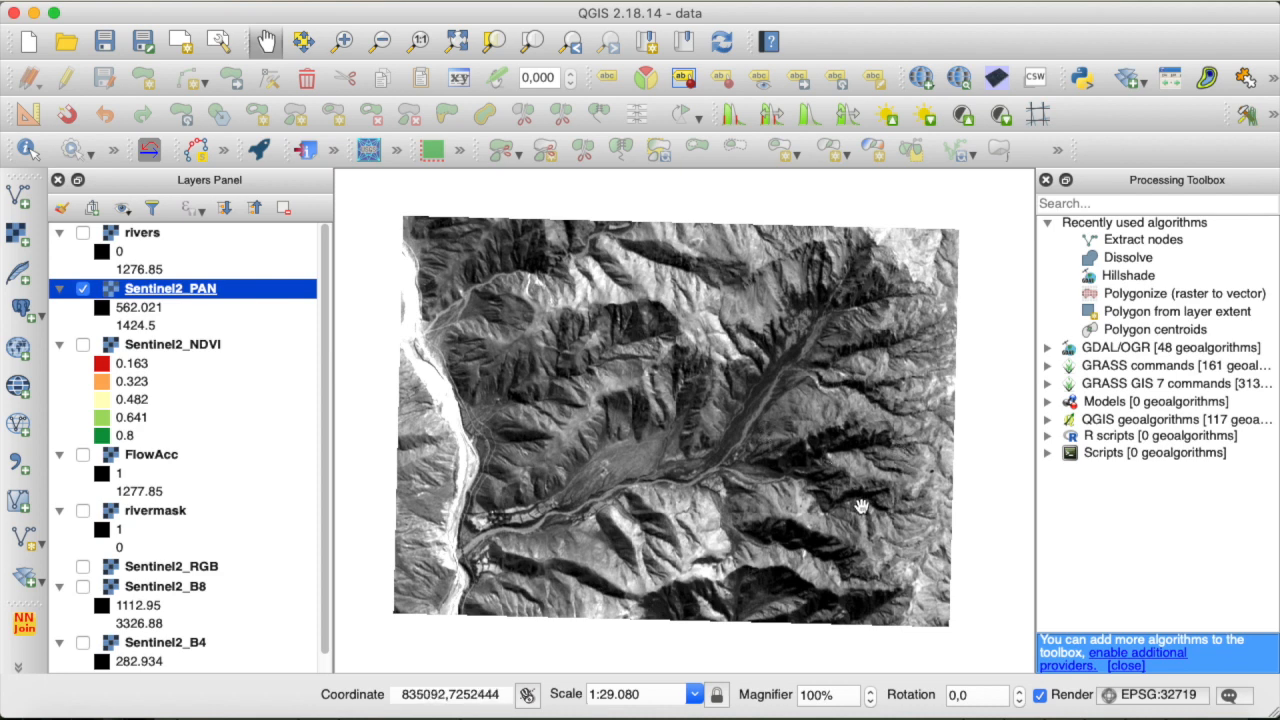
mouse_move(743, 190)
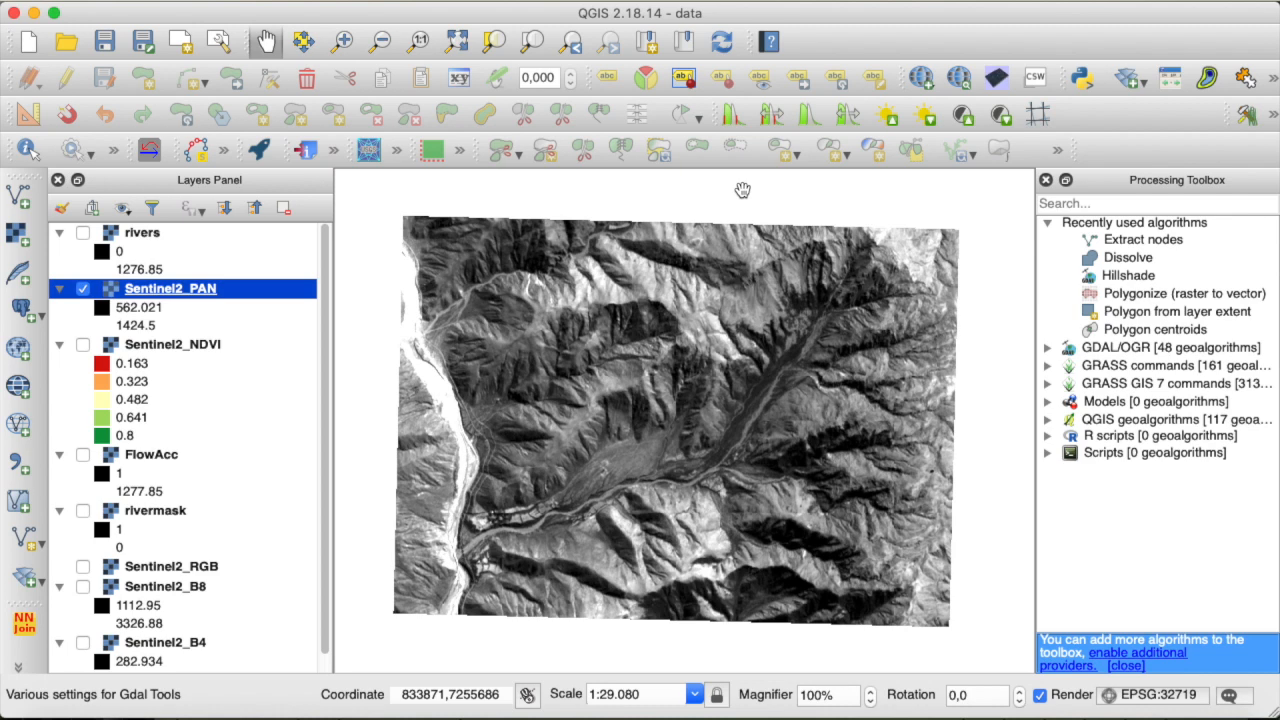
Open QGIS's Raster menu with the greyscale Sentinel2_PAN layer displayed.
click(595, 5)
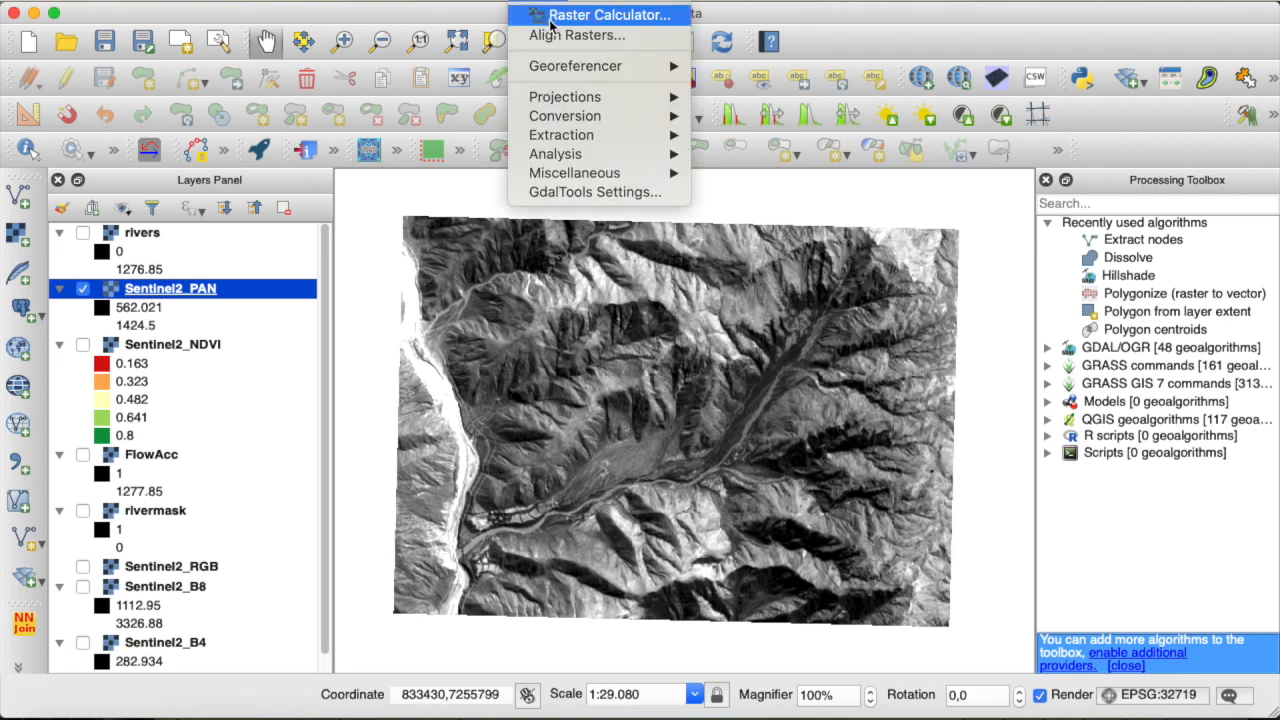
Launch the Raster Calculator, which lists the project's raster bands including Sentinel2_RGB.
click(608, 14)
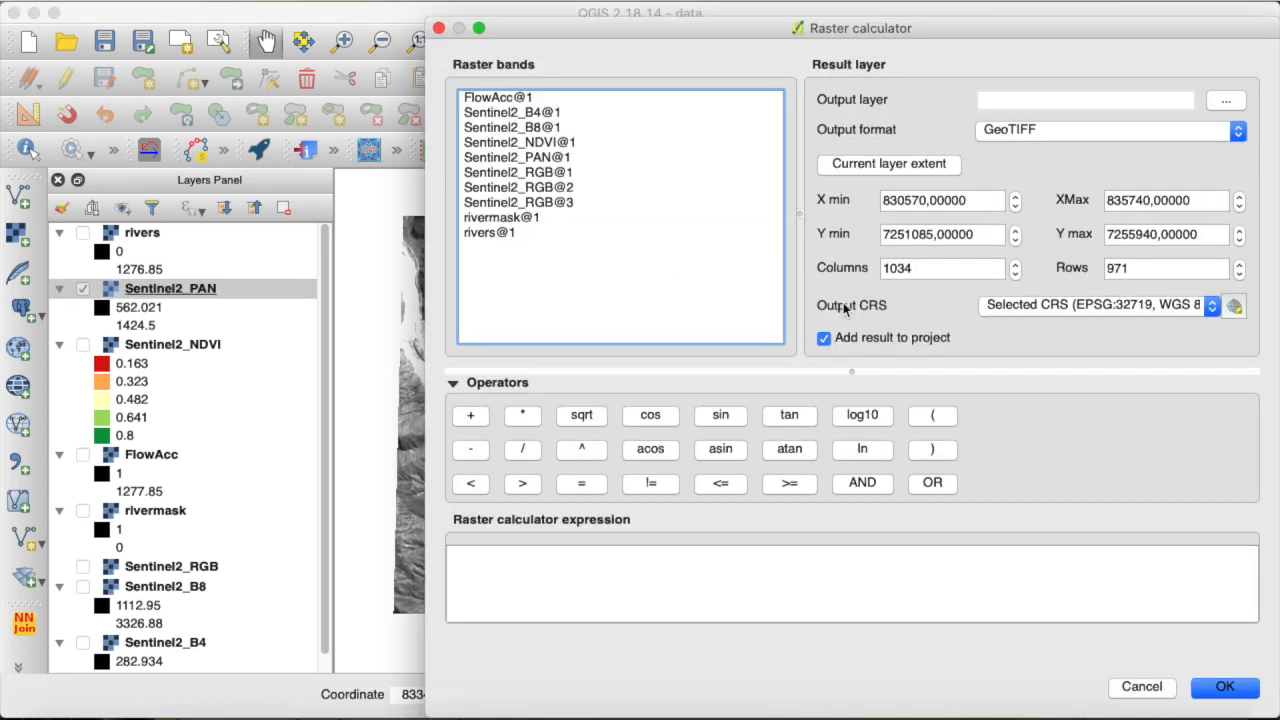
mouse_move(565, 537)
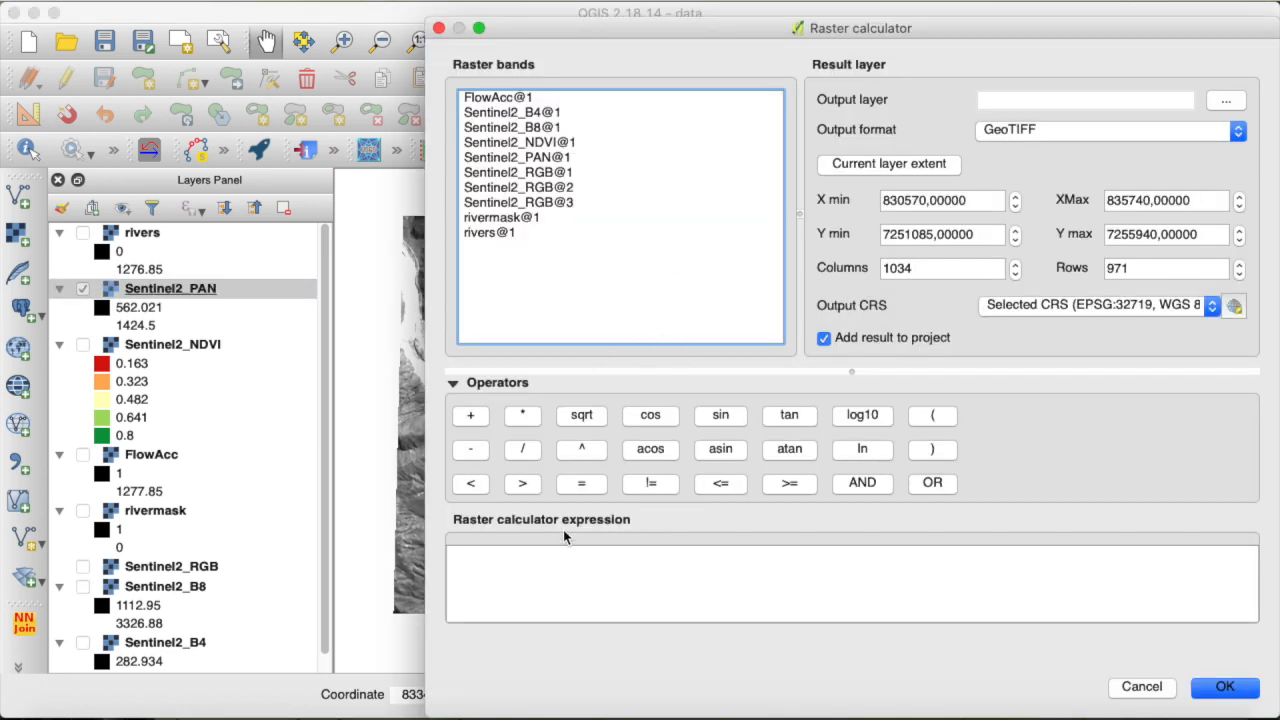